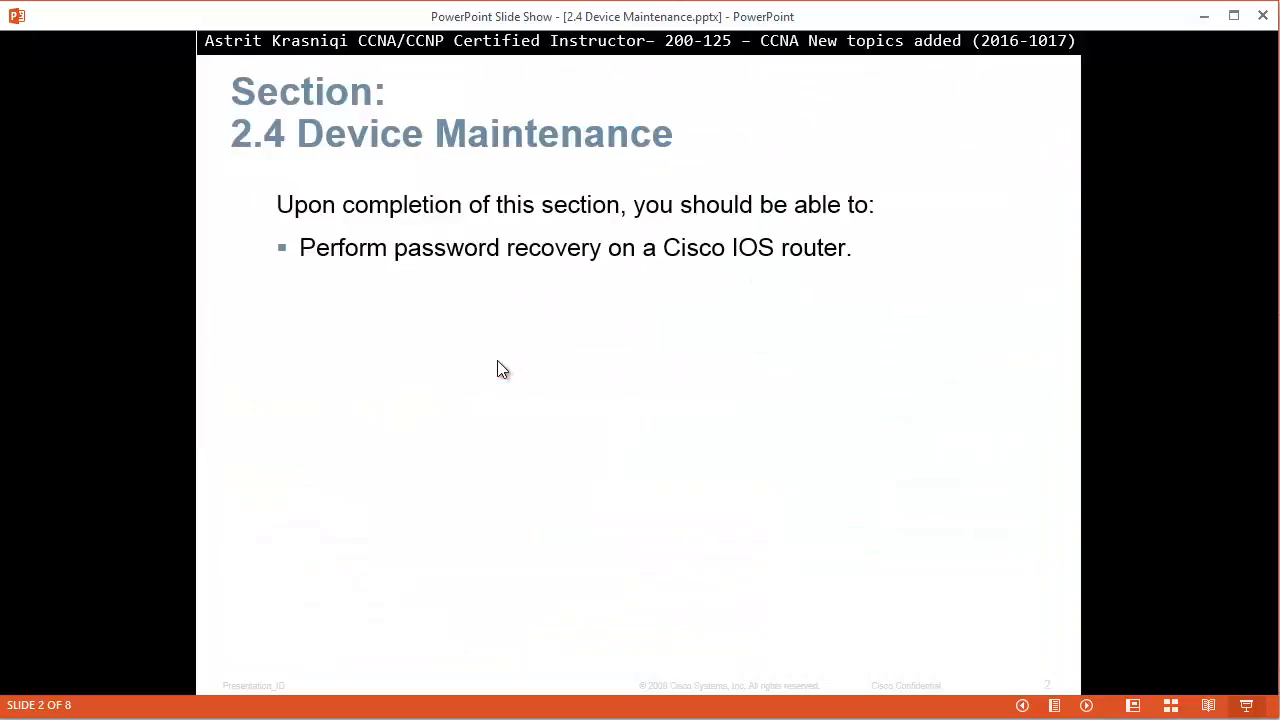
pyautogui.moveTo(1047, 423)
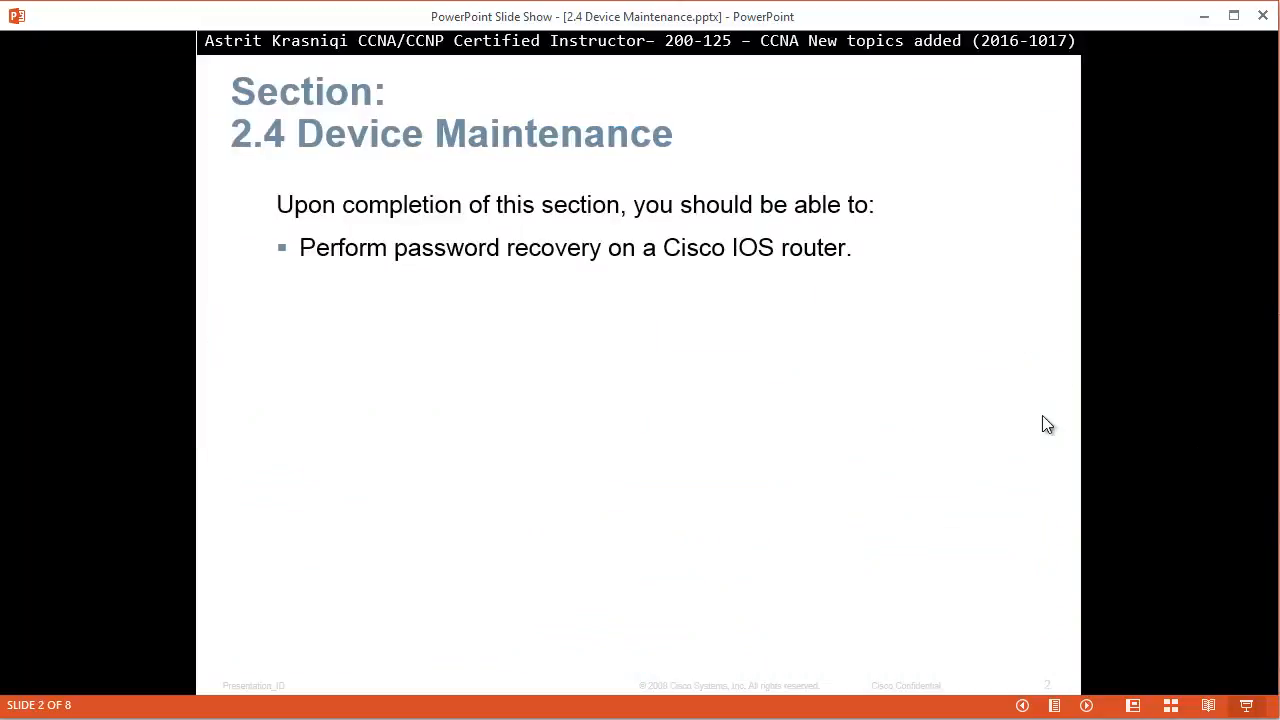
pyautogui.moveTo(782, 341)
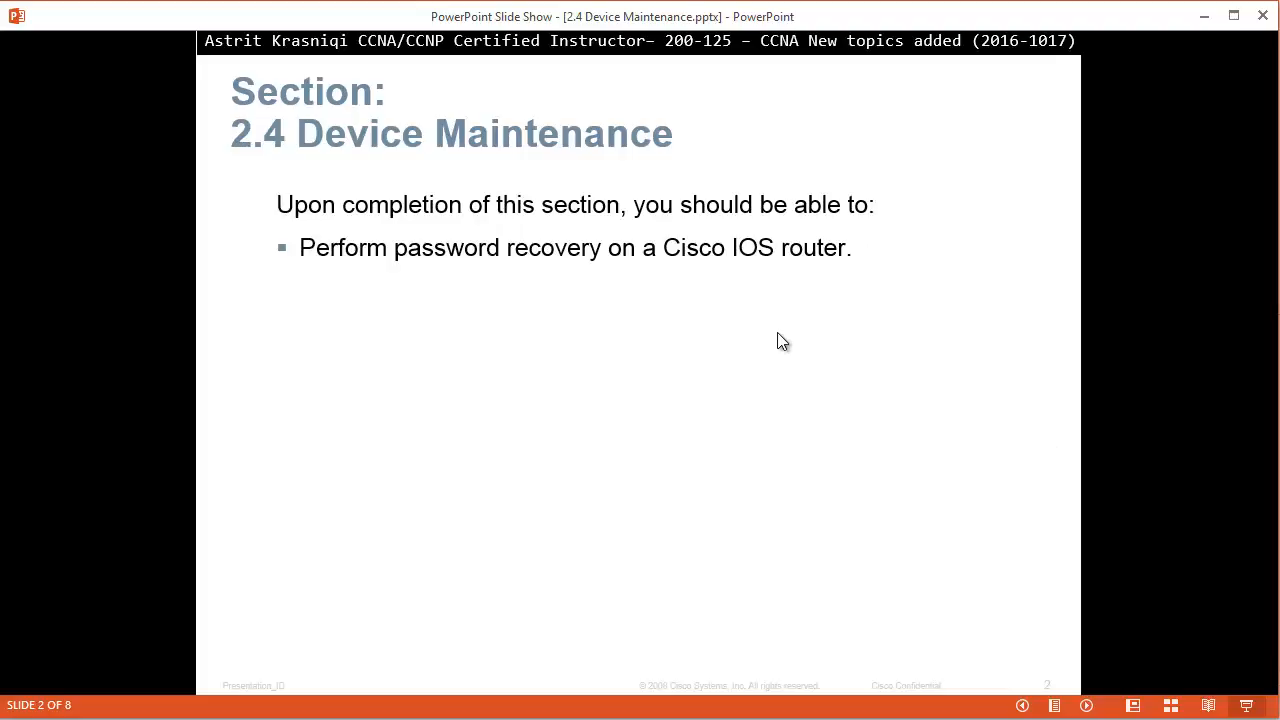
pyautogui.moveTo(778, 351)
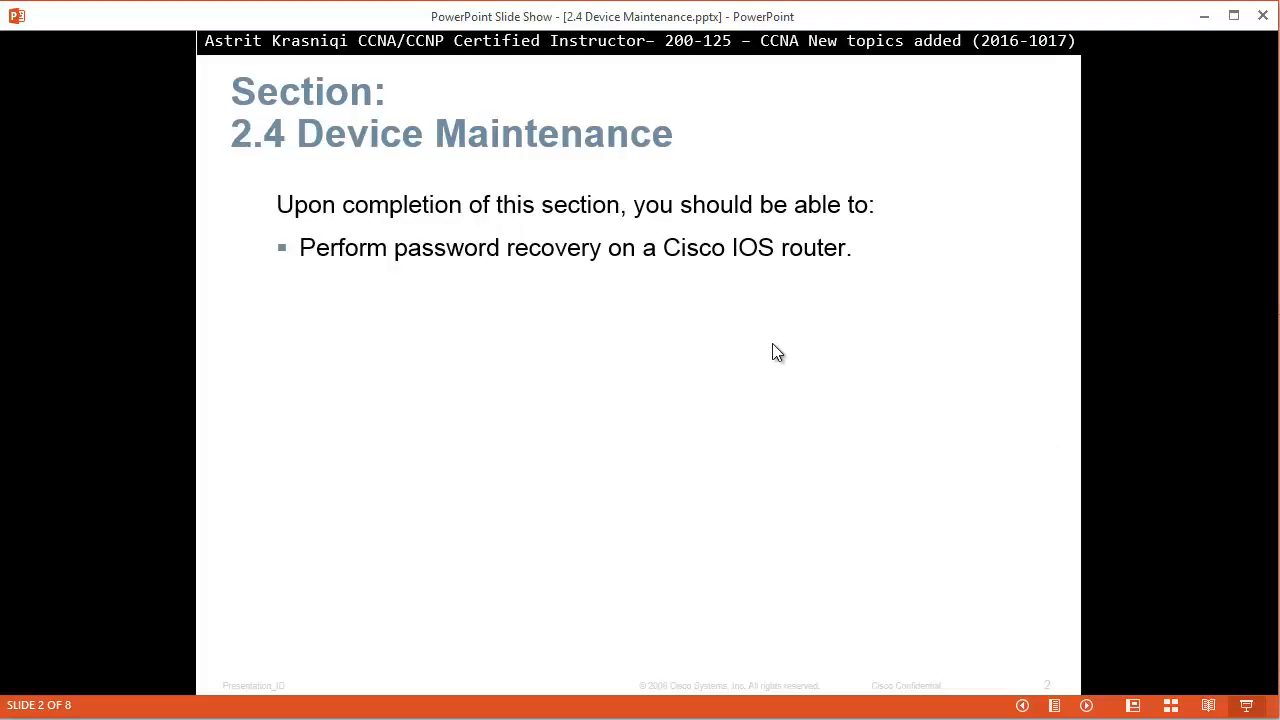
pyautogui.moveTo(770, 318)
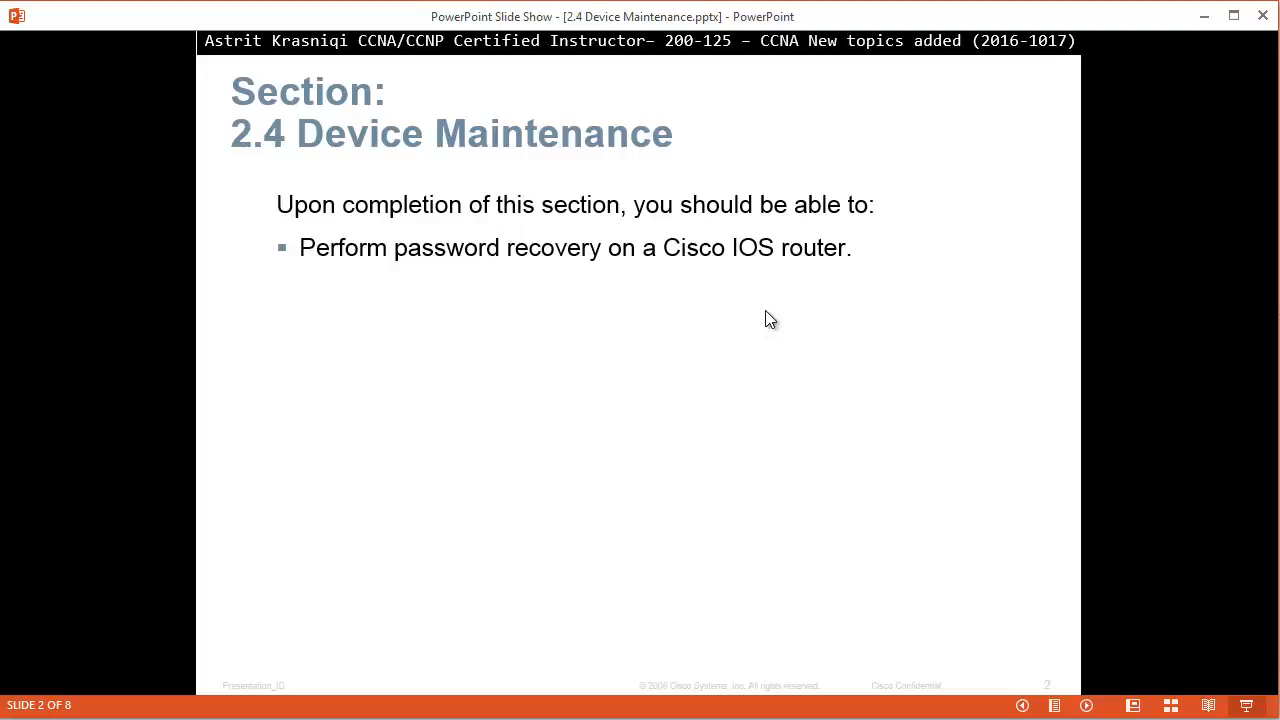
pyautogui.moveTo(845, 515)
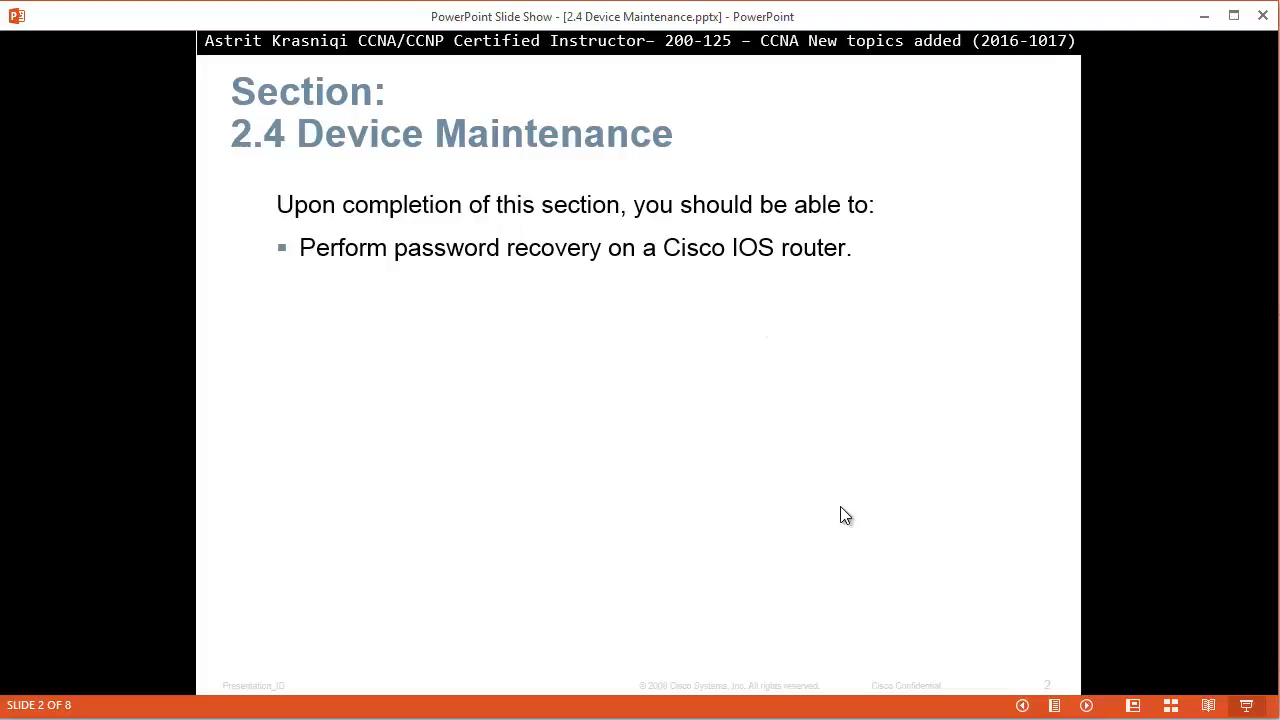
pyautogui.moveTo(832, 513)
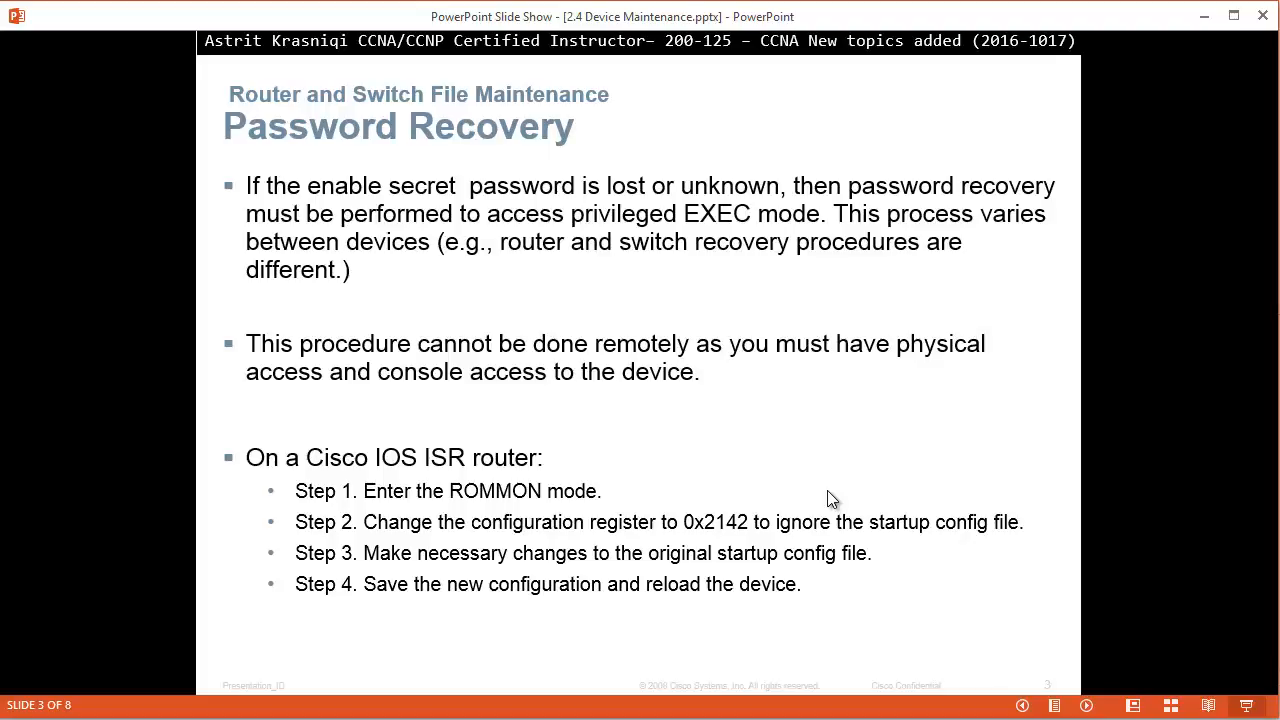
pyautogui.moveTo(697, 491)
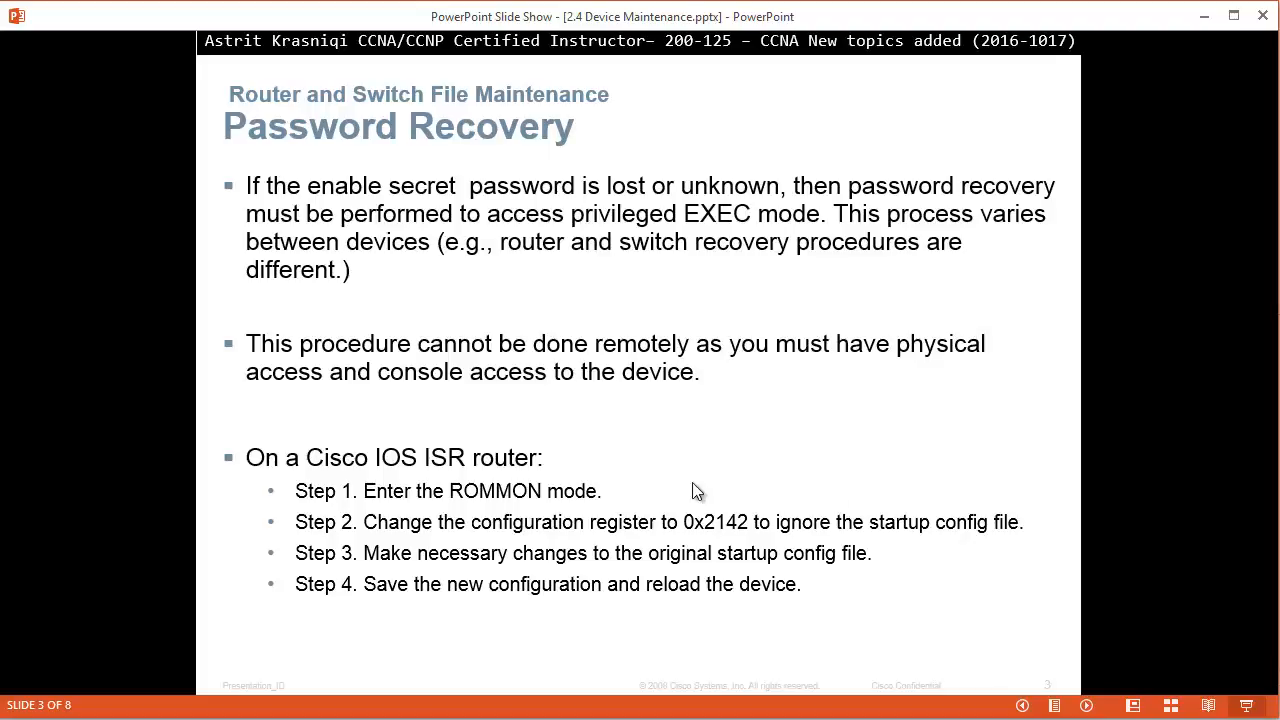
pyautogui.moveTo(608, 531)
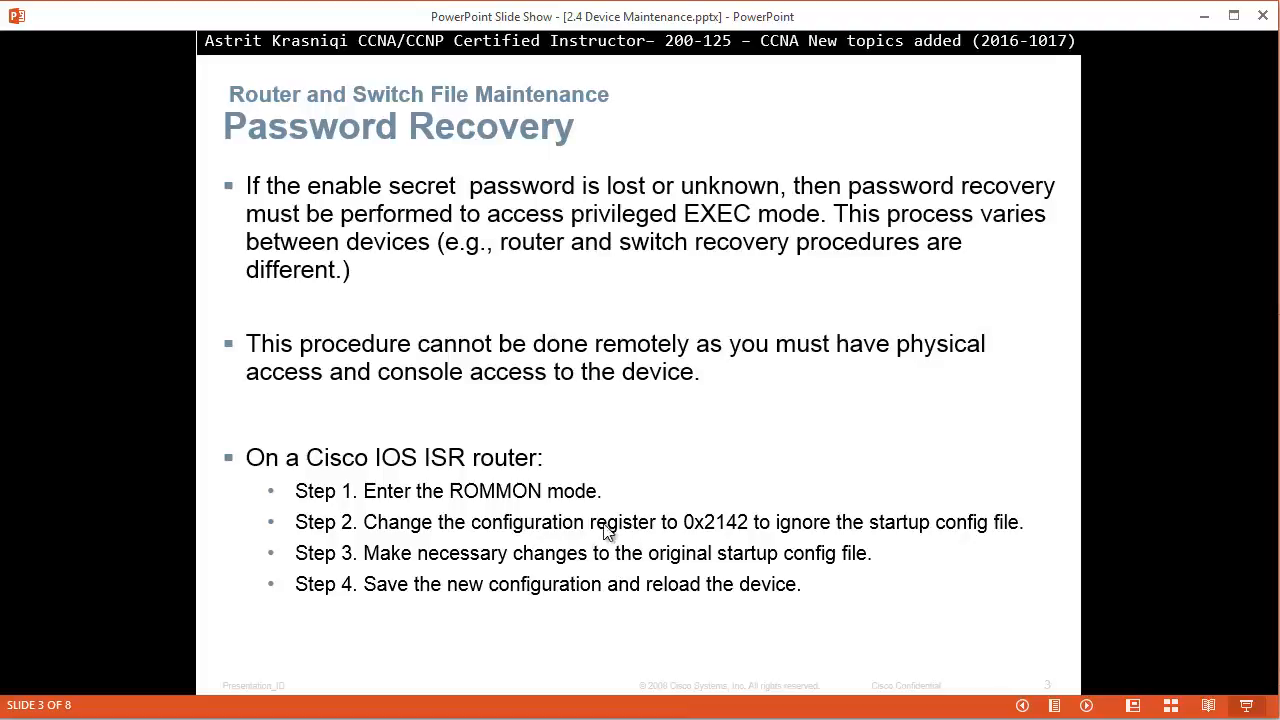
pyautogui.moveTo(750, 533)
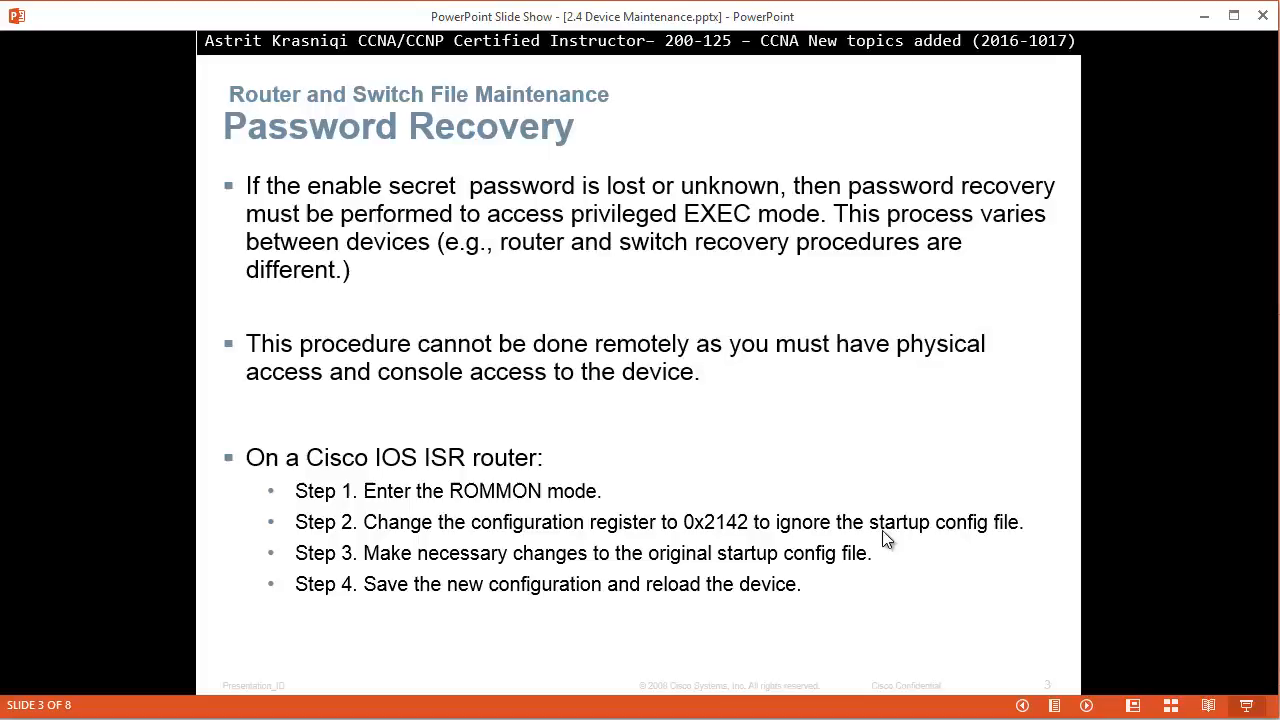
pyautogui.moveTo(915, 533)
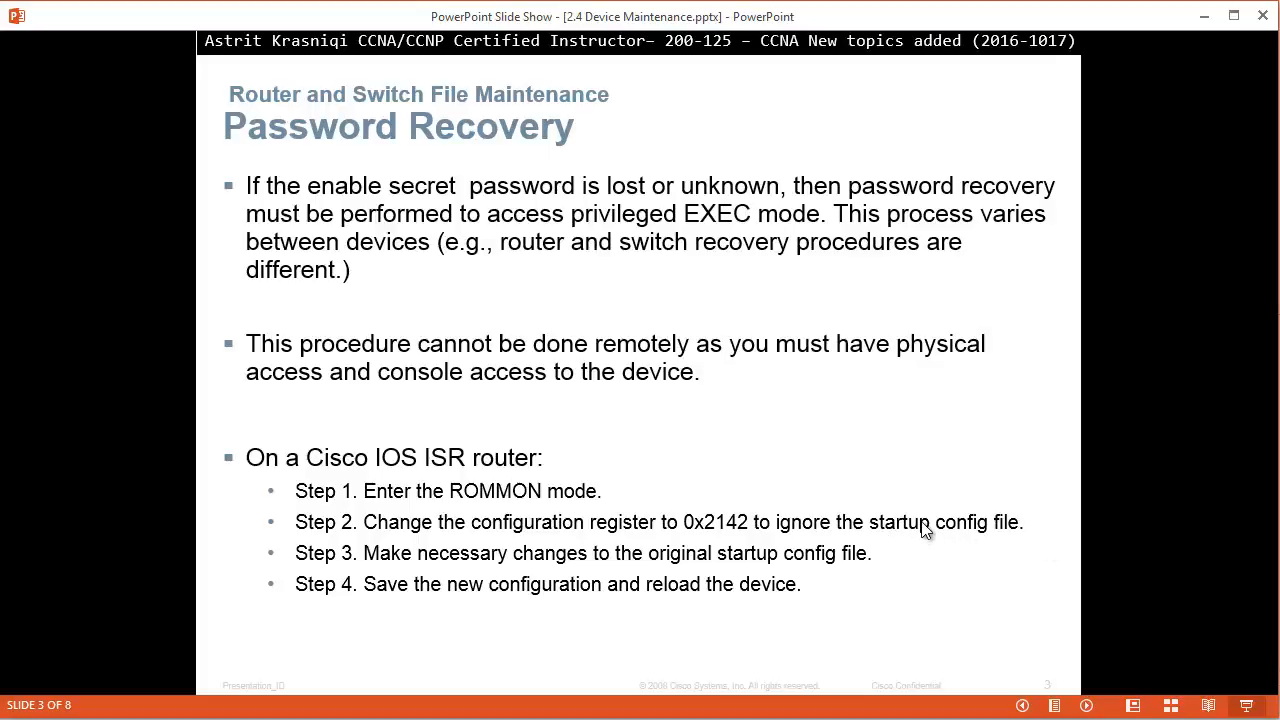
pyautogui.moveTo(595, 560)
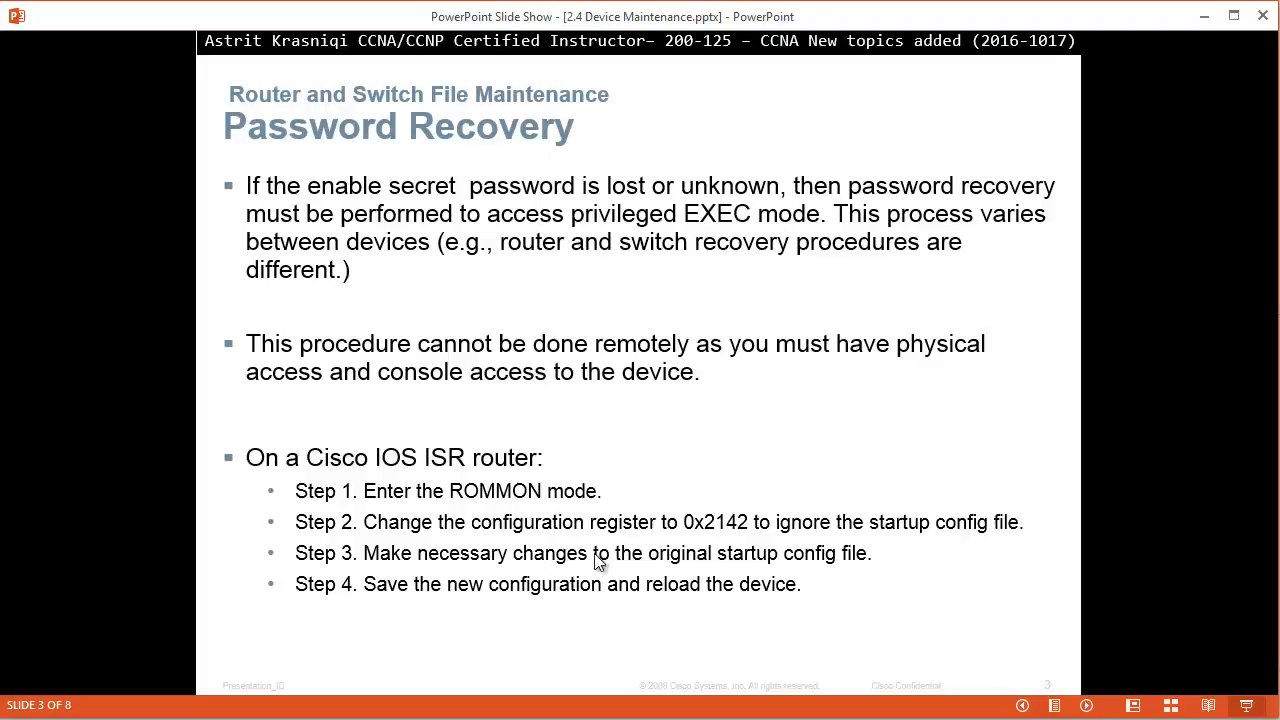
pyautogui.moveTo(805, 561)
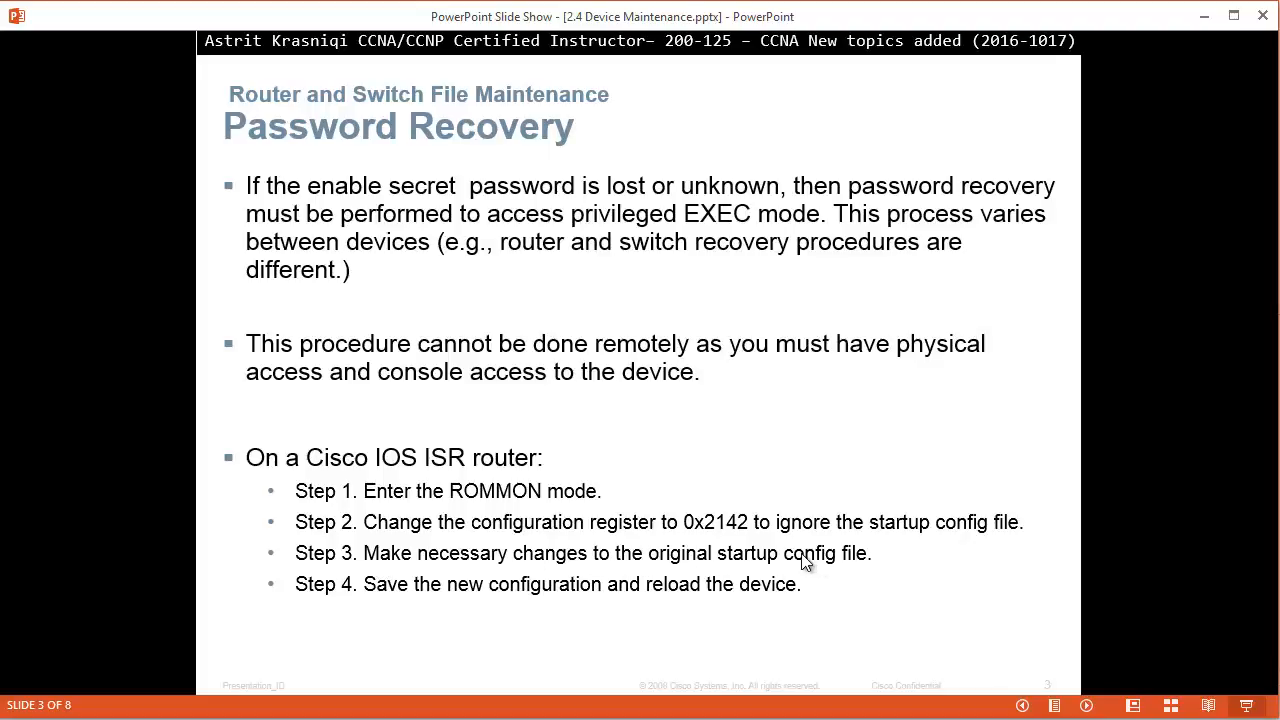
pyautogui.moveTo(597, 597)
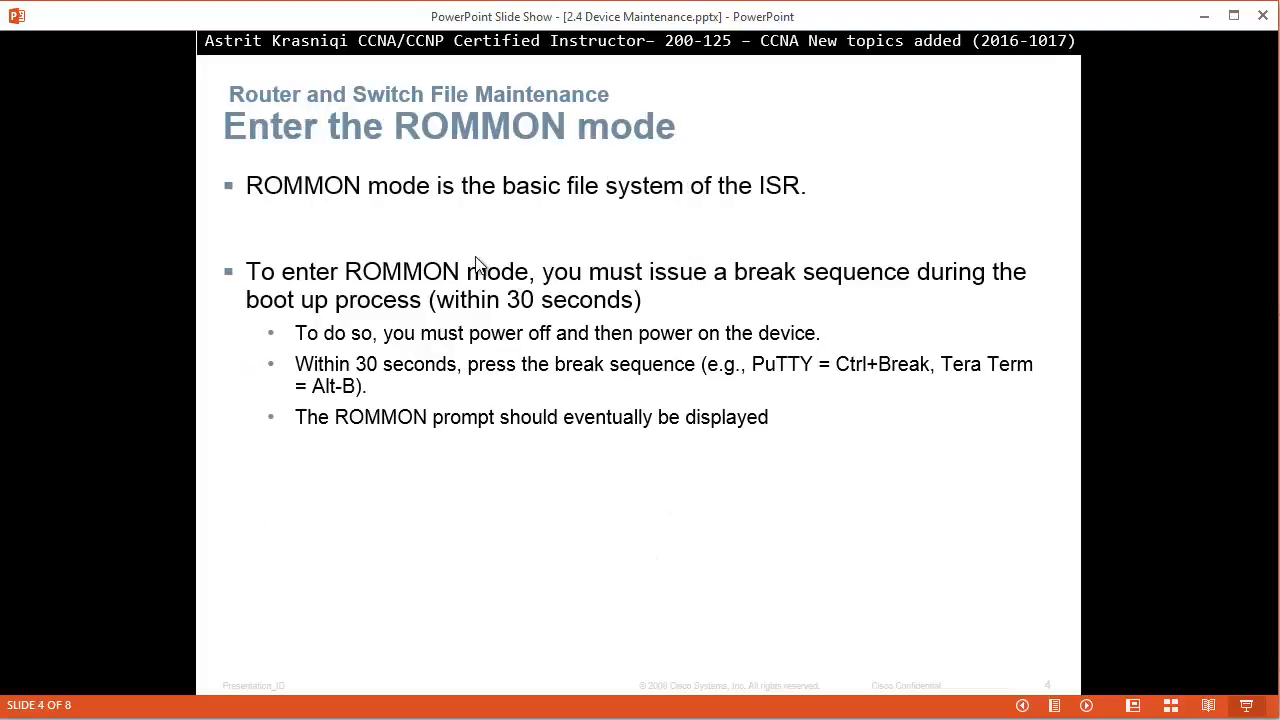
pyautogui.moveTo(757, 237)
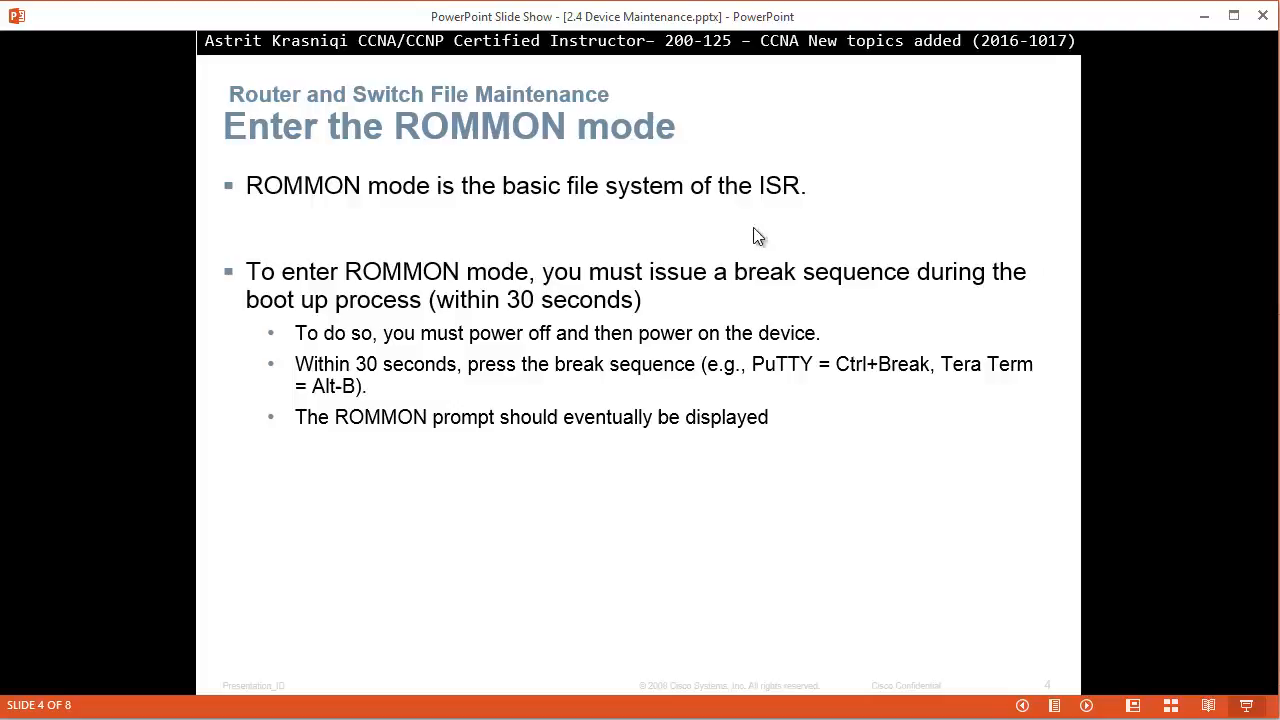
pyautogui.moveTo(476, 302)
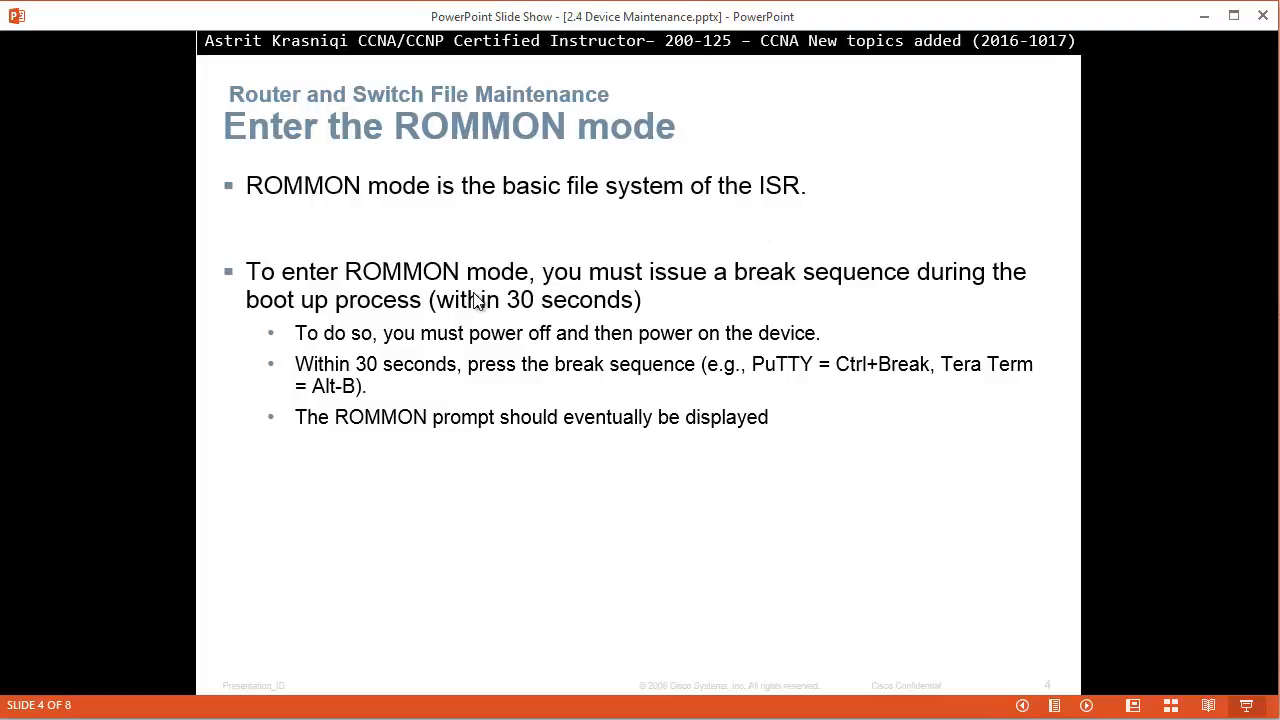
pyautogui.moveTo(820, 291)
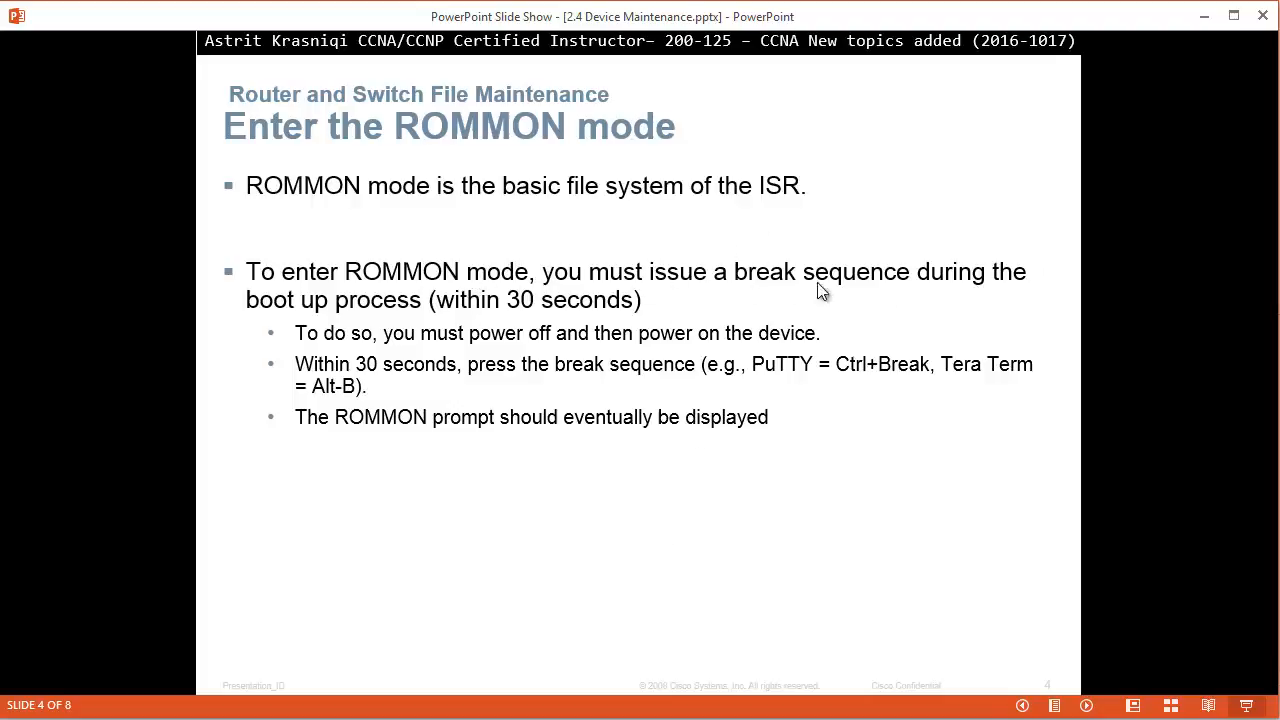
pyautogui.moveTo(398, 311)
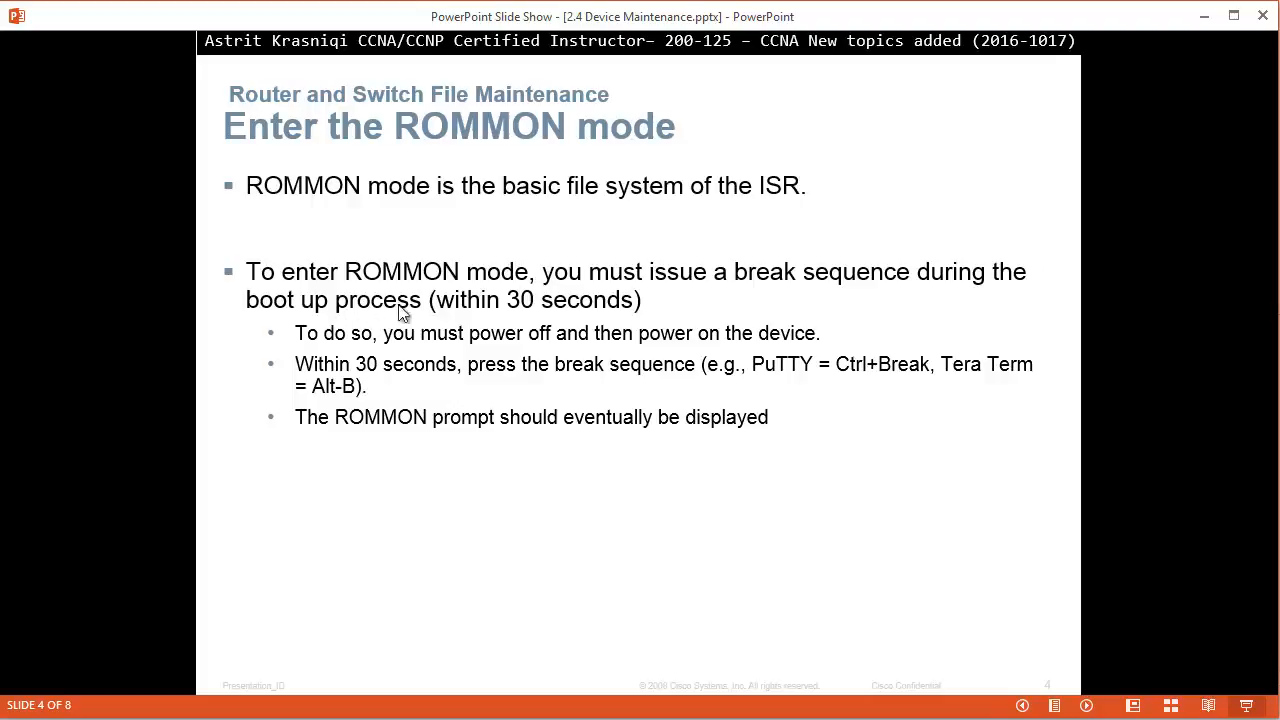
pyautogui.moveTo(552, 310)
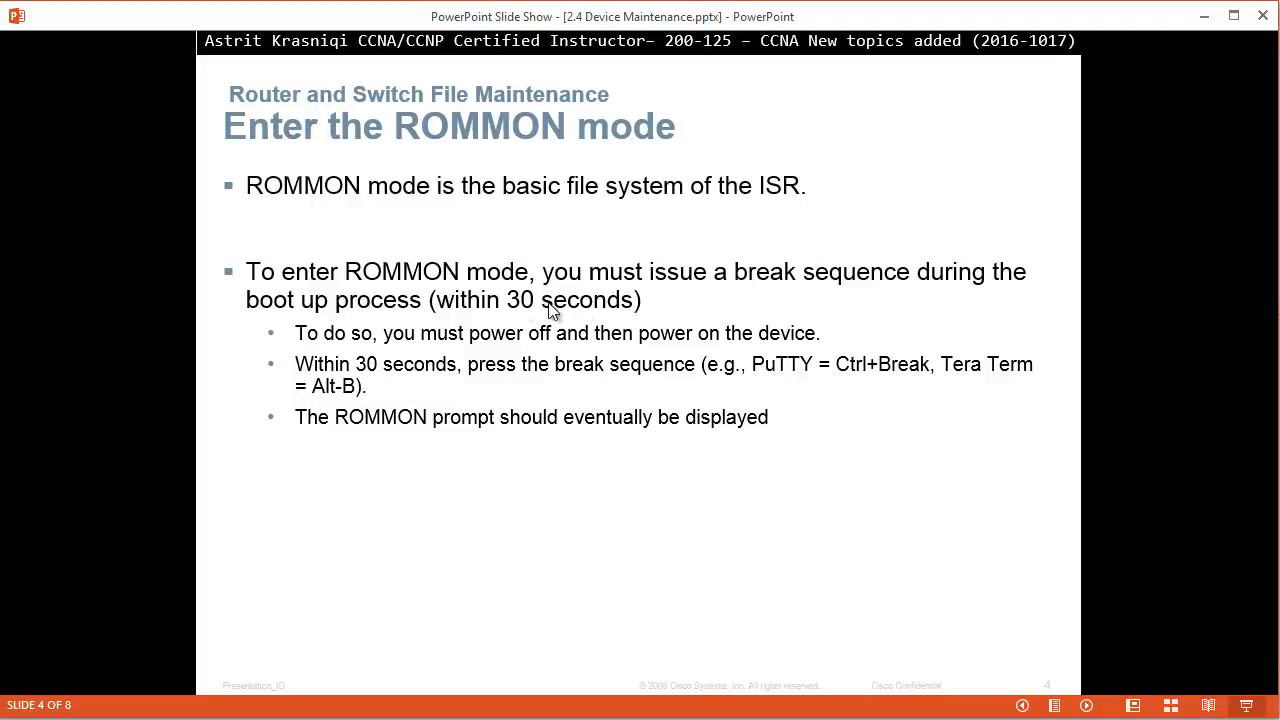
pyautogui.moveTo(557, 340)
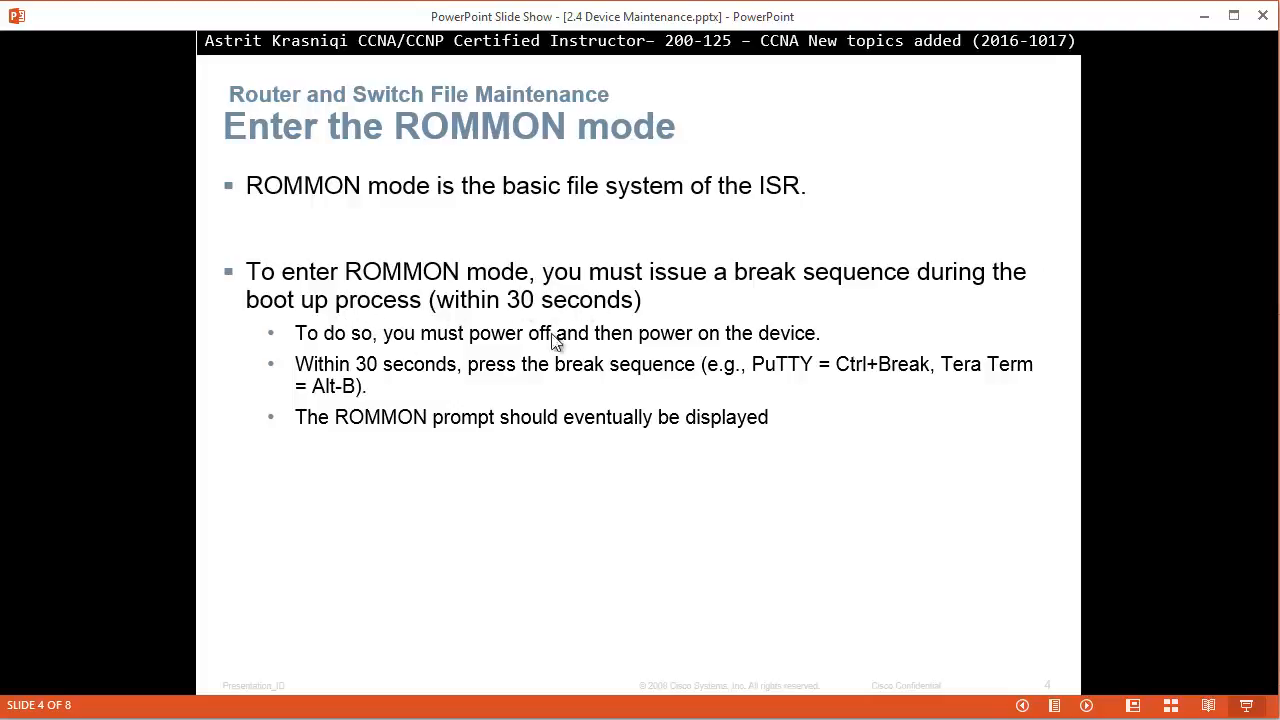
pyautogui.moveTo(588, 350)
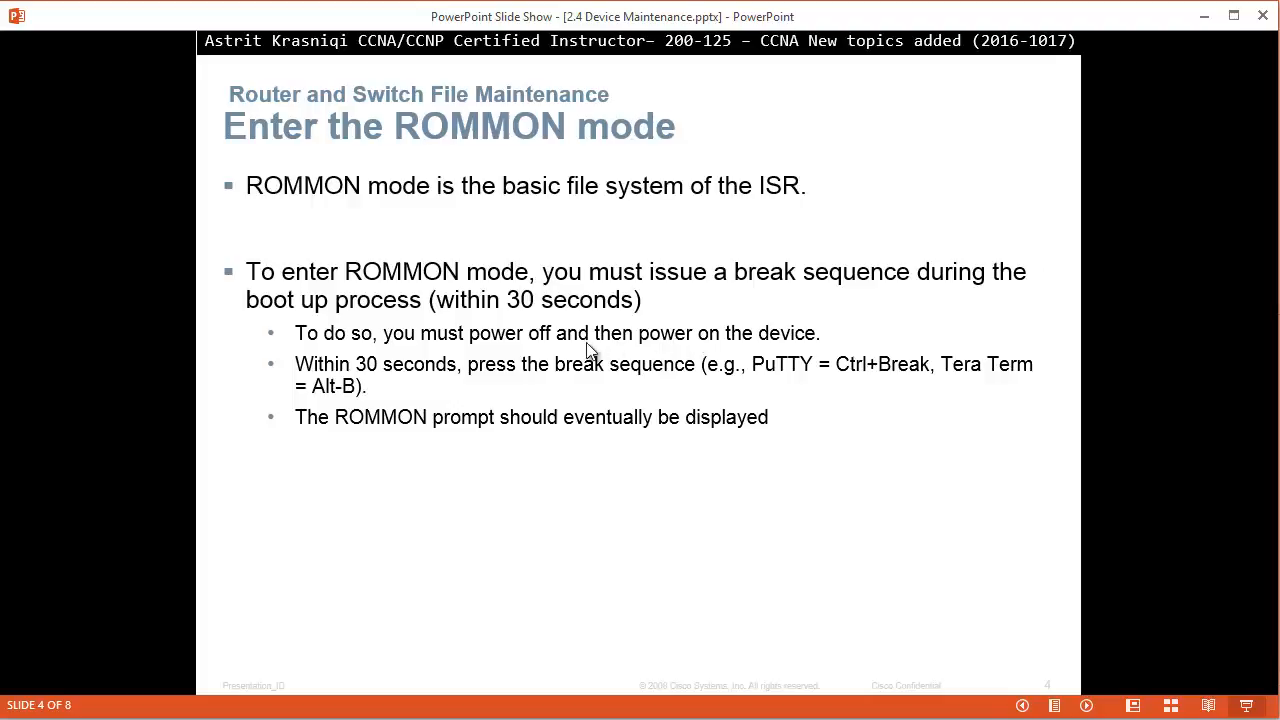
pyautogui.moveTo(655, 355)
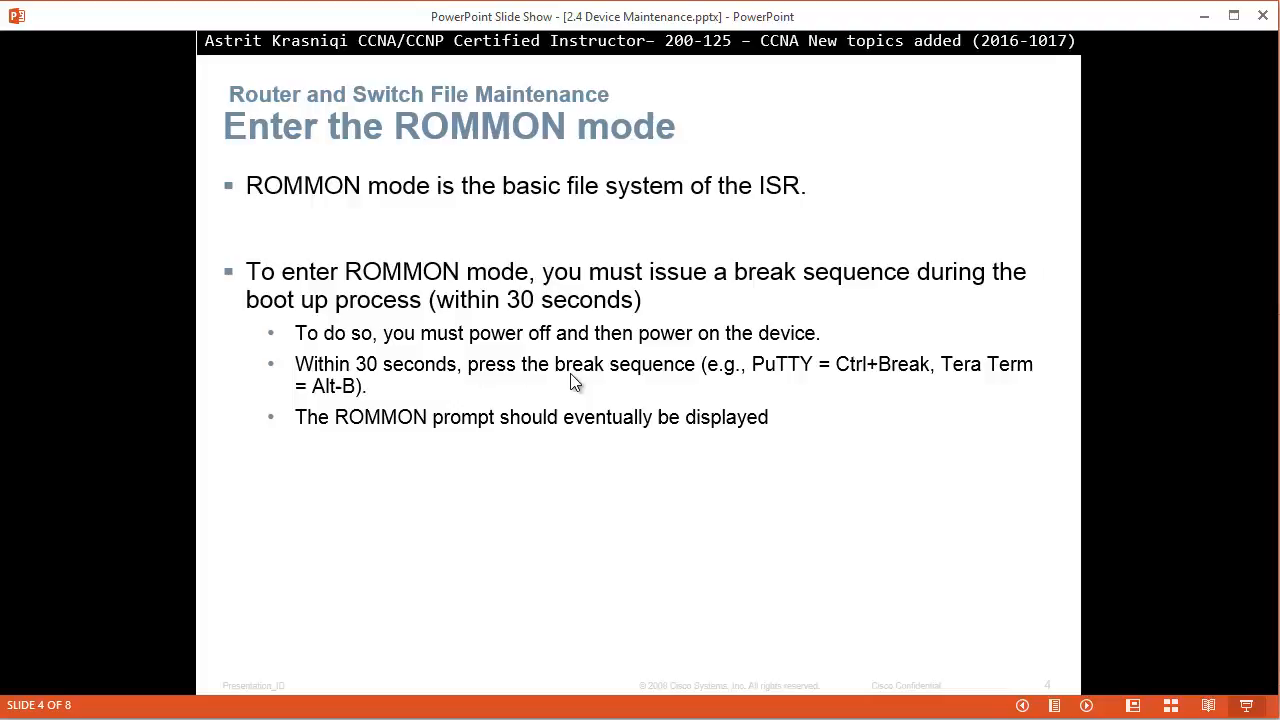
pyautogui.moveTo(668, 388)
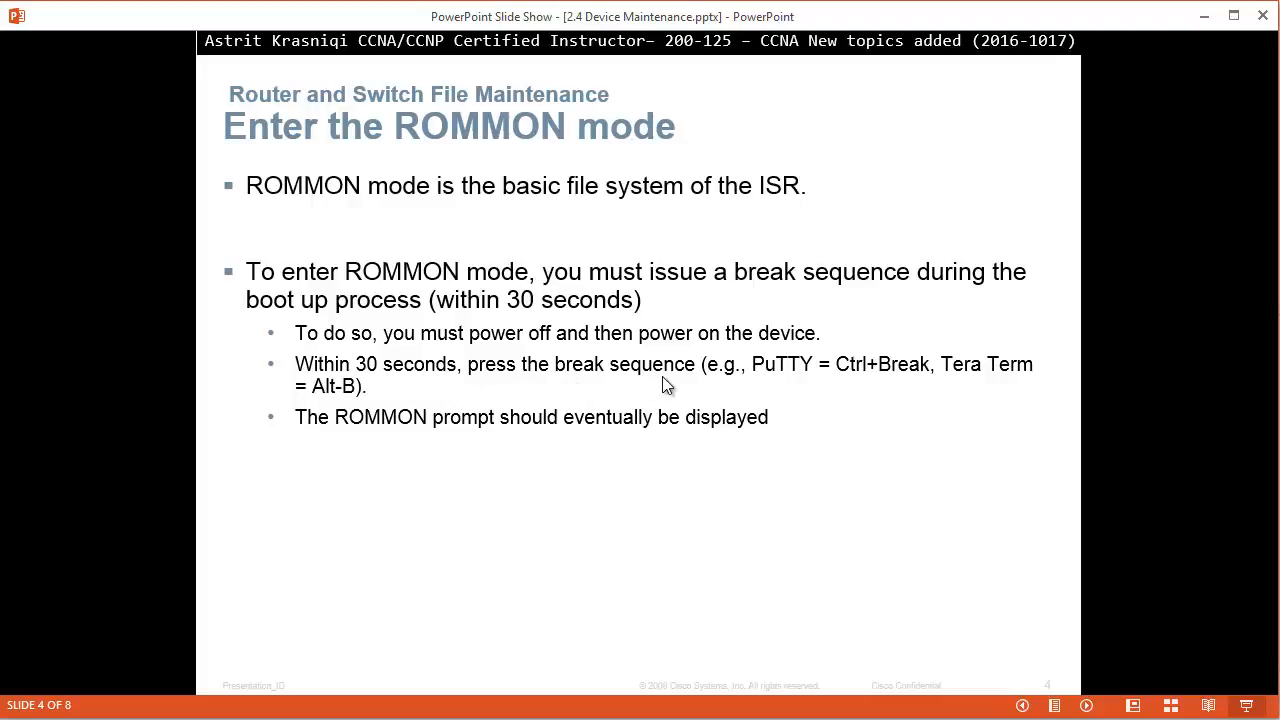
pyautogui.moveTo(813, 381)
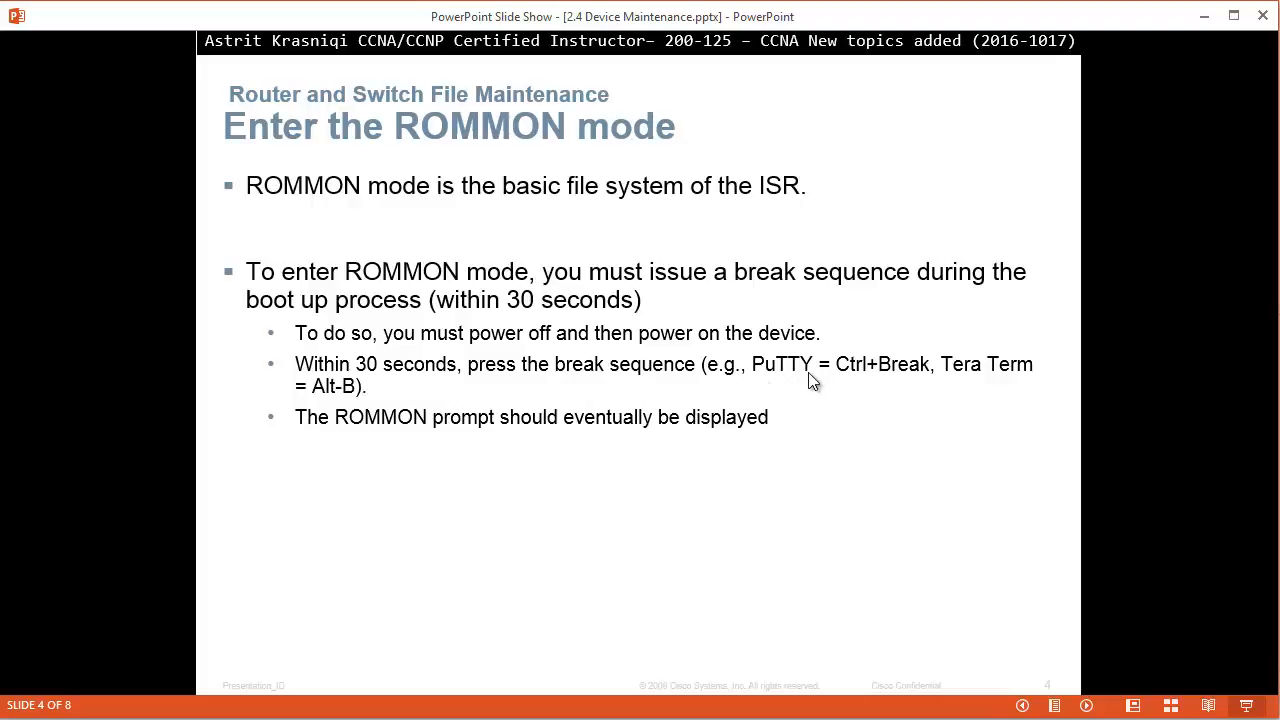
pyautogui.moveTo(475, 418)
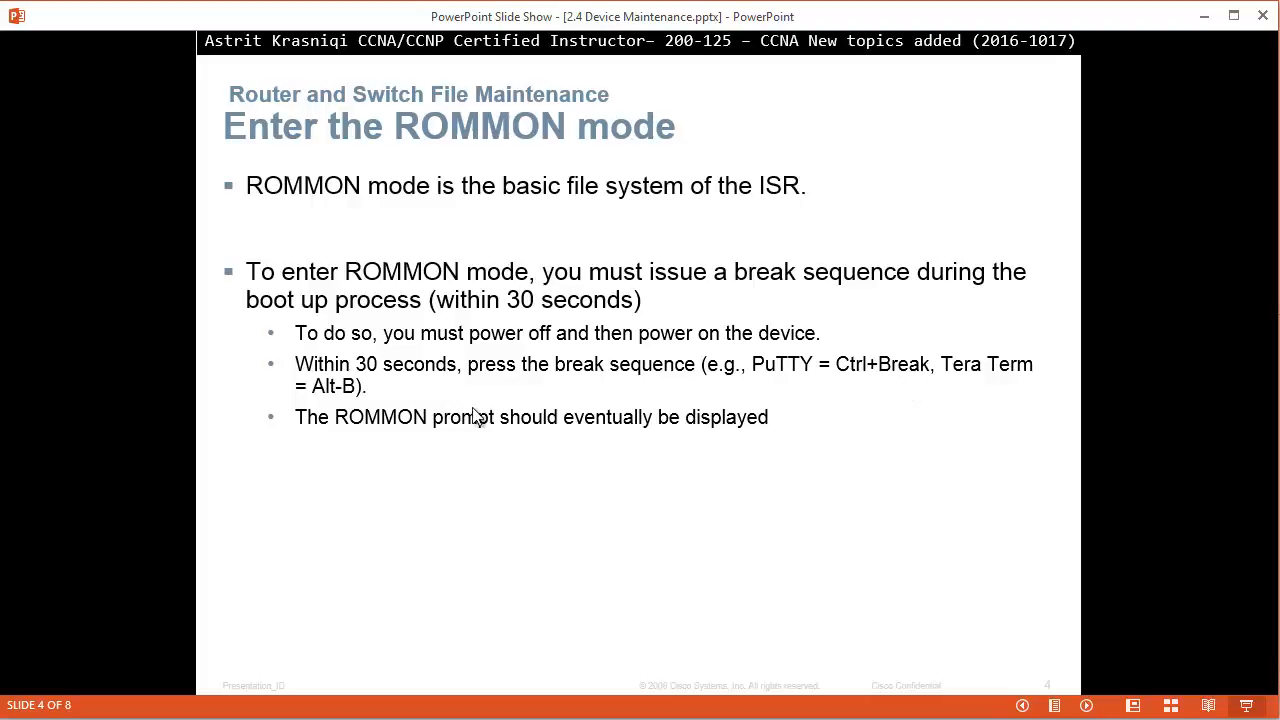
pyautogui.moveTo(400, 405)
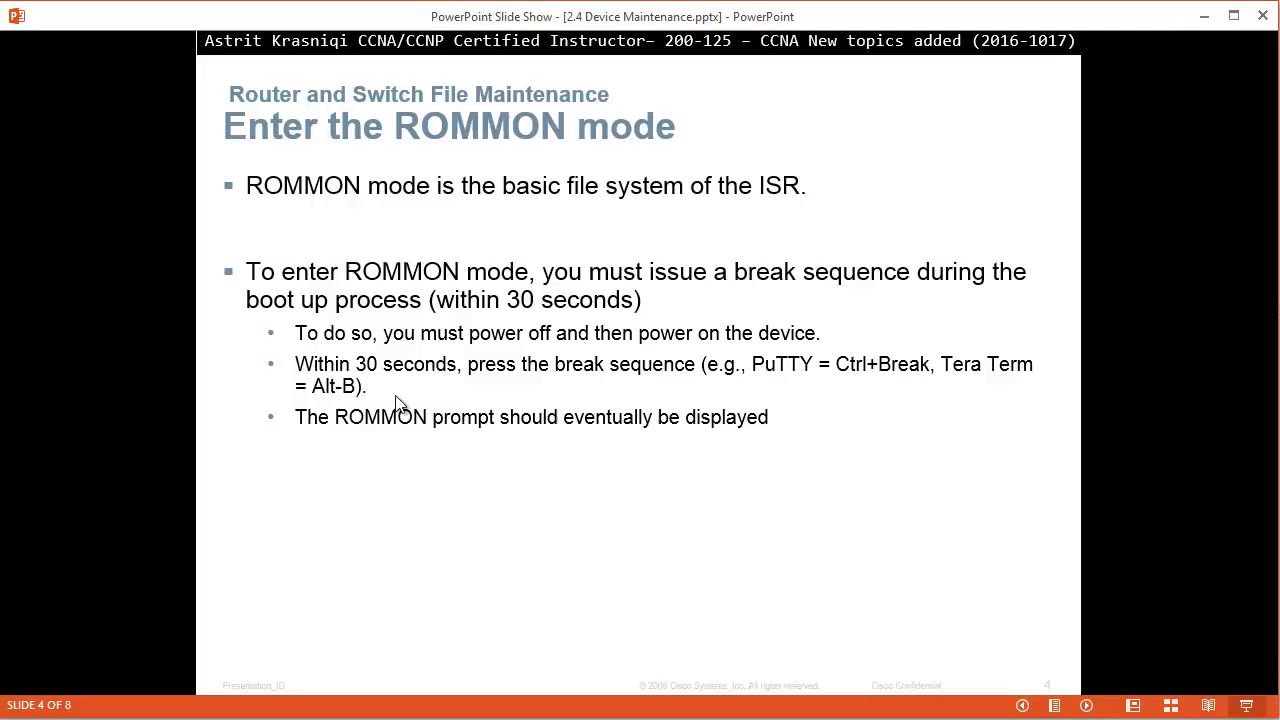
pyautogui.moveTo(519, 449)
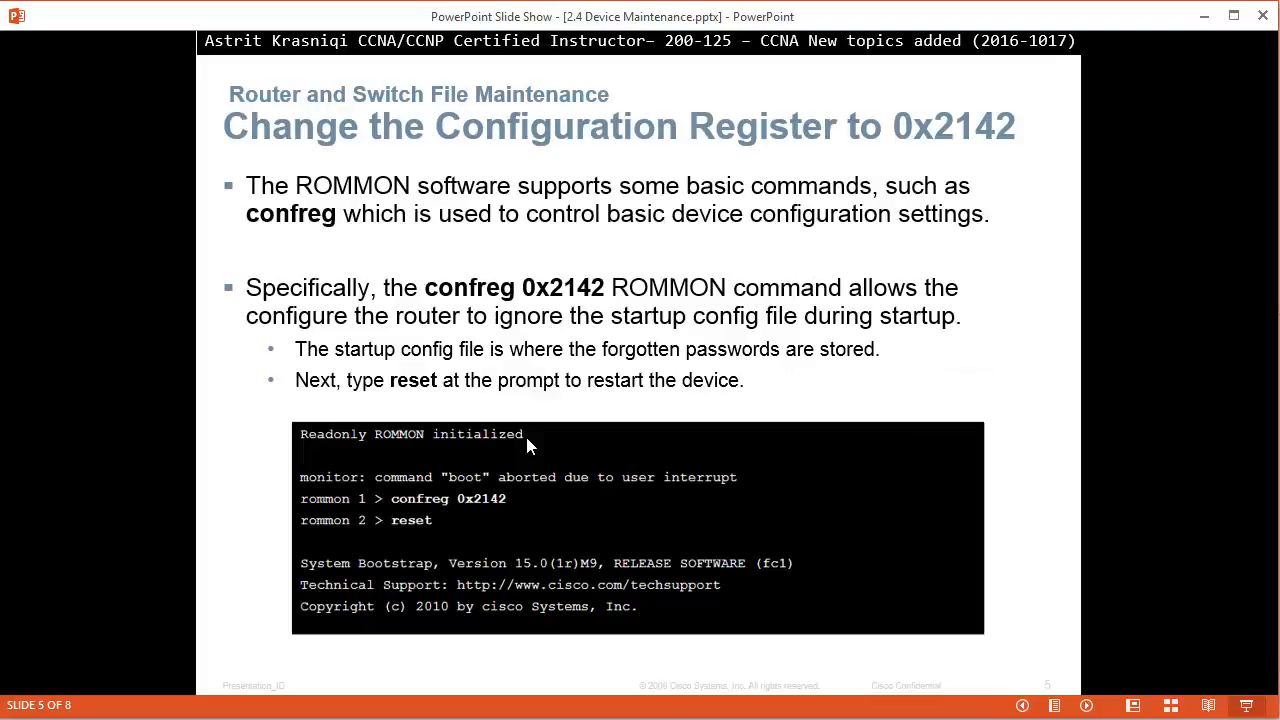
pyautogui.moveTo(305, 503)
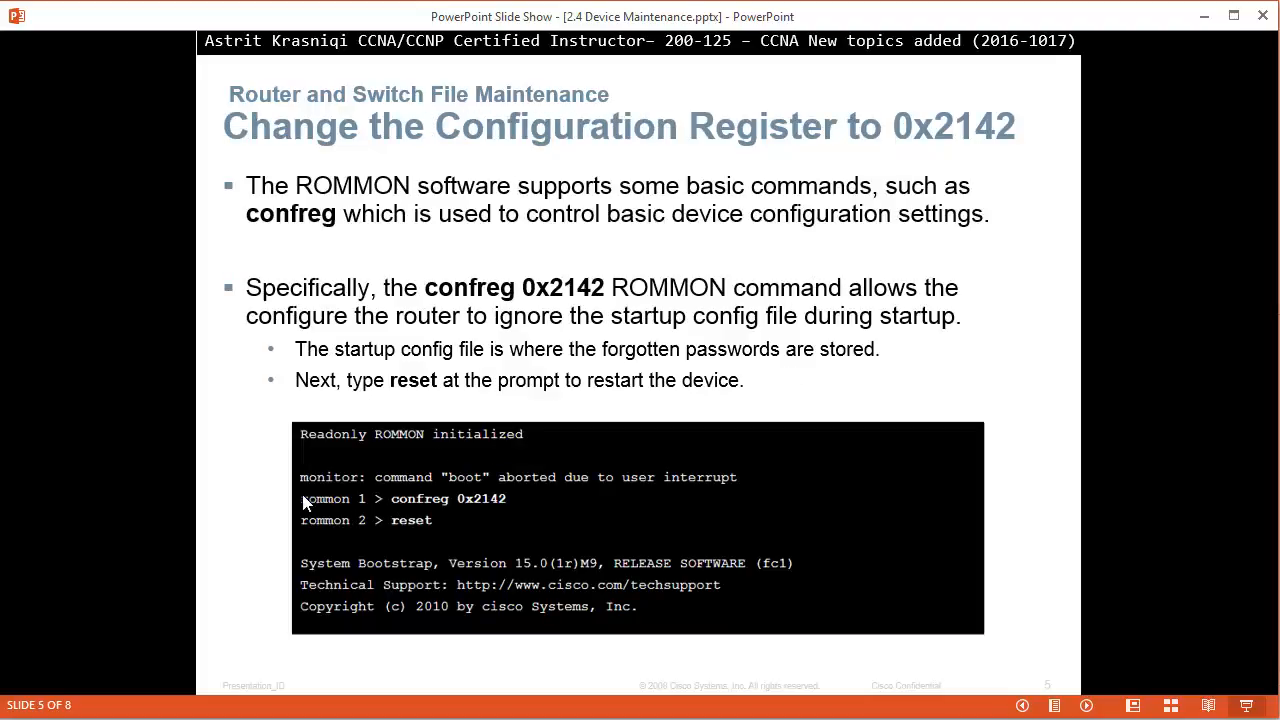
pyautogui.moveTo(380, 513)
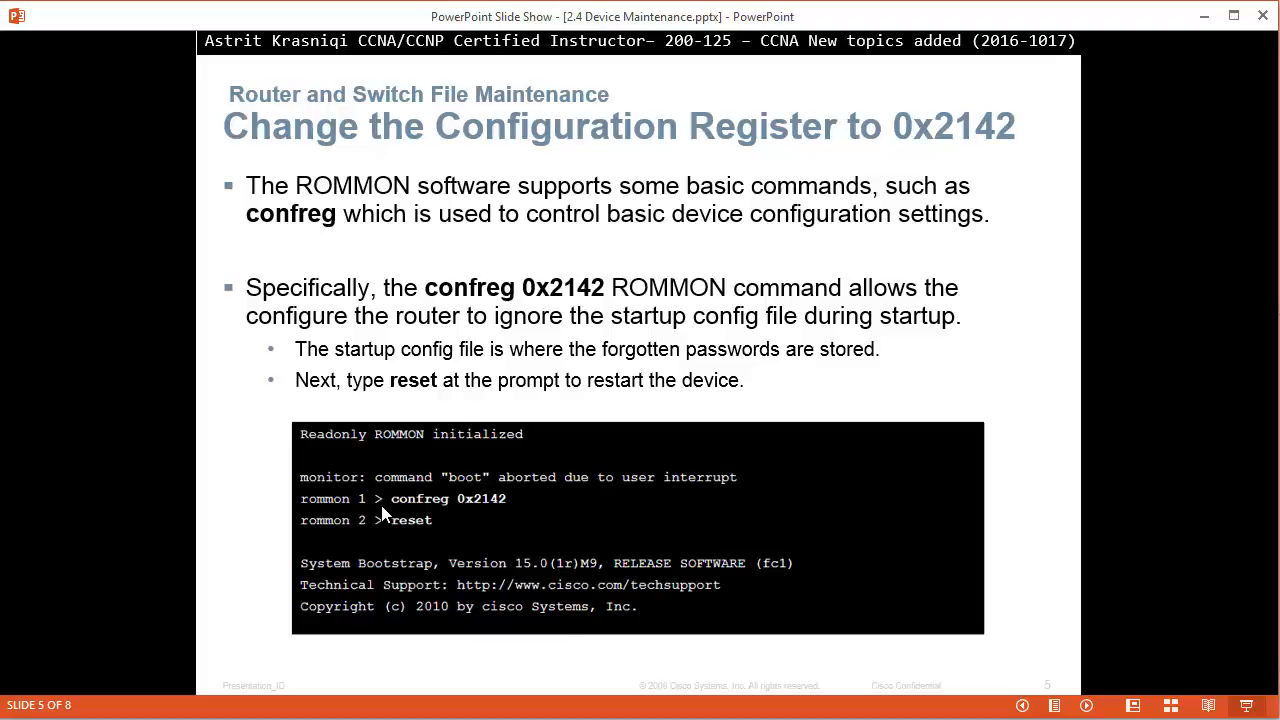
pyautogui.moveTo(490, 518)
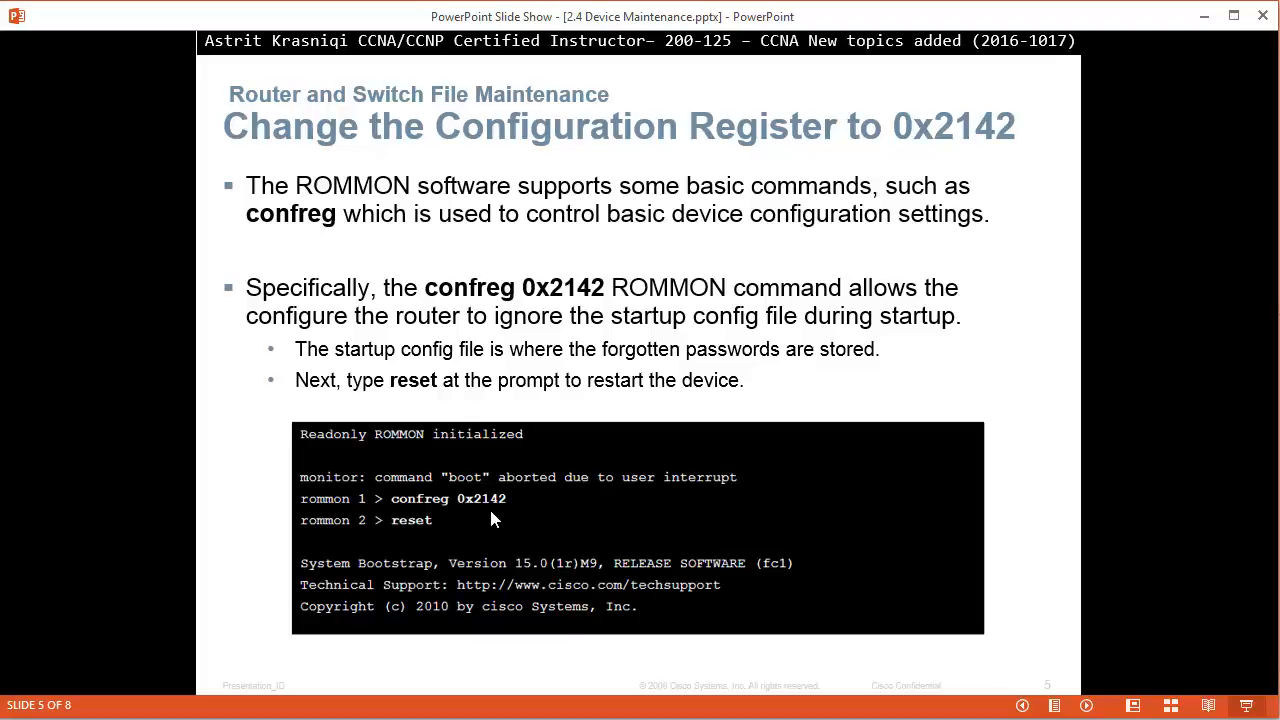
pyautogui.moveTo(540, 307)
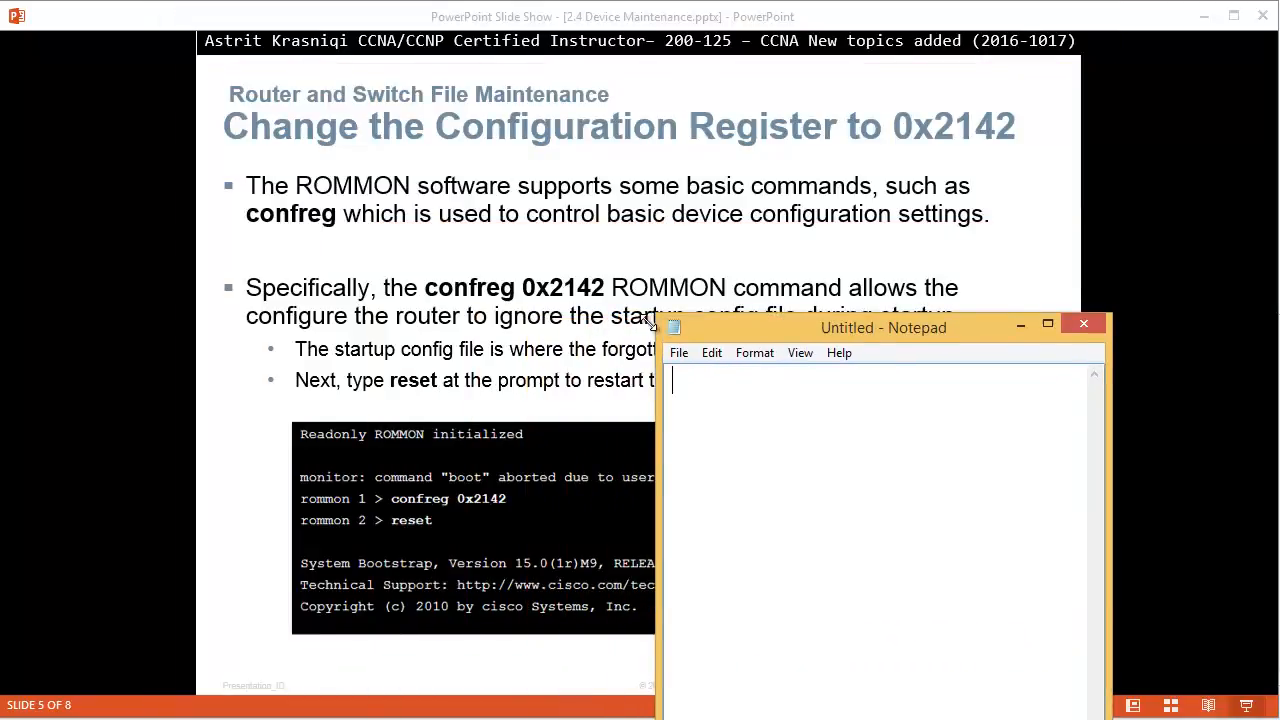
# Type 0x2102 in a new Notepad note and move the window right, off the slide.
pyautogui.write('0x')
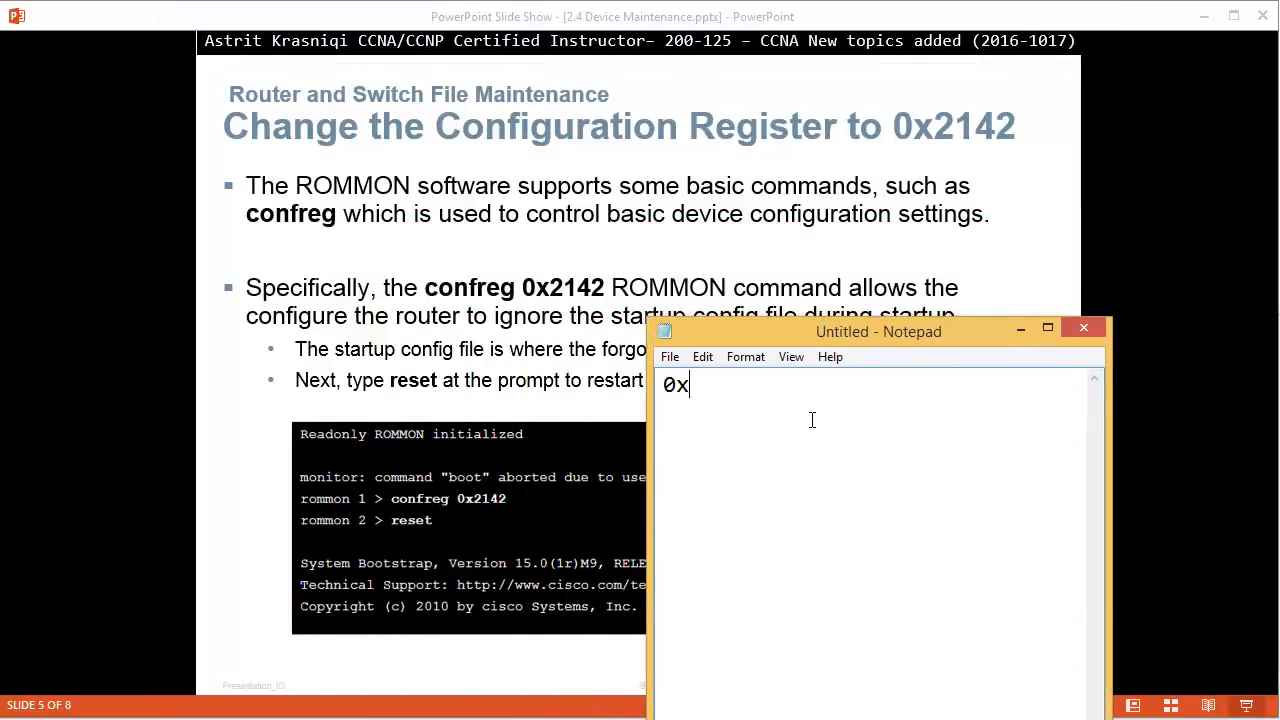
pyautogui.write('2102')
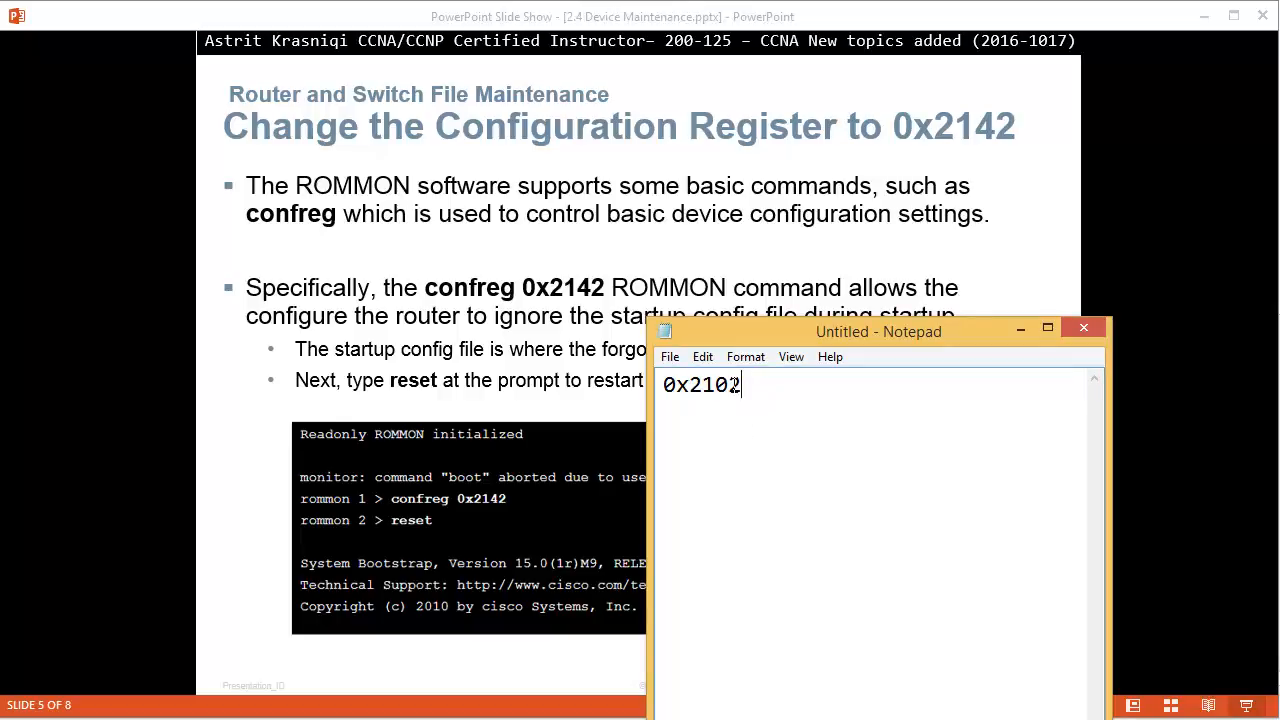
pyautogui.doubleClick(721, 384)
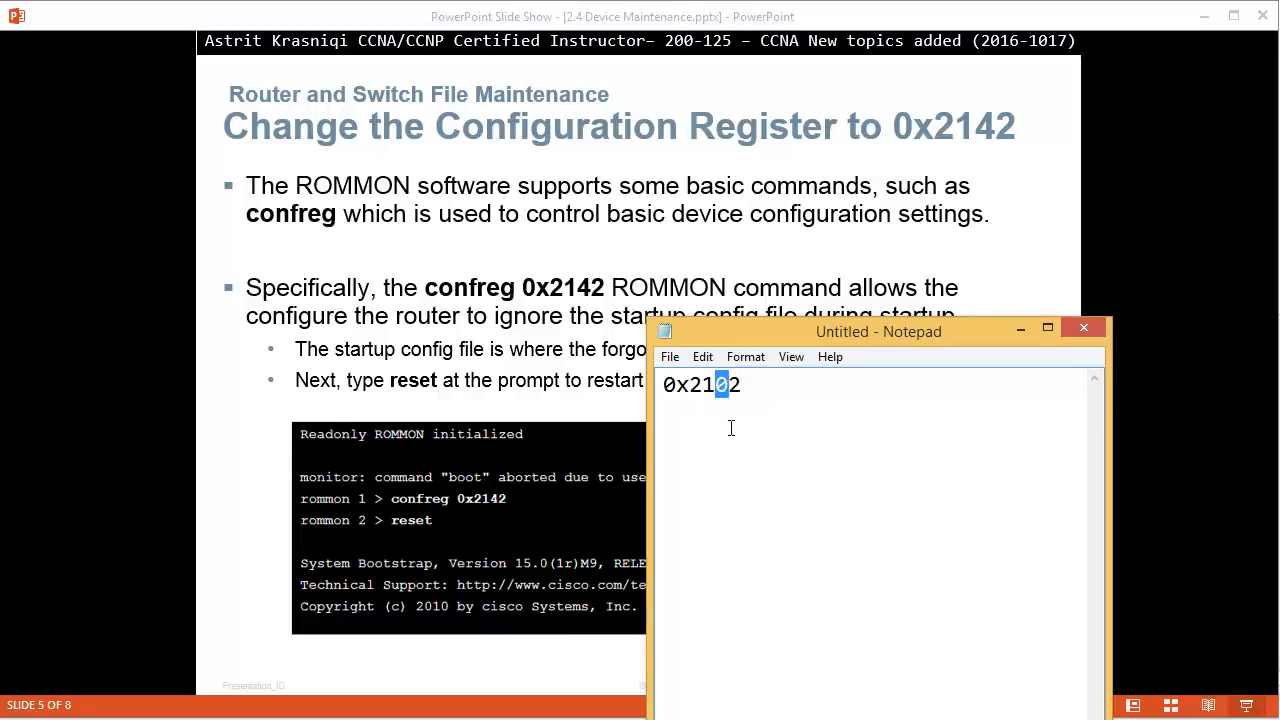
pyautogui.moveTo(754, 420)
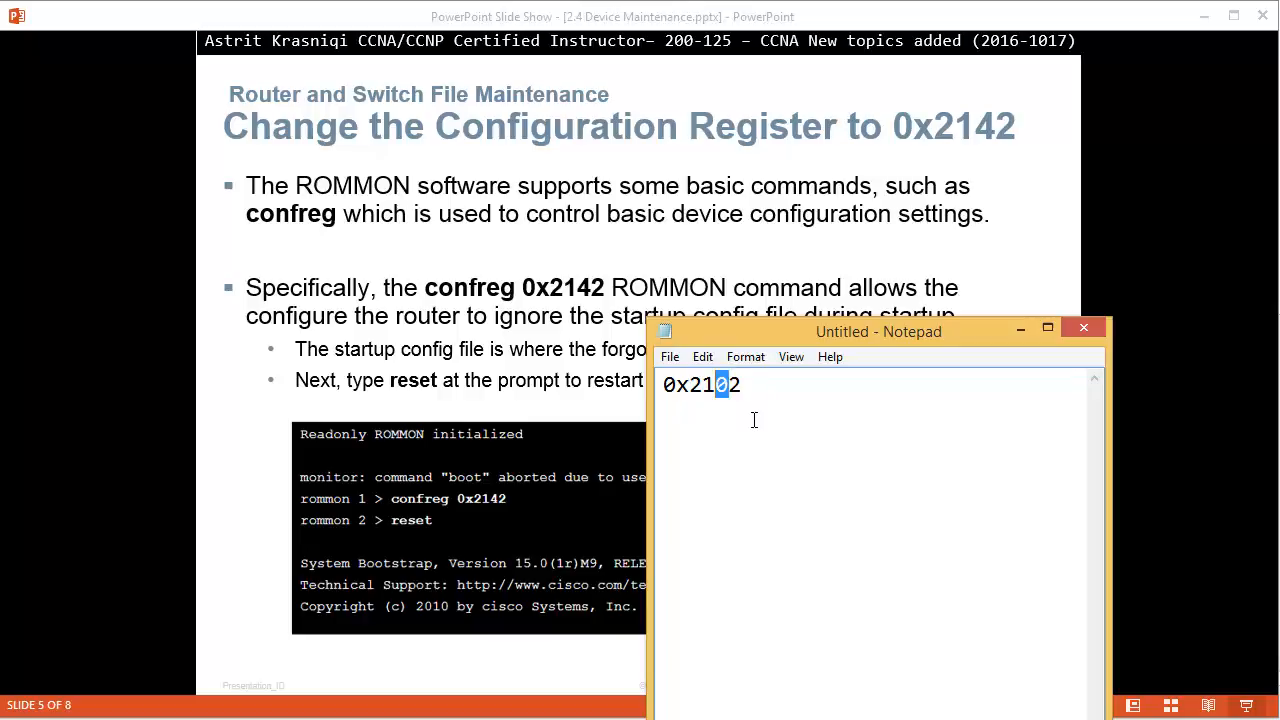
pyautogui.moveTo(878, 331); pyautogui.dragTo(1038, 345)
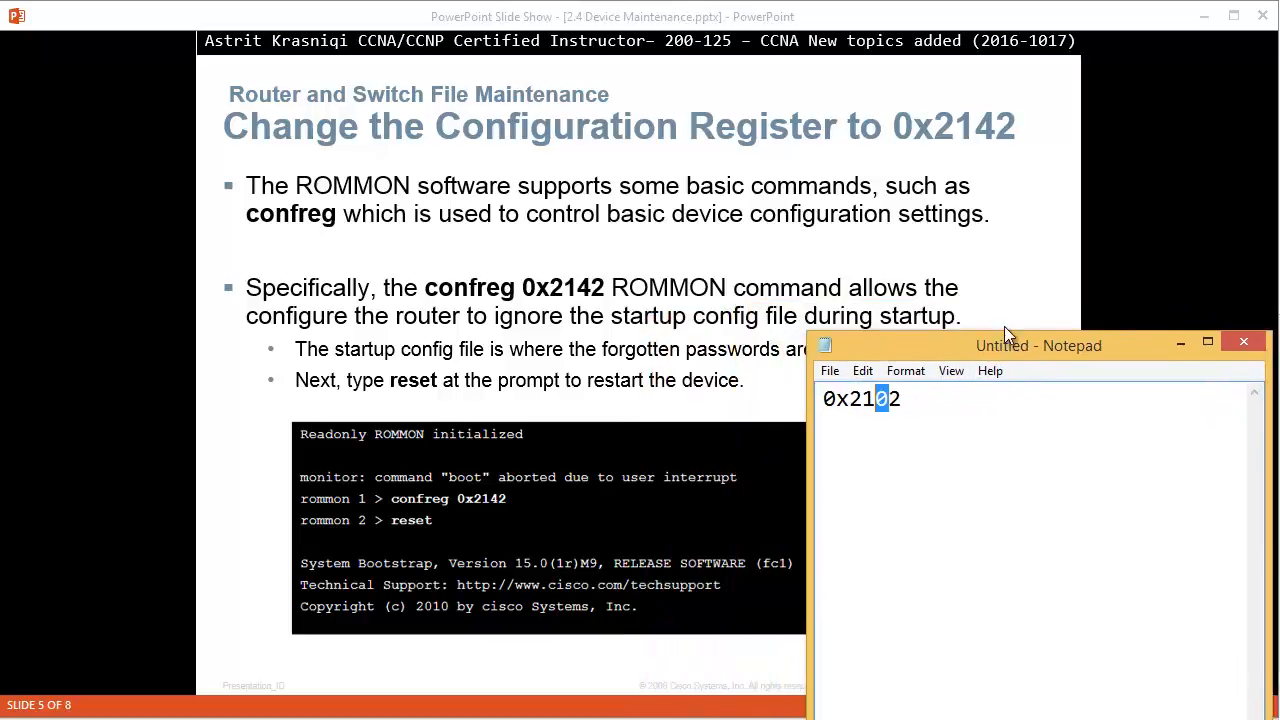
pyautogui.moveTo(1038, 345); pyautogui.dragTo(1065, 238)
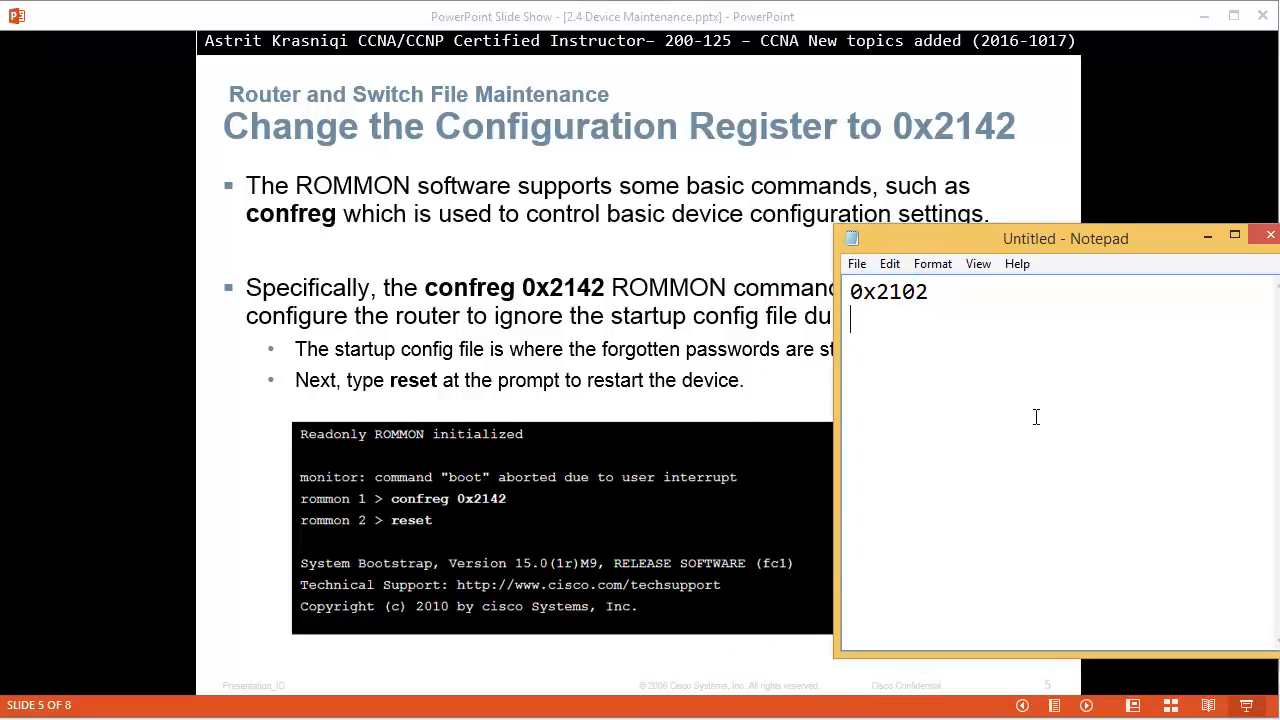
# Enter the lines 'rommon 1> confreg 0x2142' and 'rommon 2> reset' in Notepad.
pyautogui.write('rommon')
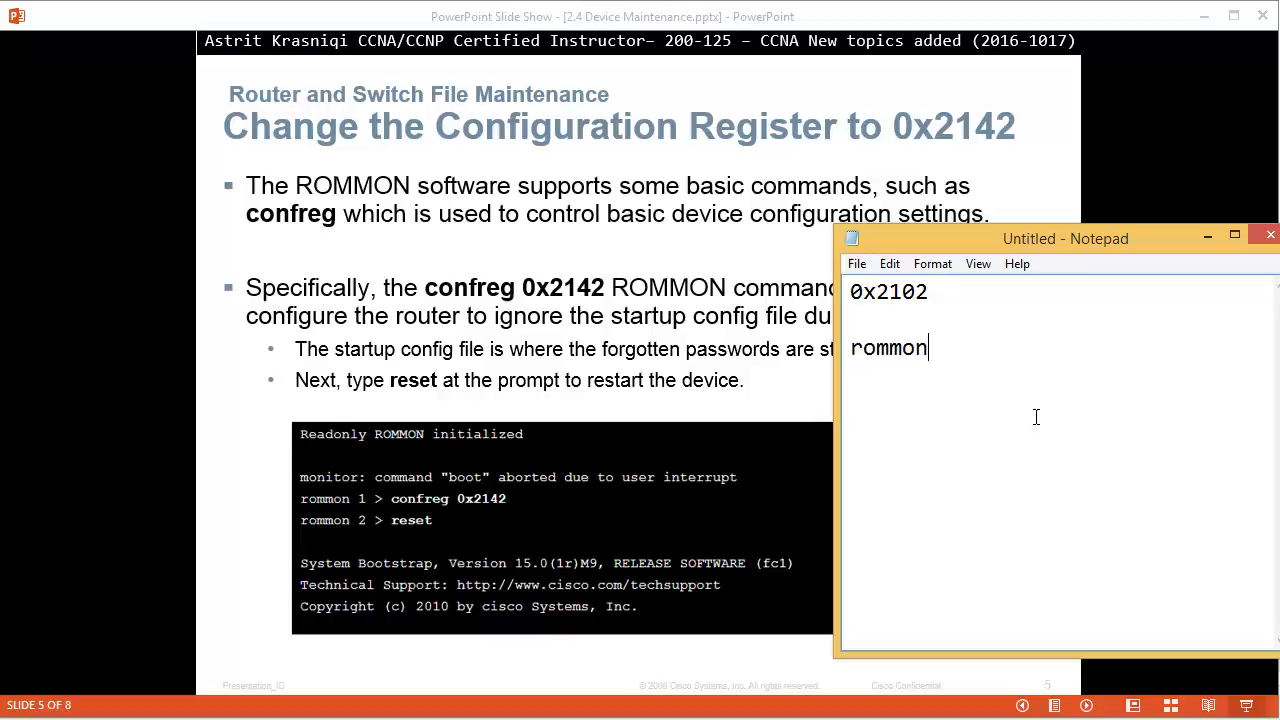
pyautogui.write('1>')
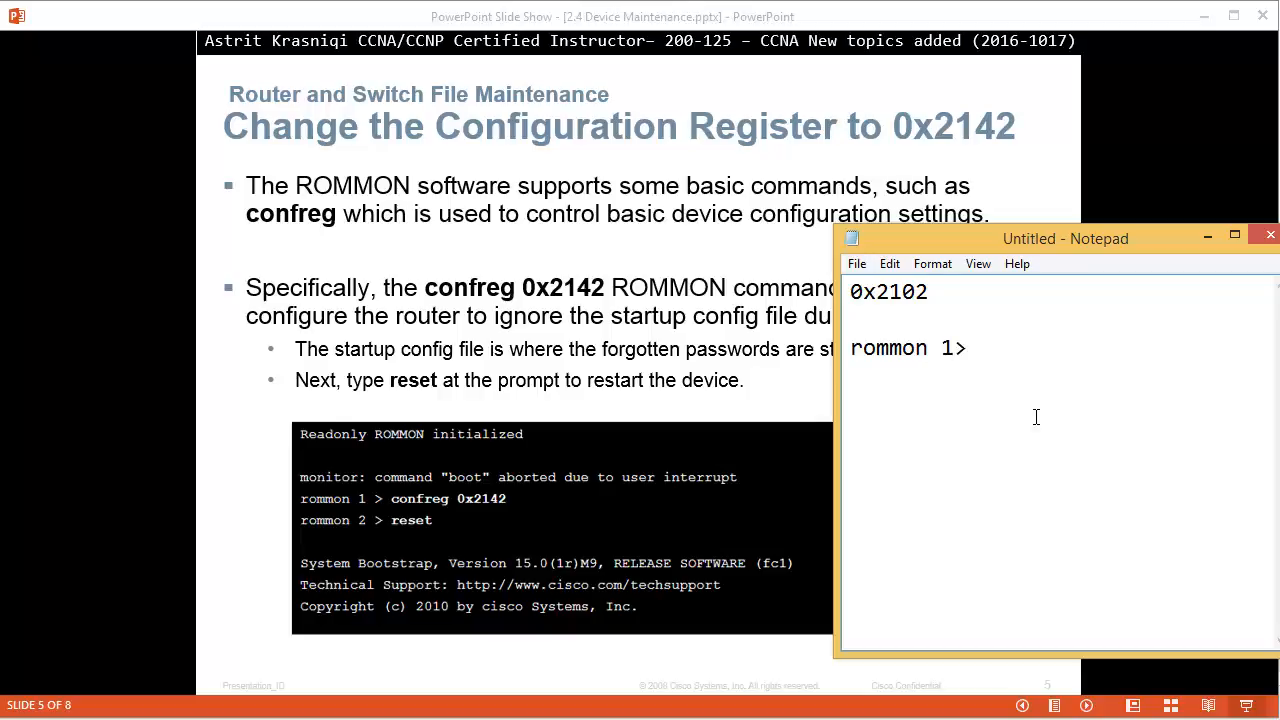
pyautogui.write('conf')
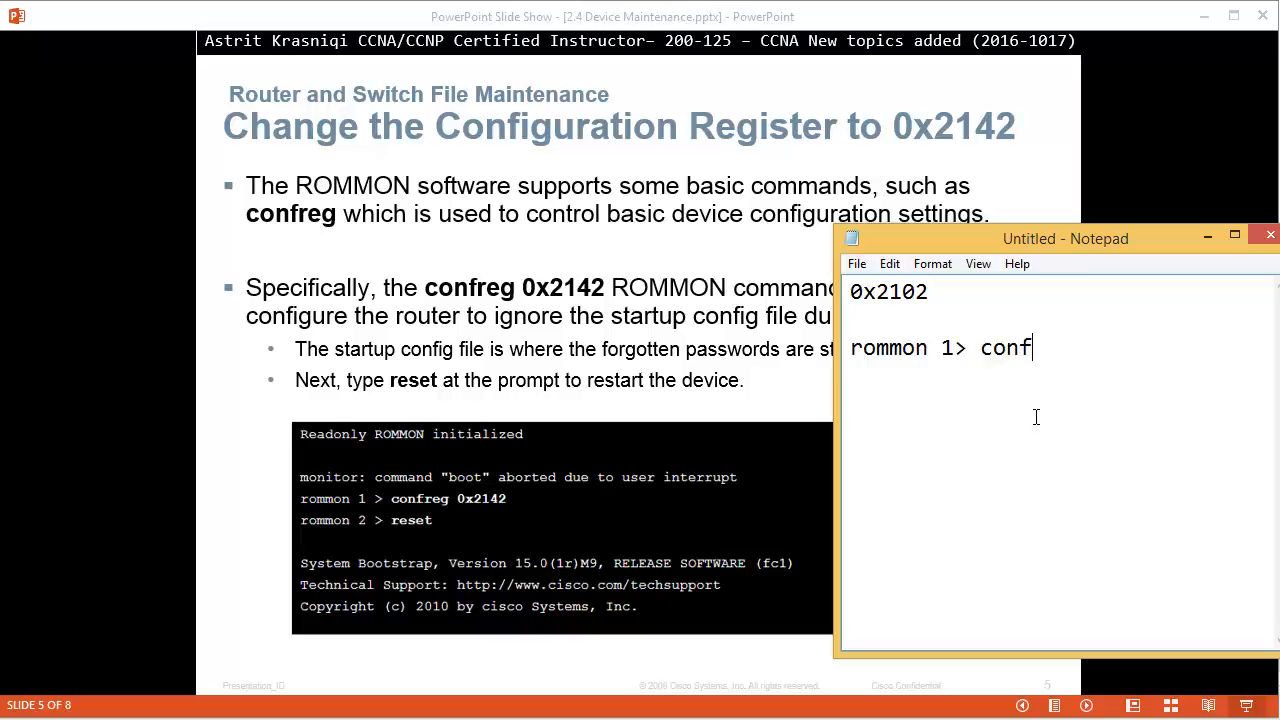
pyautogui.write('reg 0')
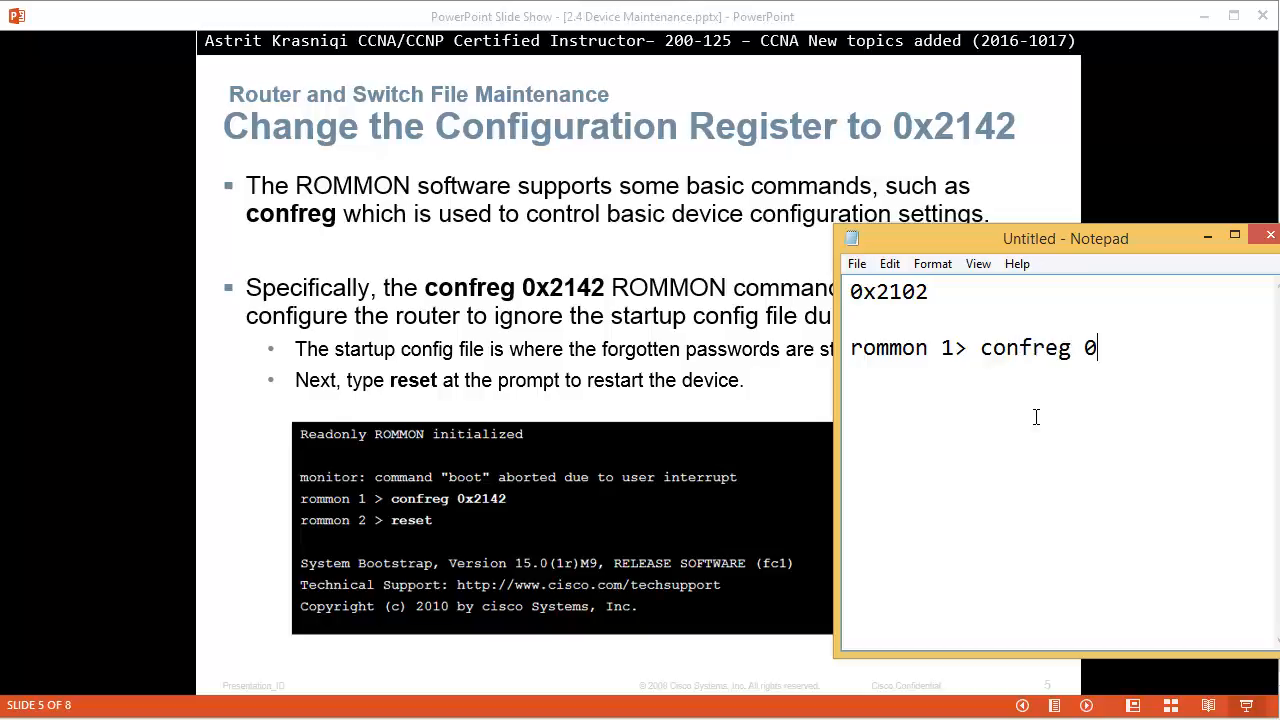
pyautogui.write('x2142')
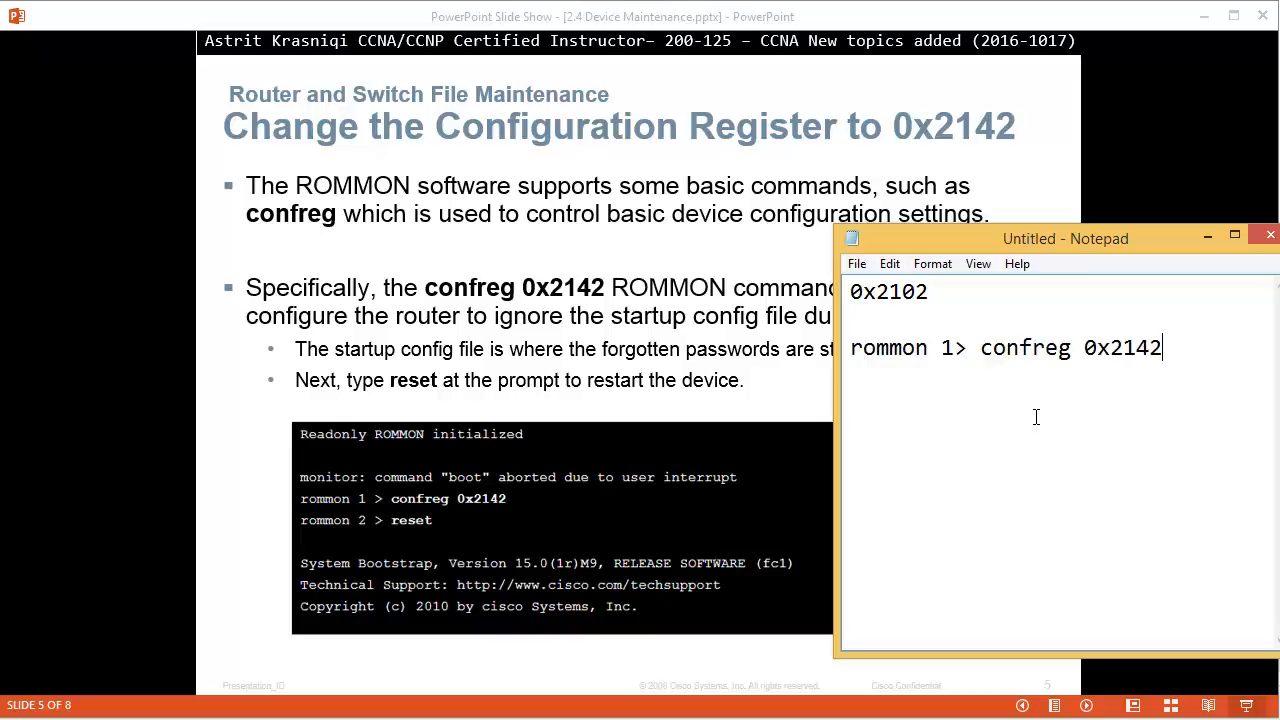
pyautogui.press('Return')
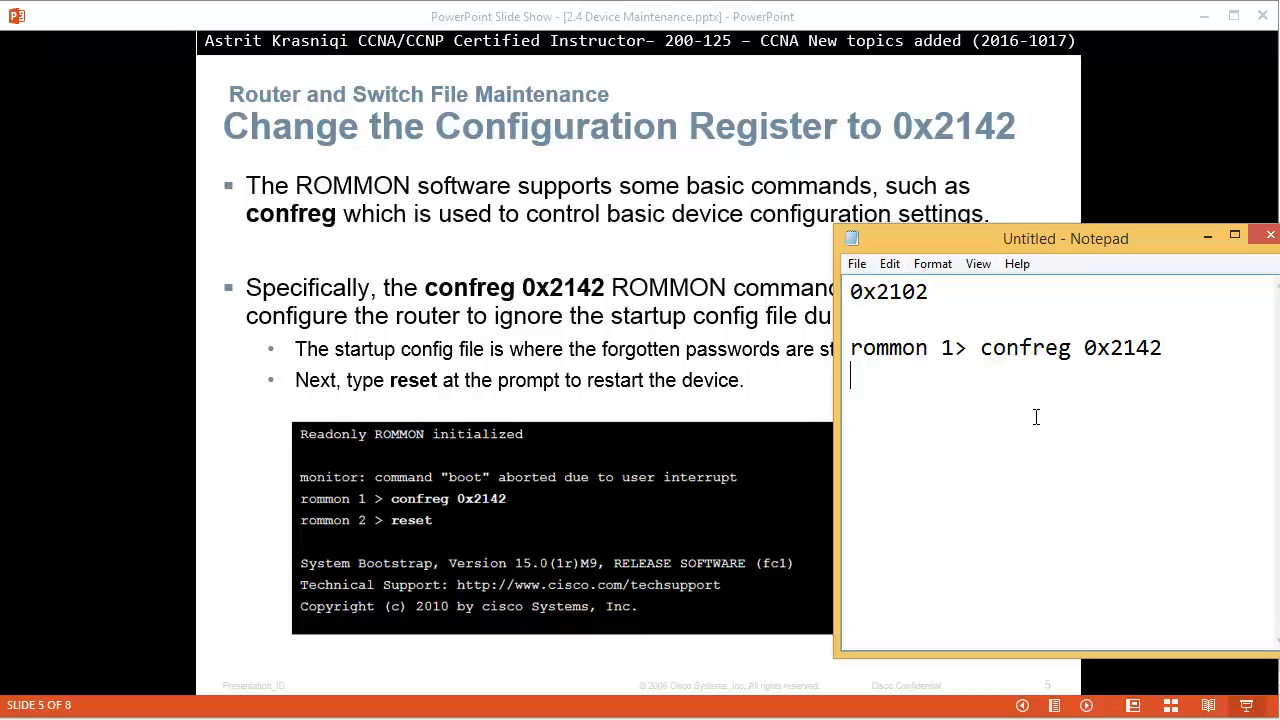
pyautogui.write('rommon 1> confreg 0x2142')
pyautogui.write('rommon 2>')
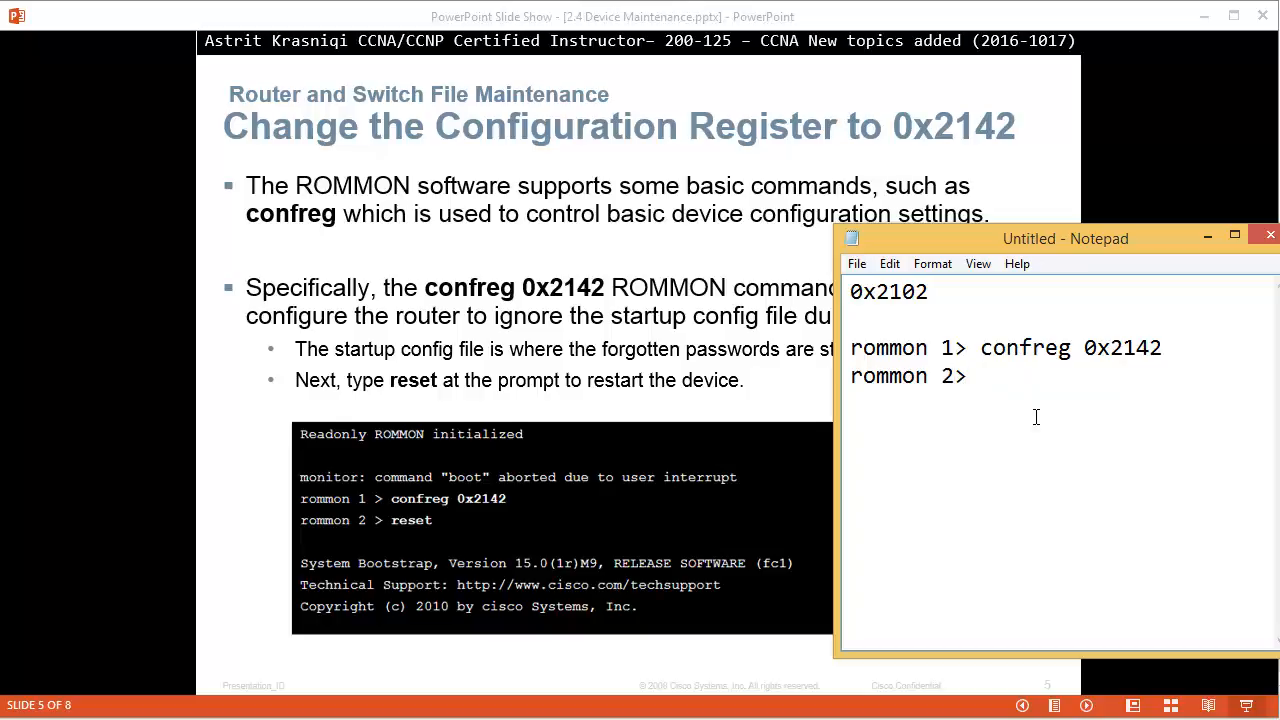
pyautogui.write('rese')
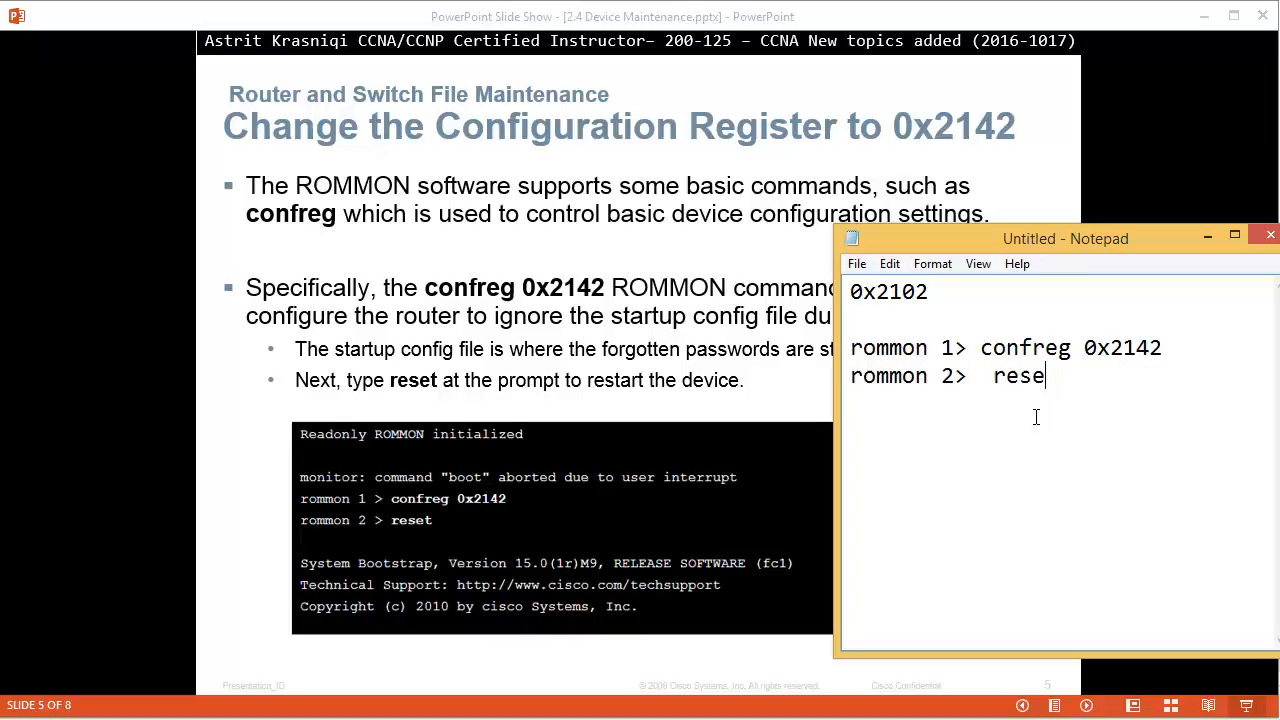
pyautogui.write('t')
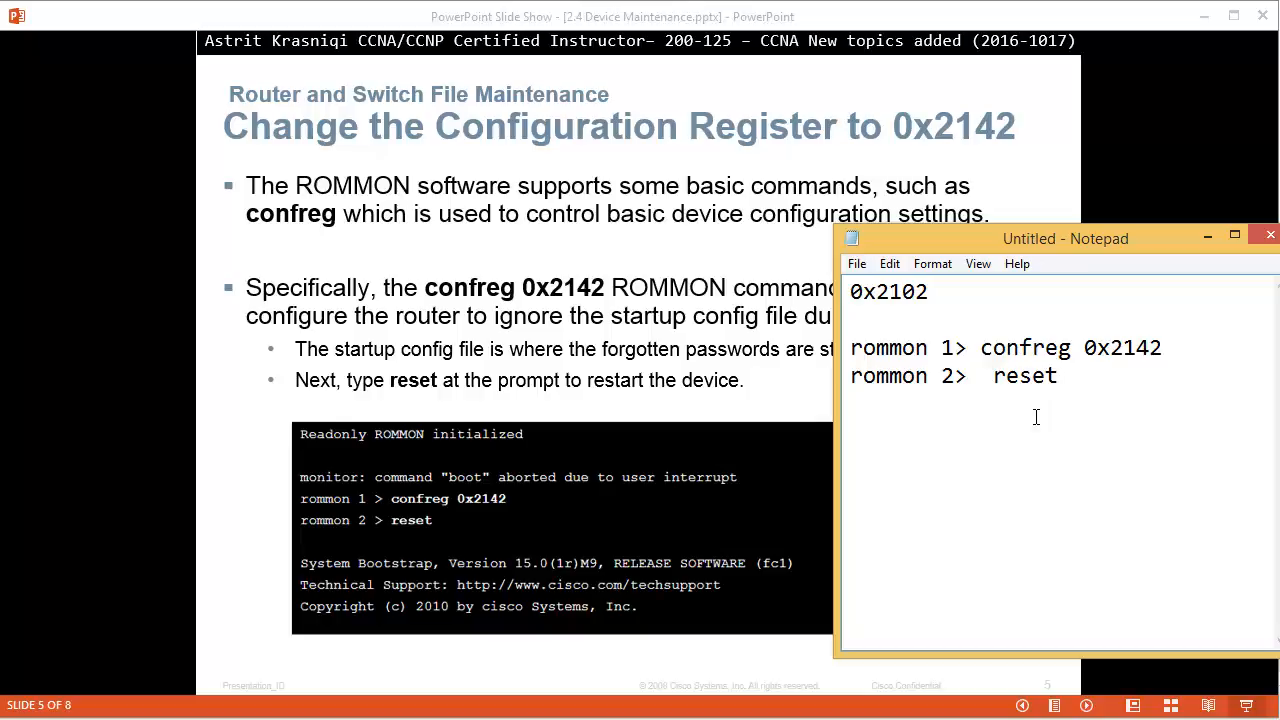
pyautogui.moveTo(684, 380)
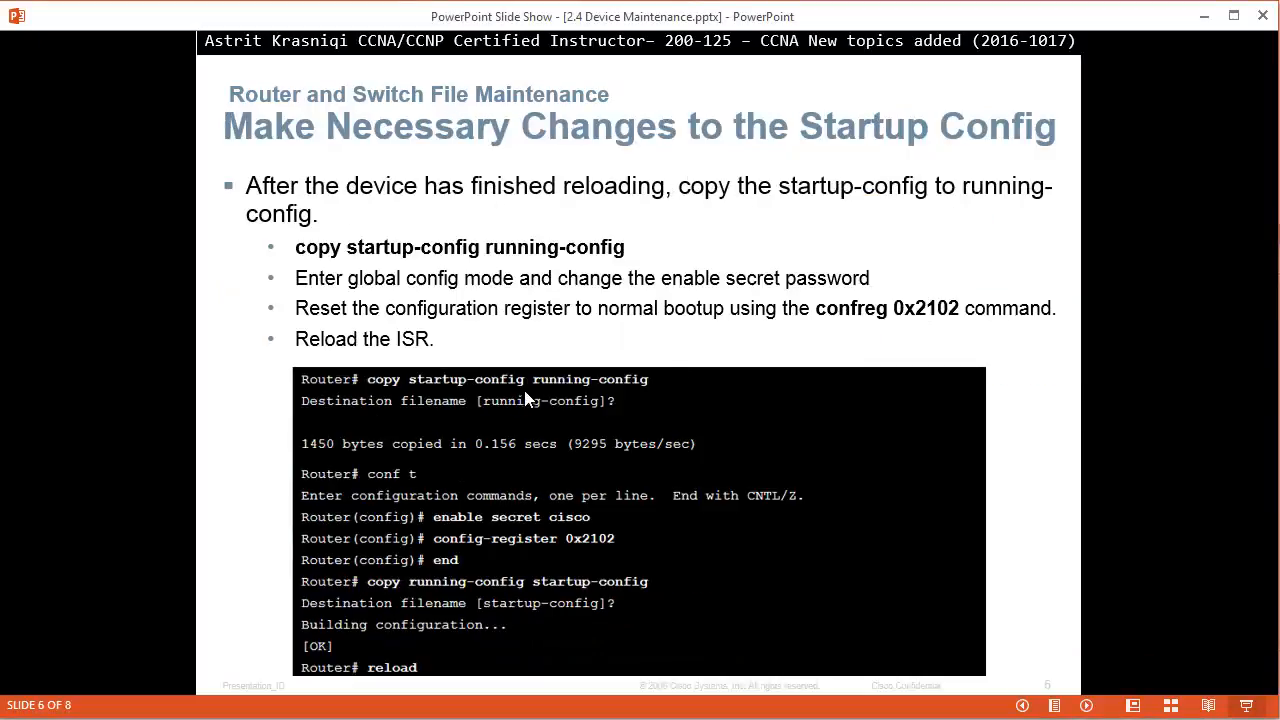
pyautogui.moveTo(410, 385)
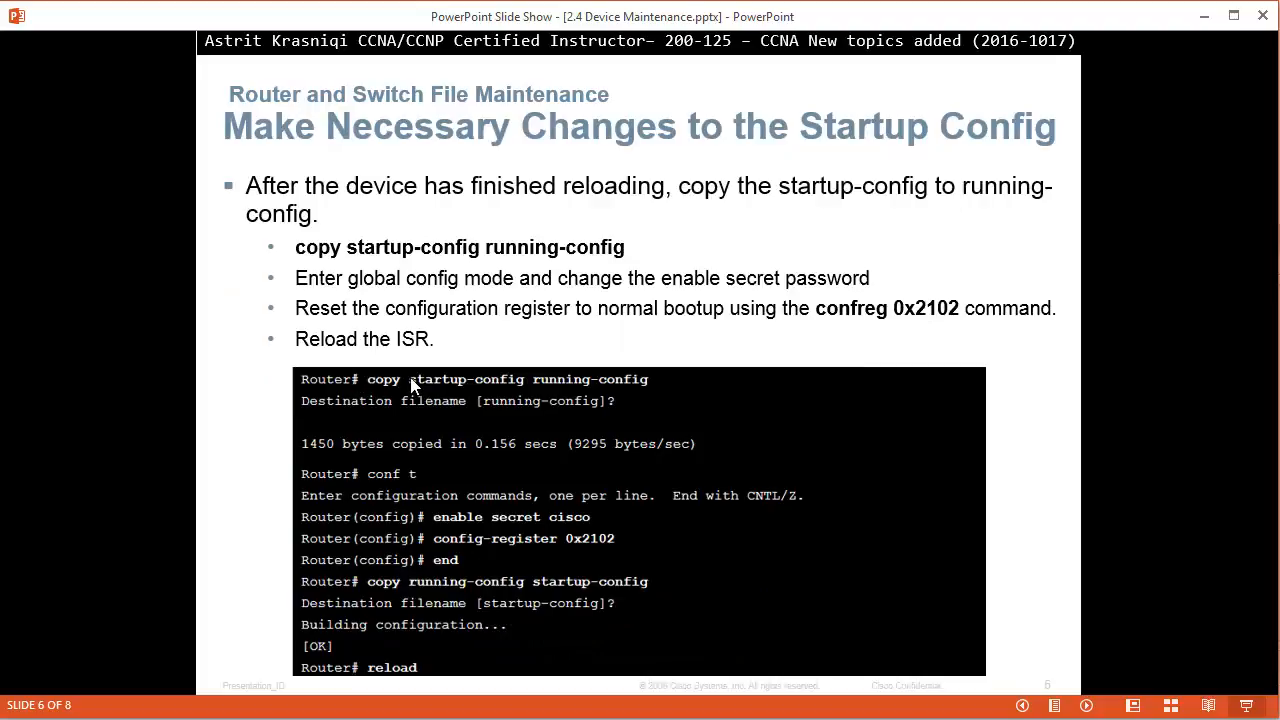
pyautogui.moveTo(866, 390)
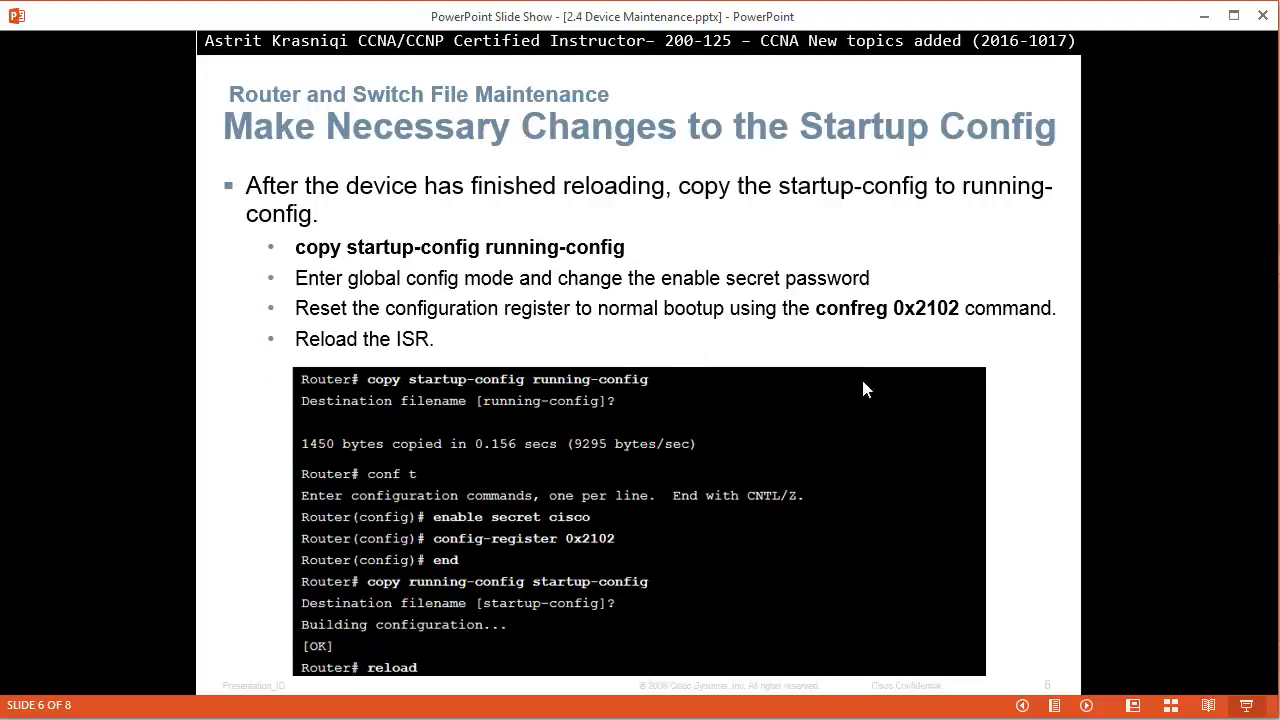
pyautogui.moveTo(482, 457)
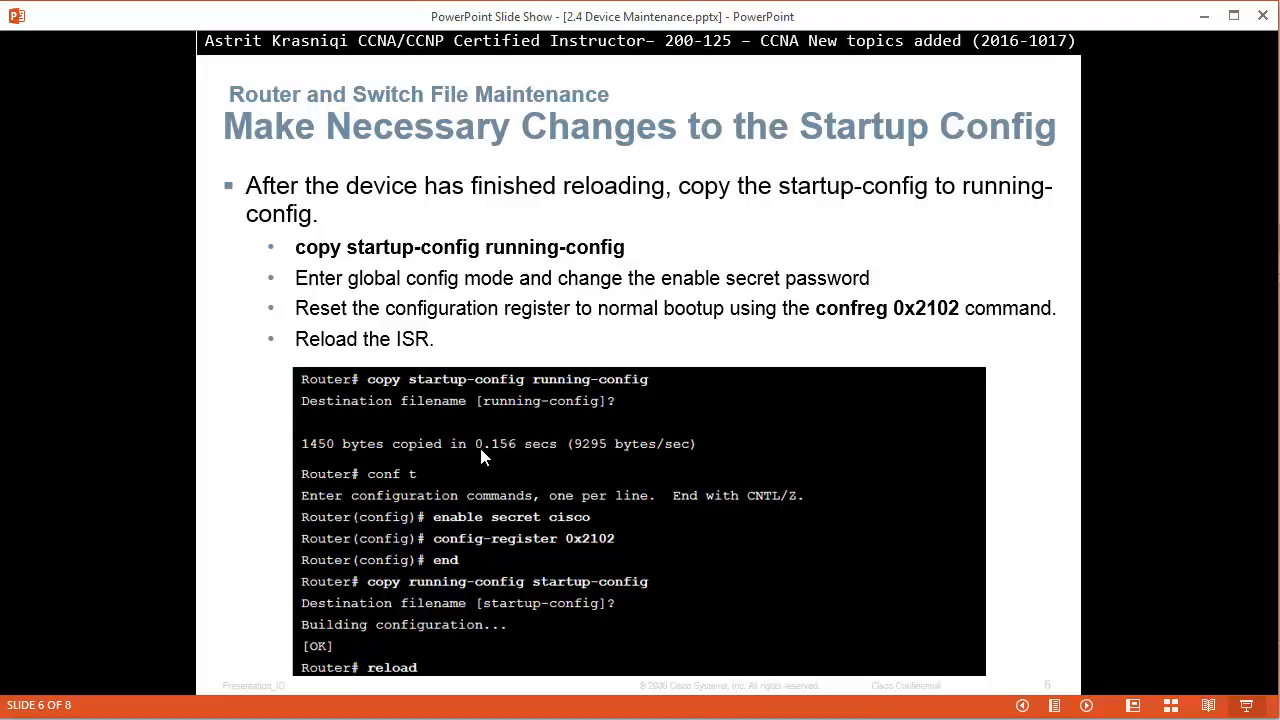
pyautogui.moveTo(597, 400)
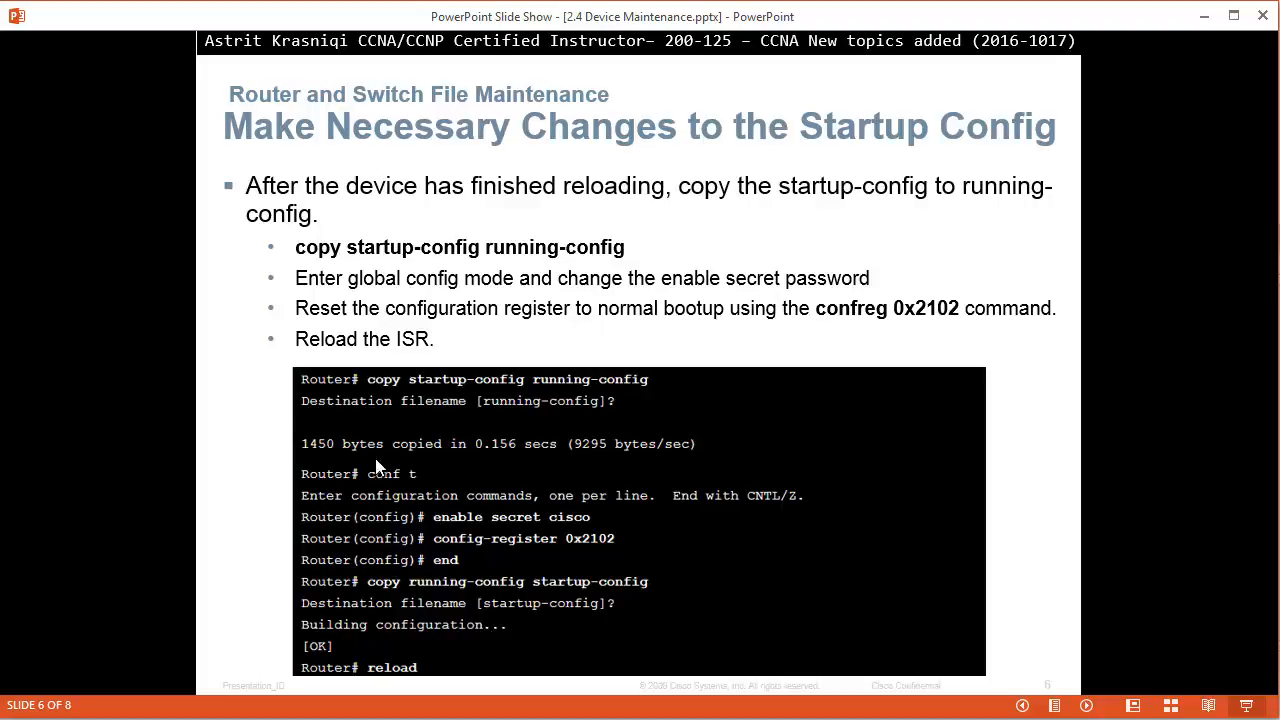
pyautogui.moveTo(530, 406)
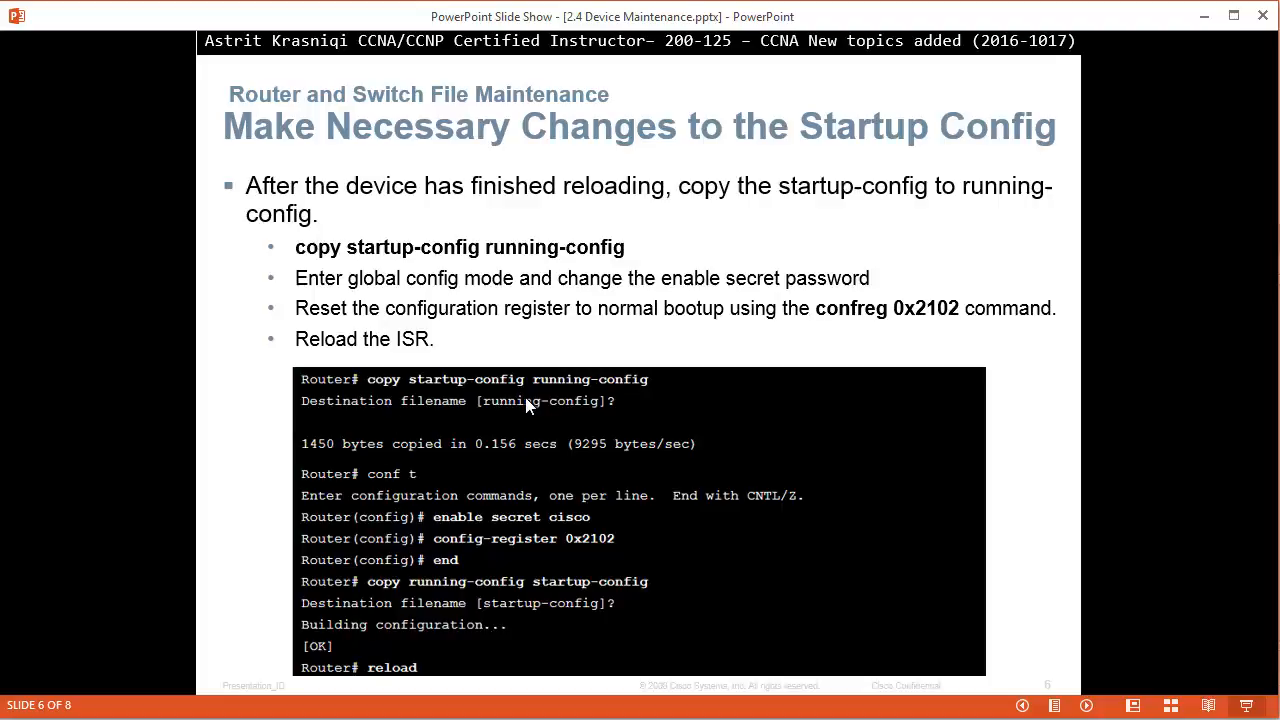
pyautogui.moveTo(492, 543)
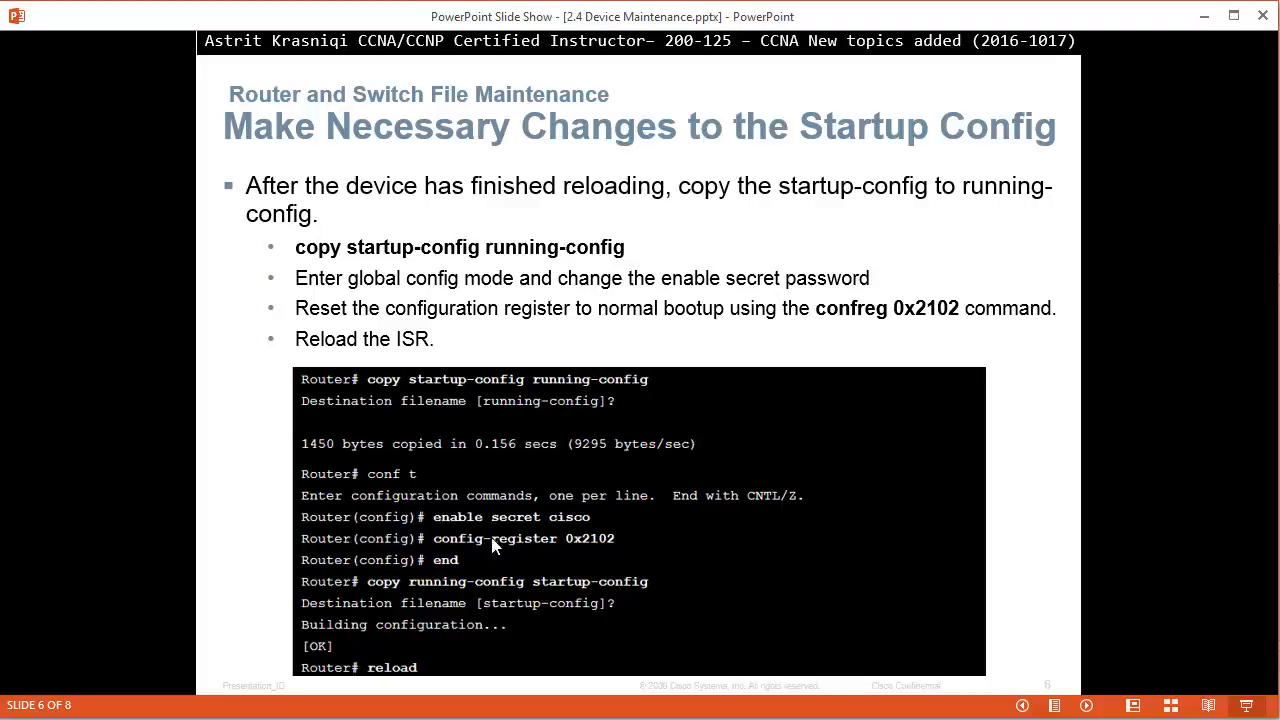
pyautogui.moveTo(545, 532)
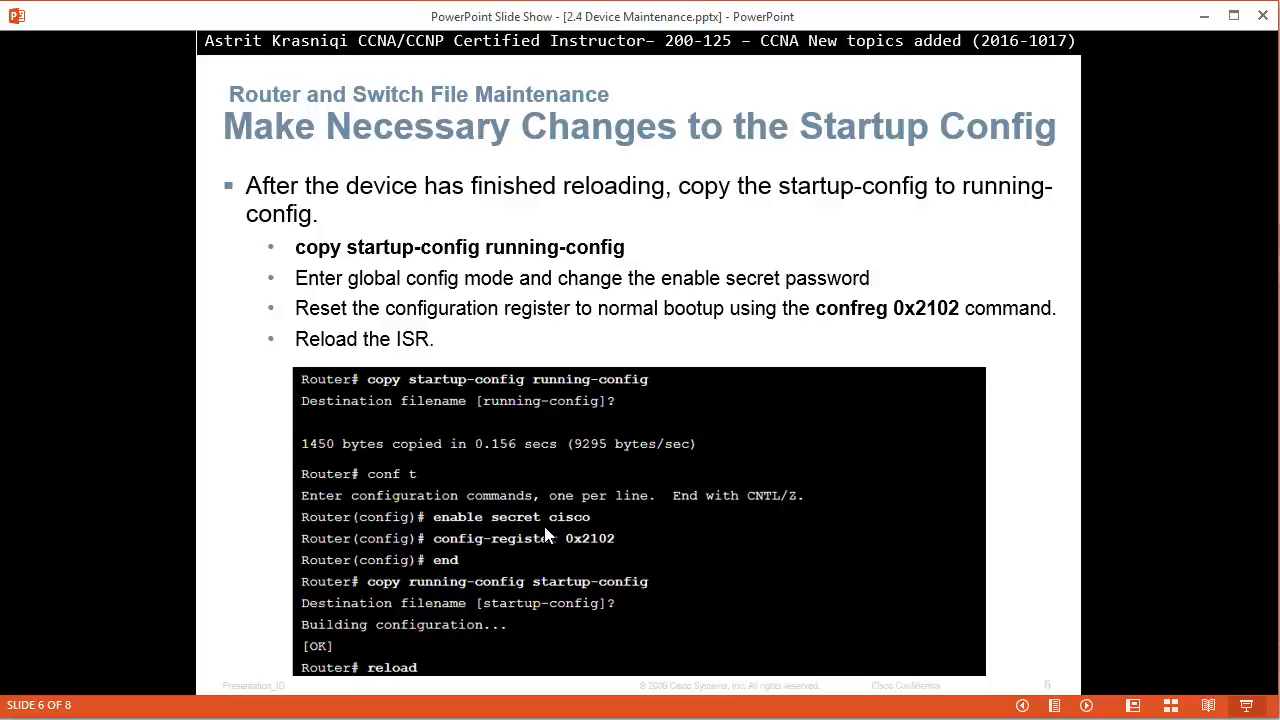
pyautogui.moveTo(528, 557)
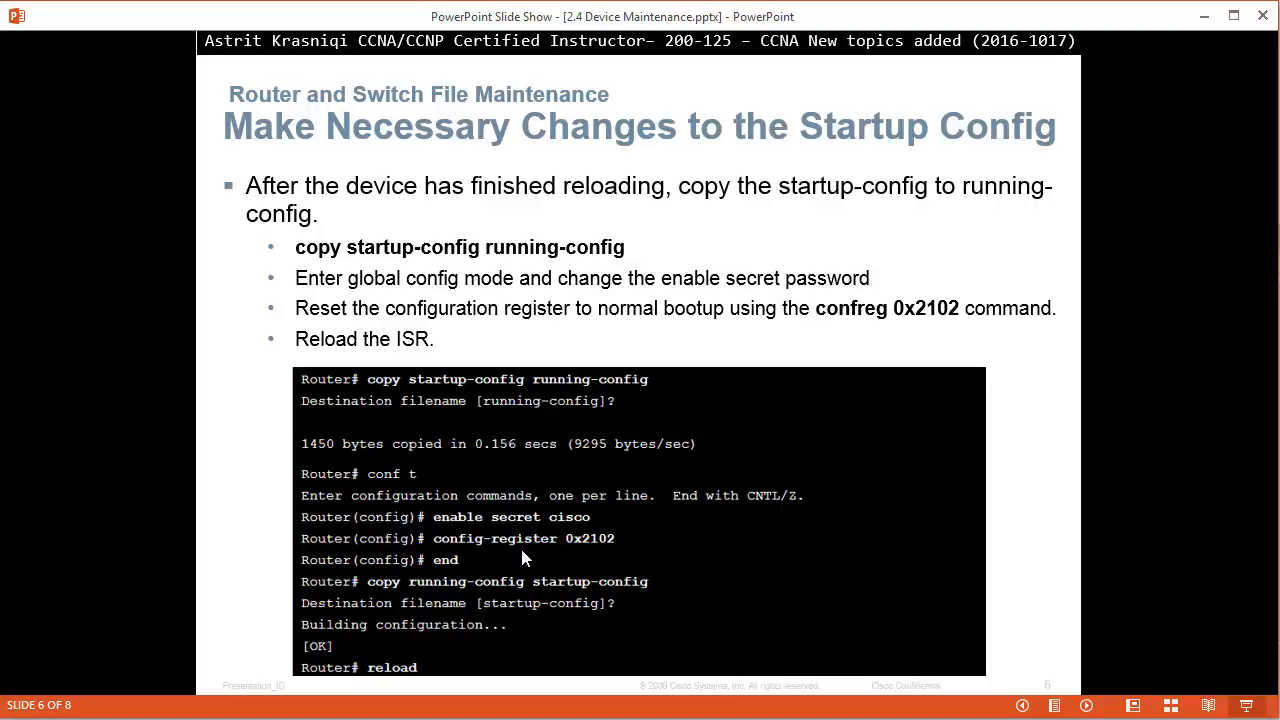
pyautogui.moveTo(602, 556)
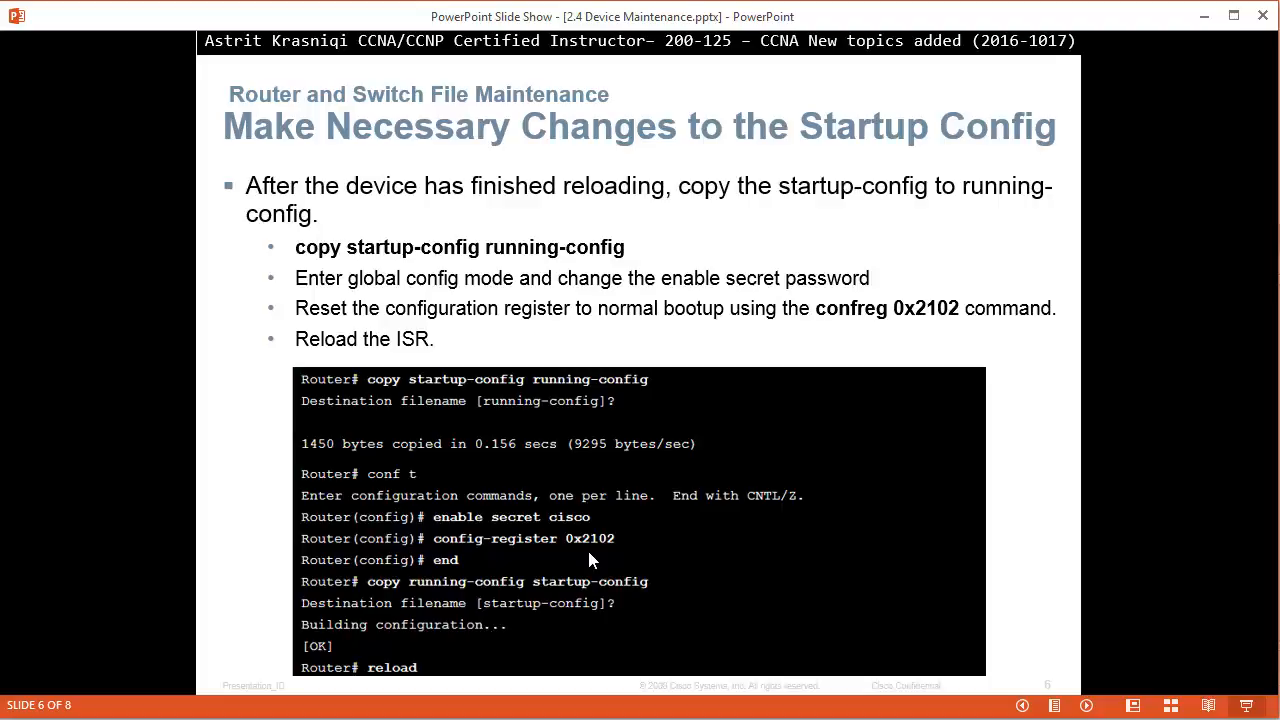
pyautogui.moveTo(580, 548)
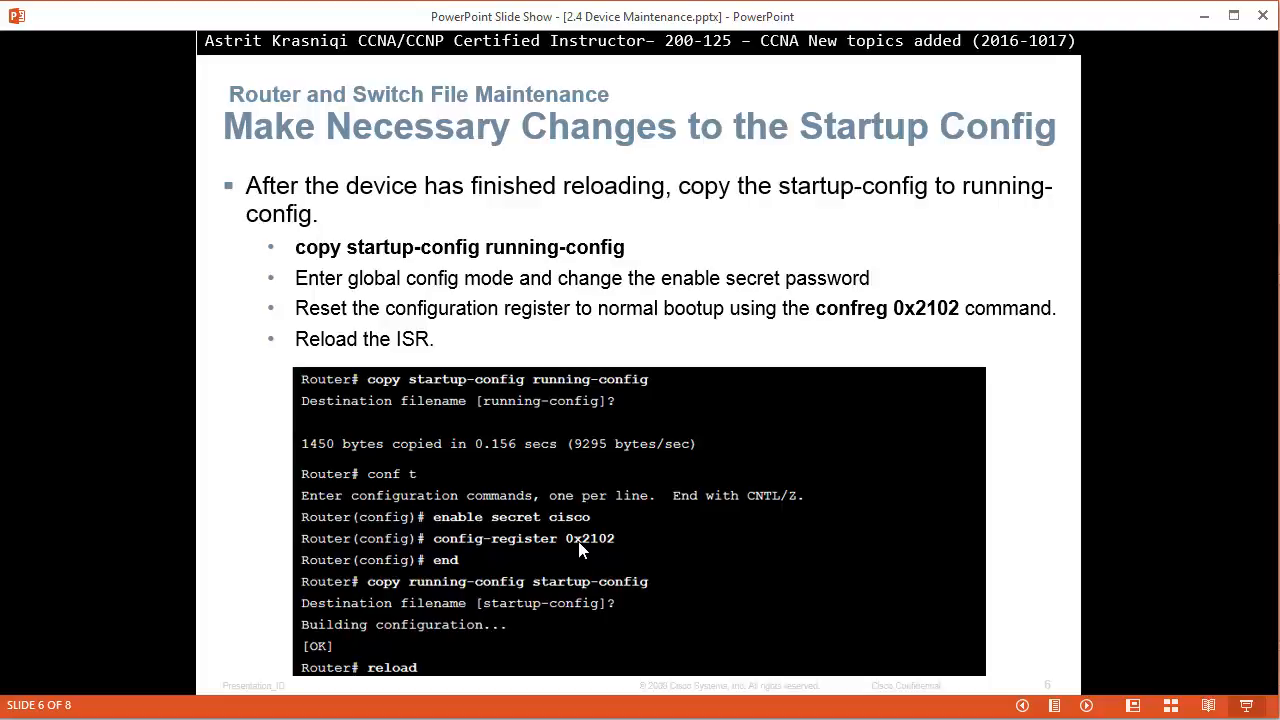
pyautogui.moveTo(640, 393)
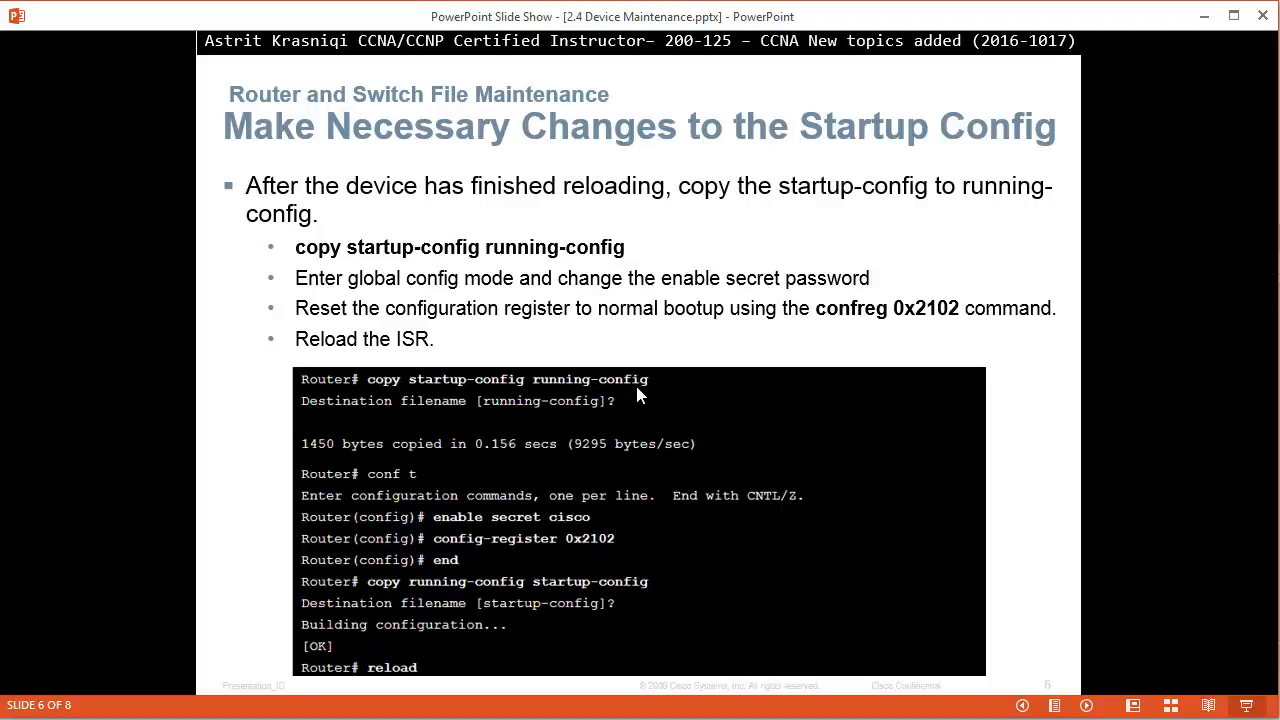
pyautogui.moveTo(647, 390)
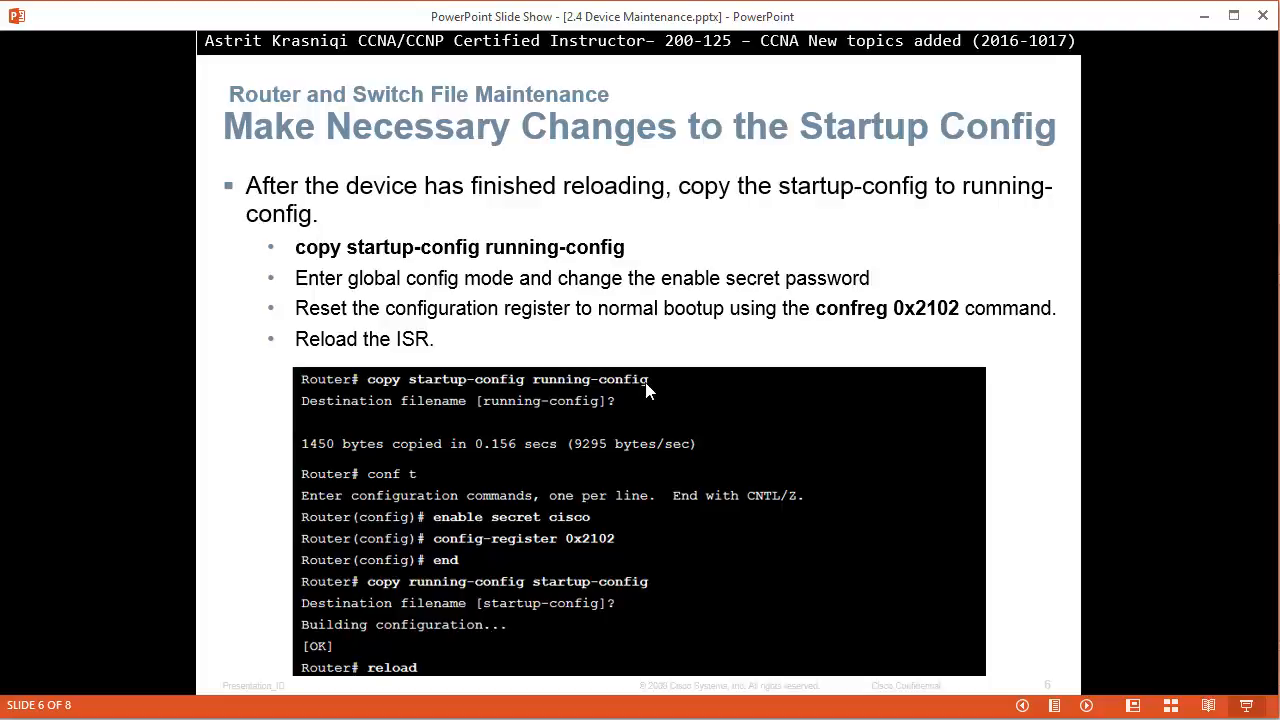
pyautogui.moveTo(781, 348)
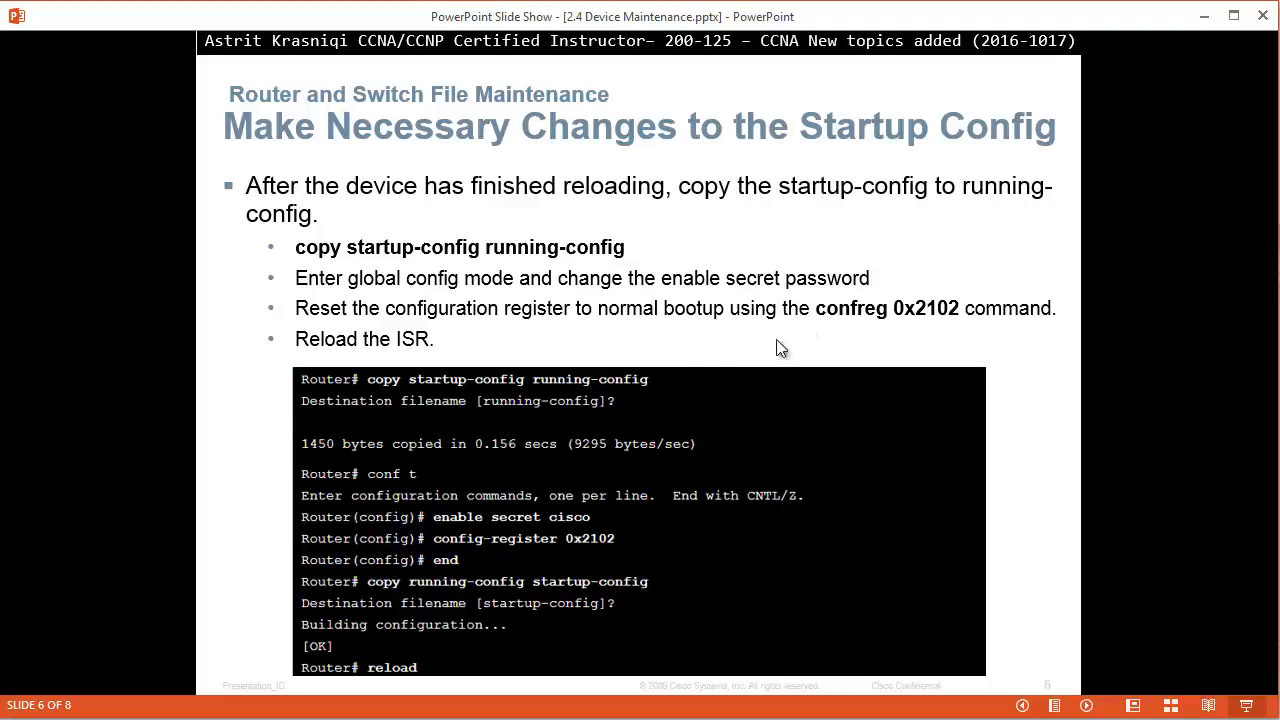
pyautogui.moveTo(630, 322)
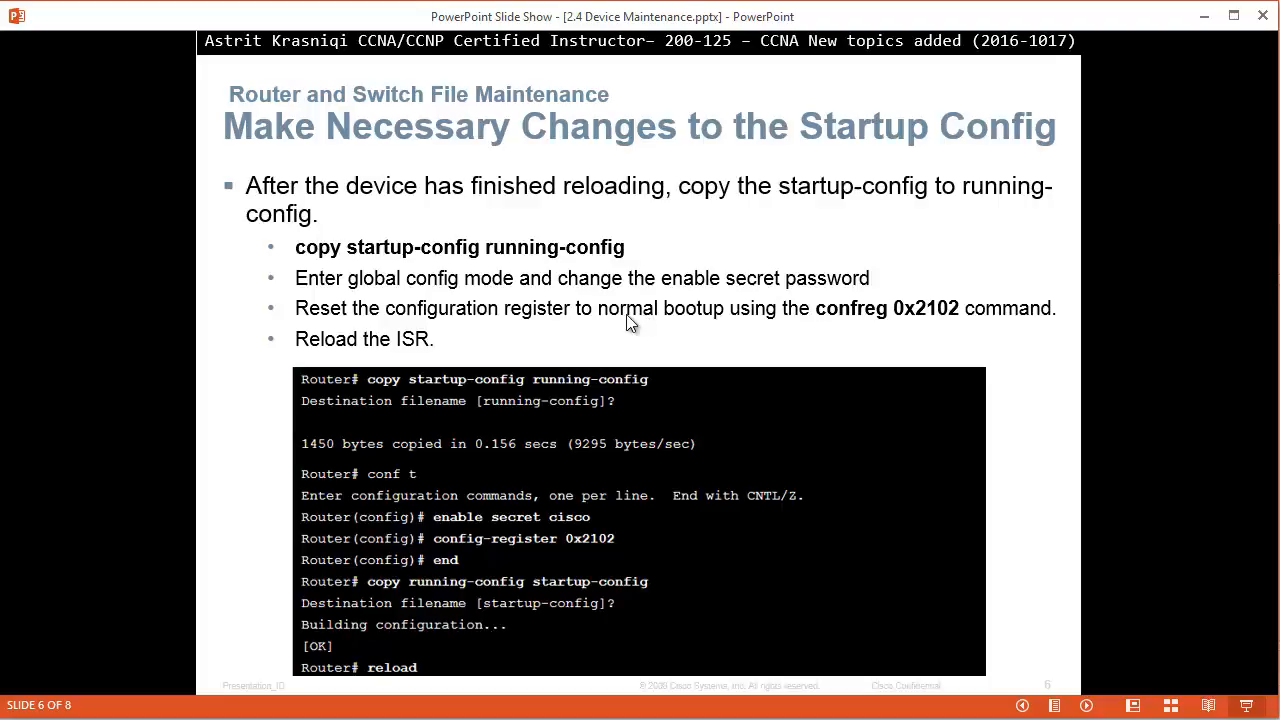
pyautogui.moveTo(733, 275)
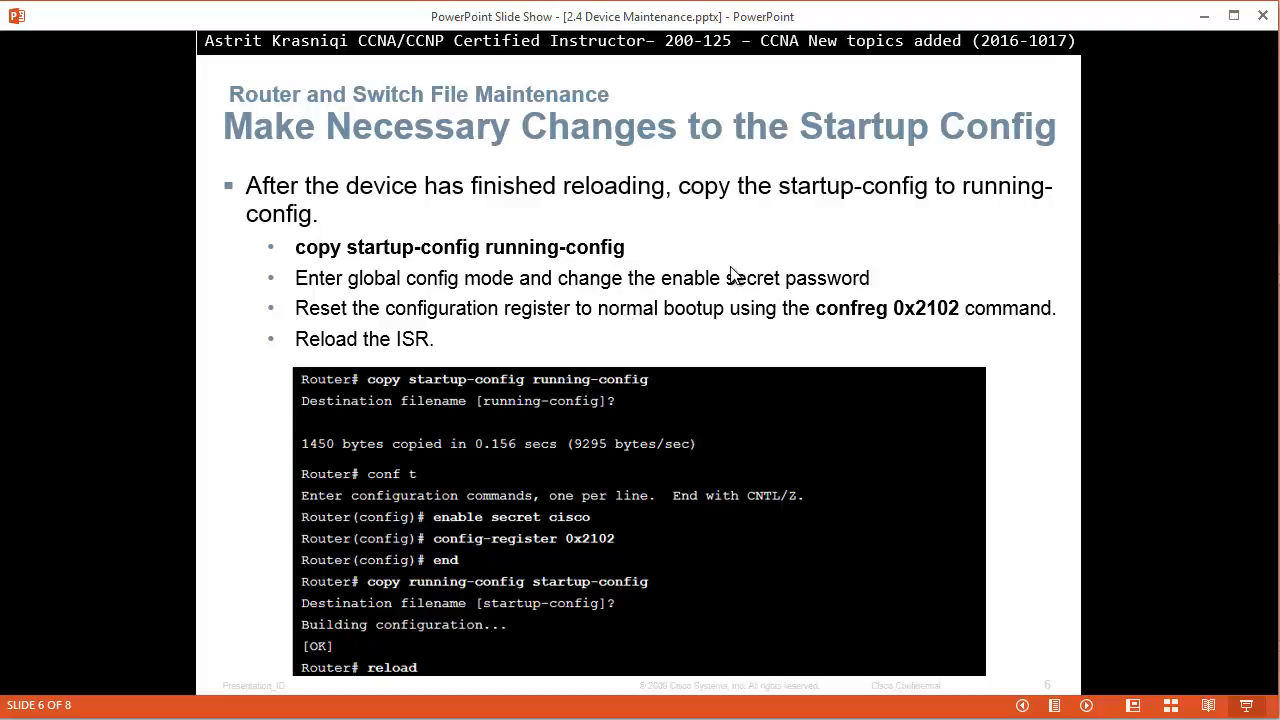
pyautogui.moveTo(767, 220)
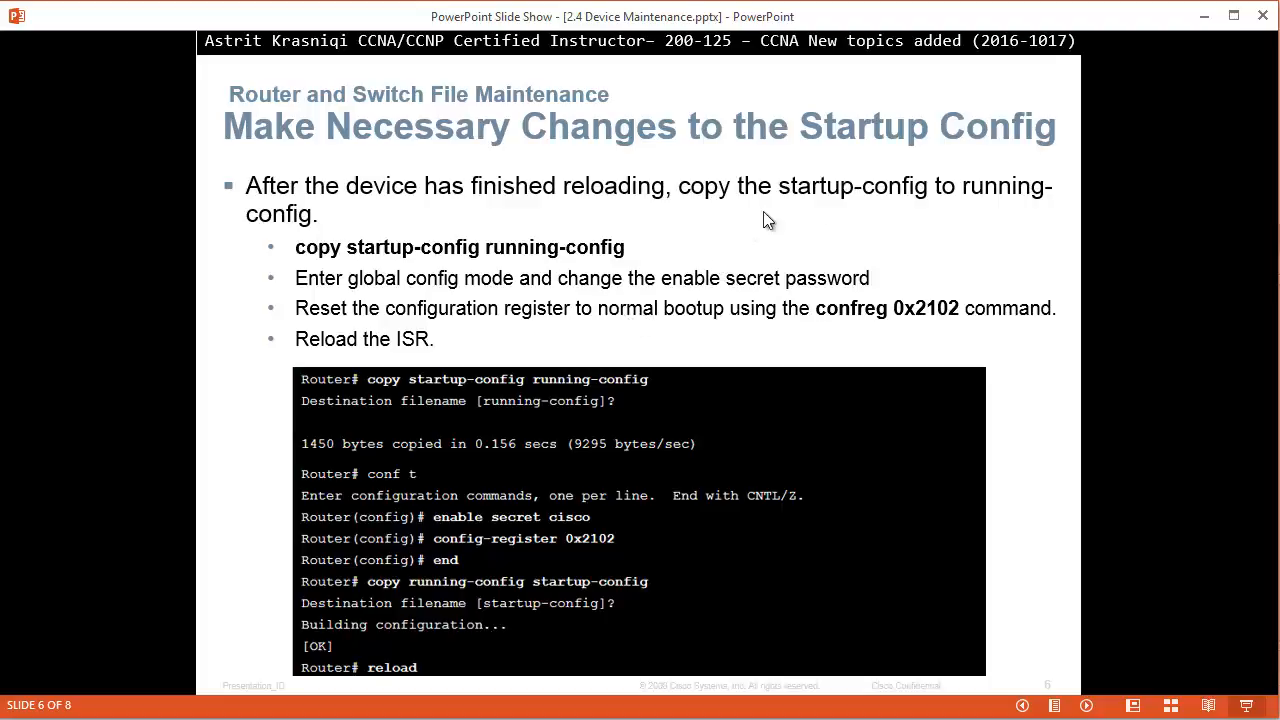
# Return the slideshow from slide 6 to slide 5, the confreg 0x2142 slide.
pyautogui.press('Left')
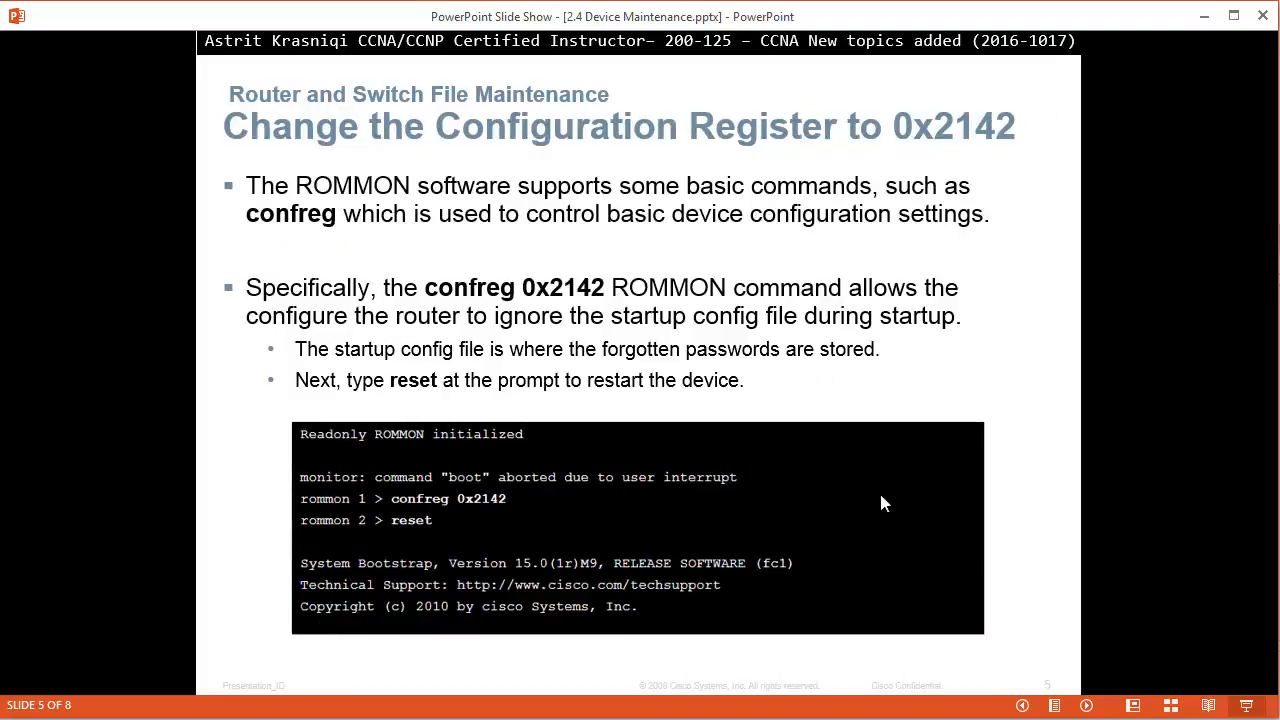
pyautogui.moveTo(505, 513)
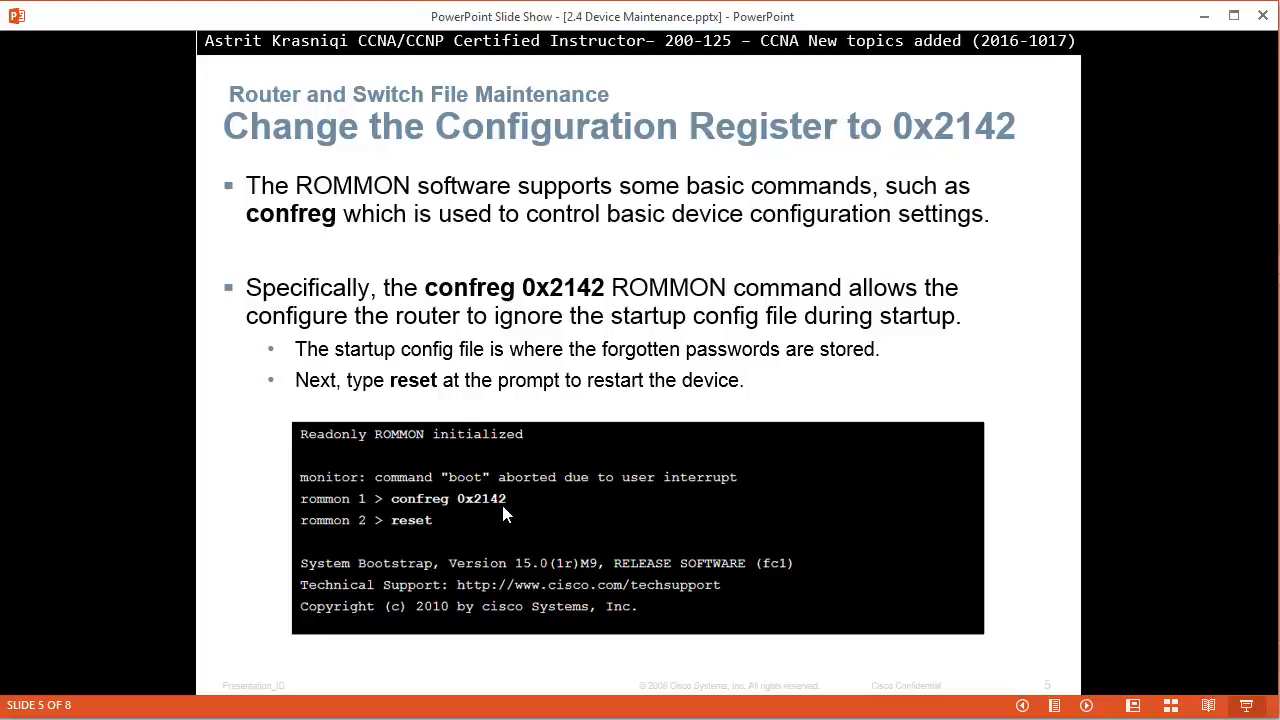
pyautogui.moveTo(424, 478)
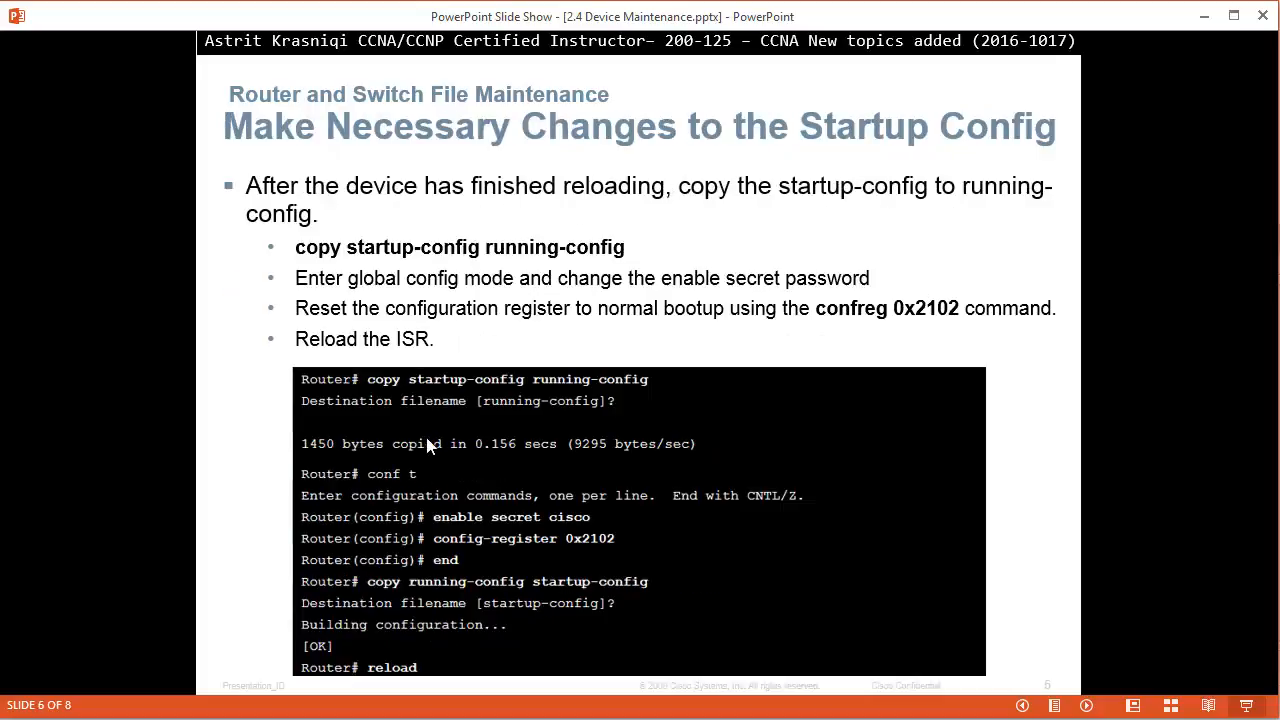
pyautogui.moveTo(370, 420)
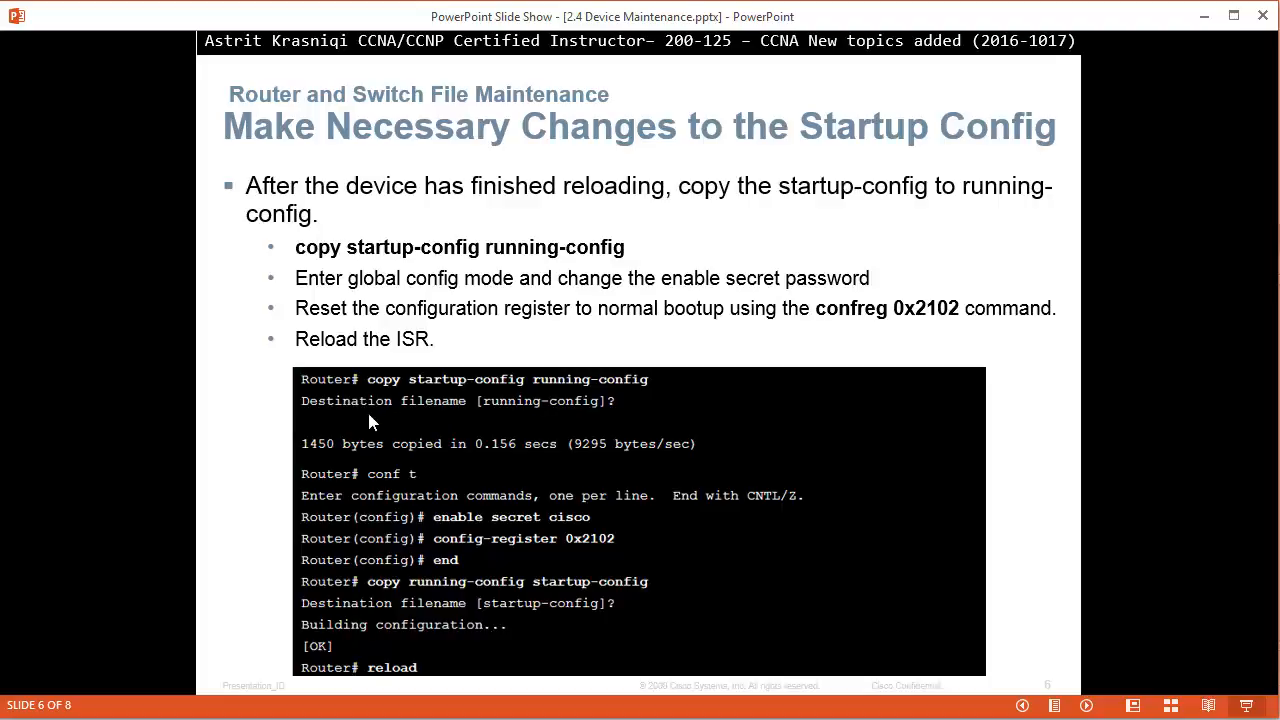
pyautogui.moveTo(446, 403)
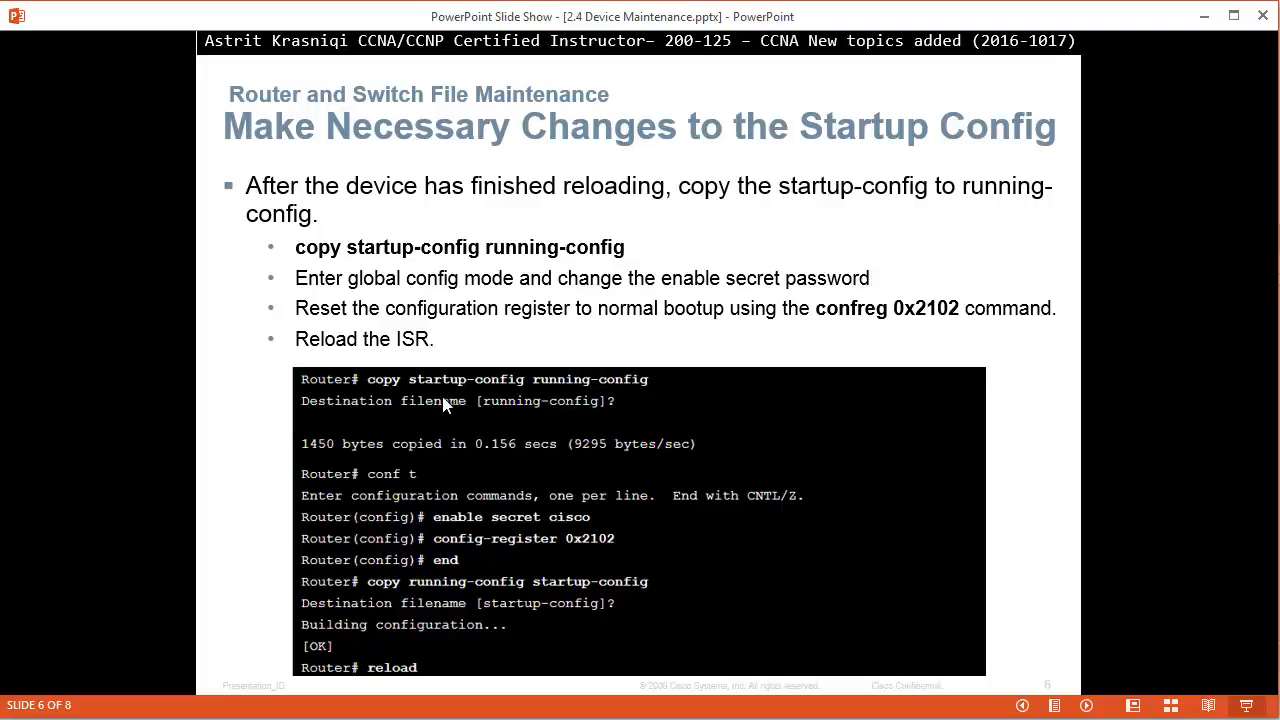
pyautogui.moveTo(505, 390)
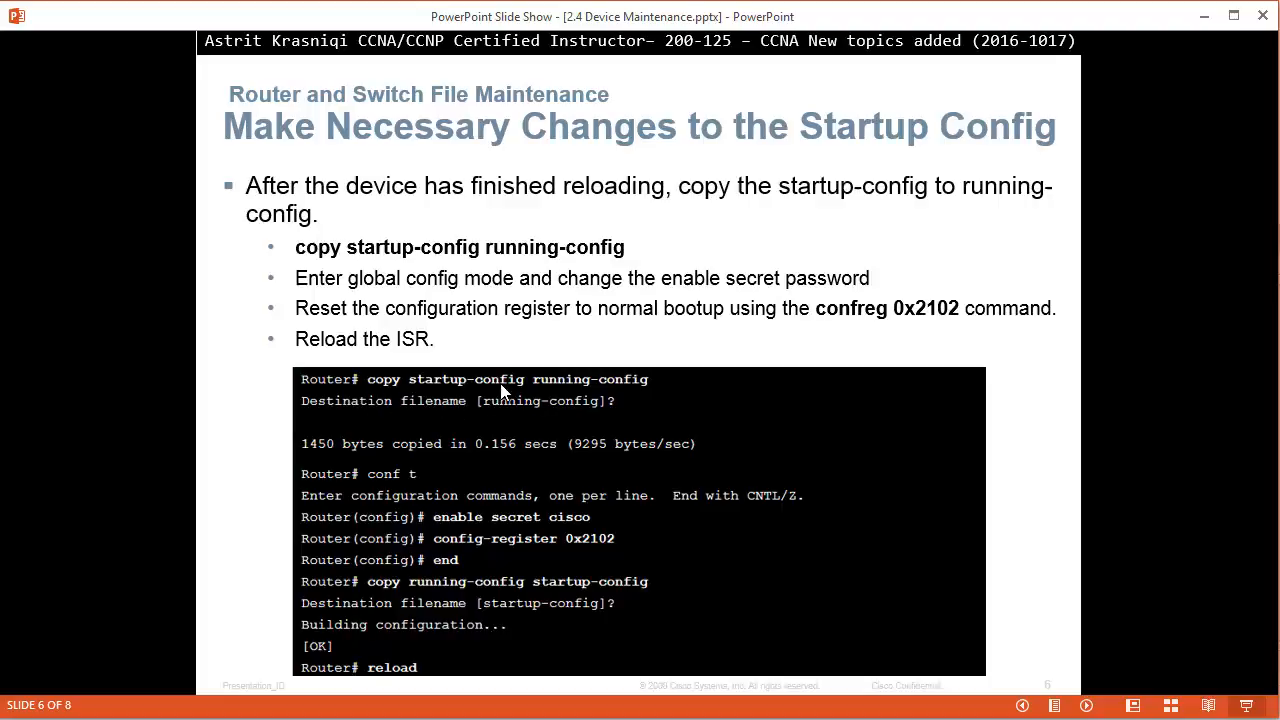
pyautogui.moveTo(517, 430)
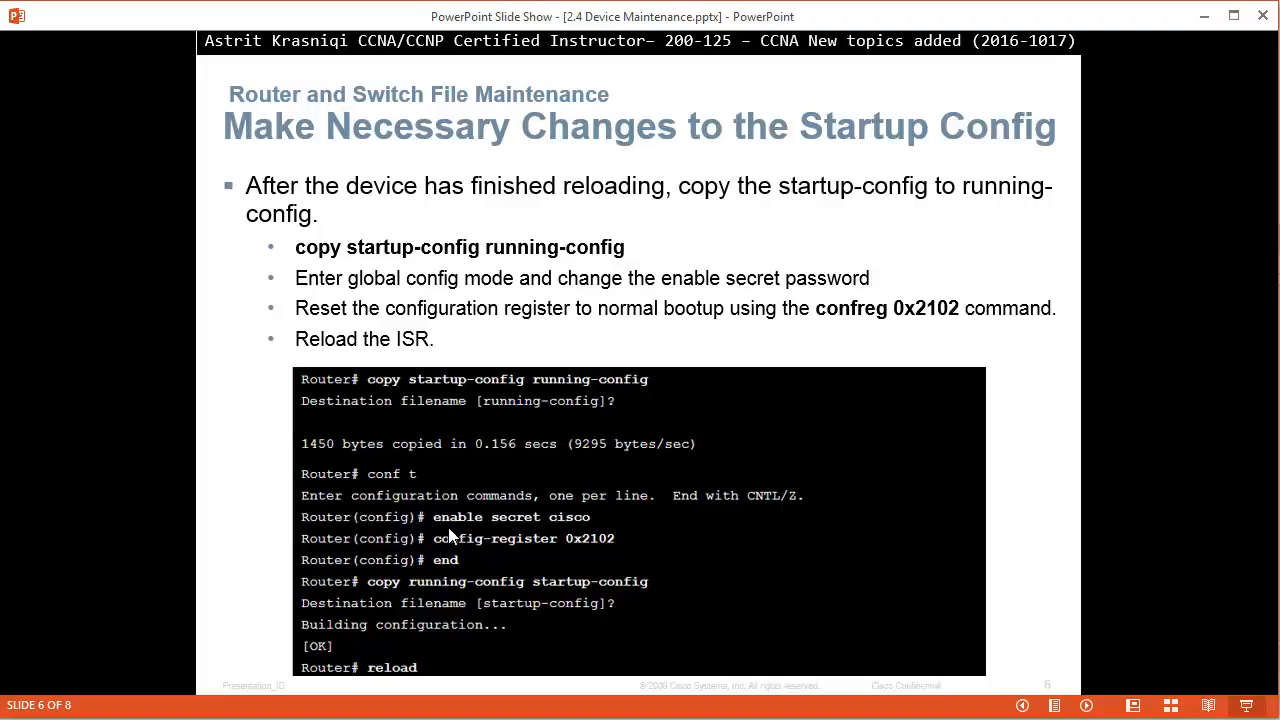
pyautogui.moveTo(565, 528)
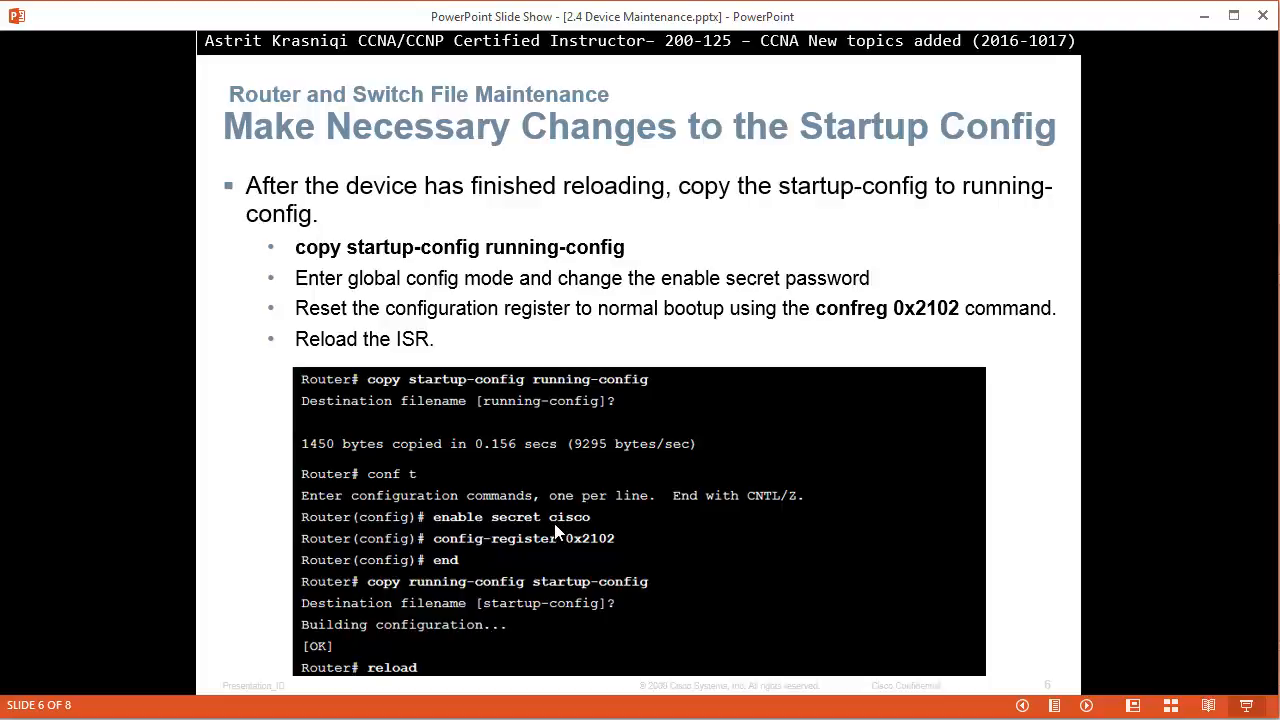
pyautogui.moveTo(545, 547)
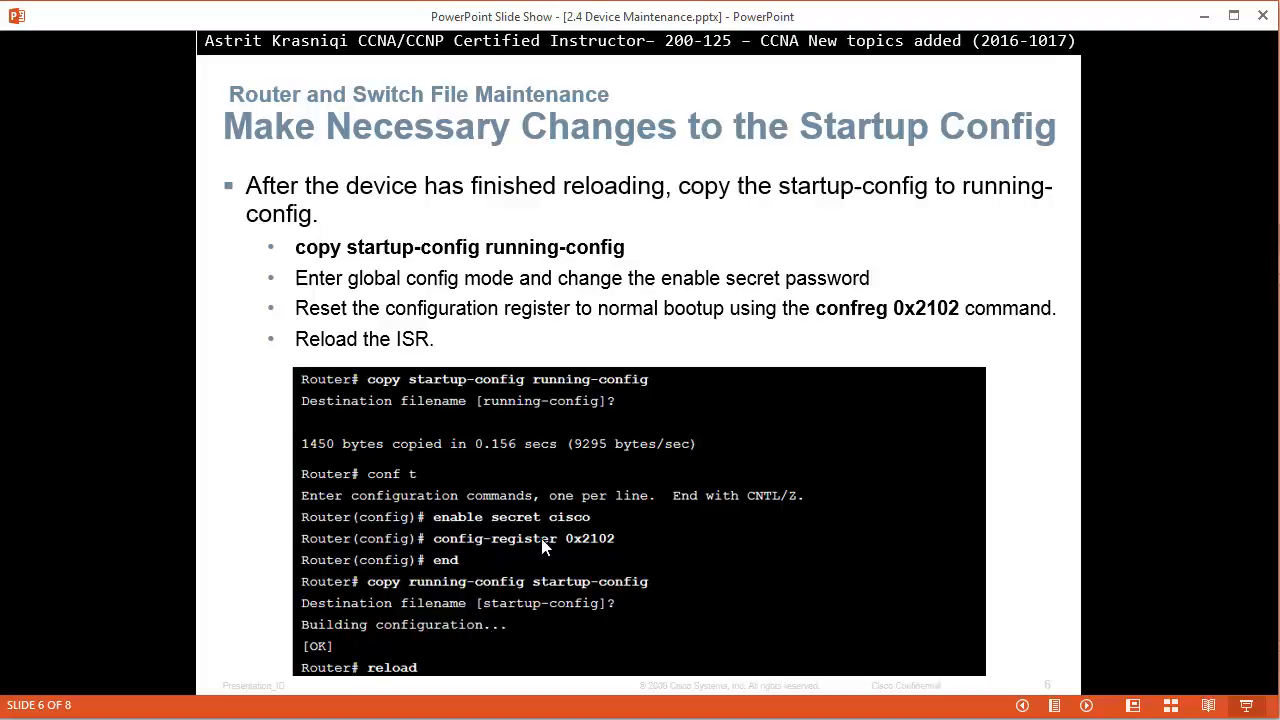
pyautogui.moveTo(538, 588)
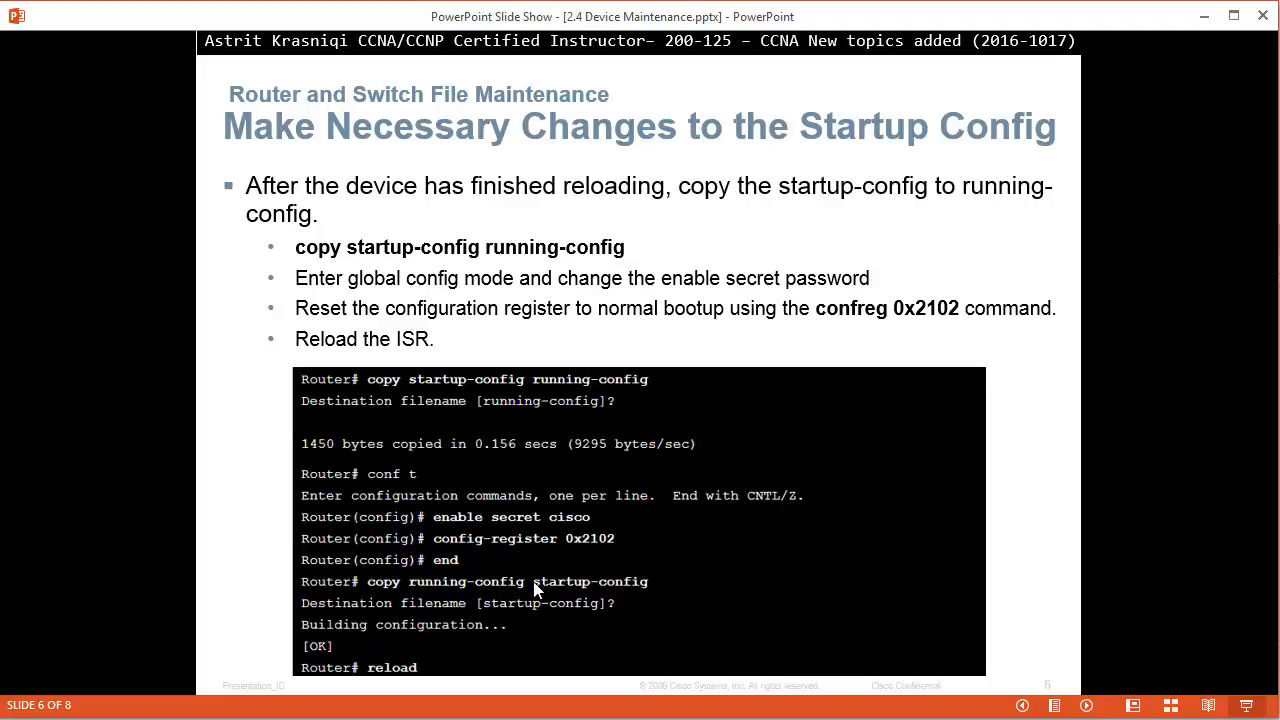
pyautogui.moveTo(508, 598)
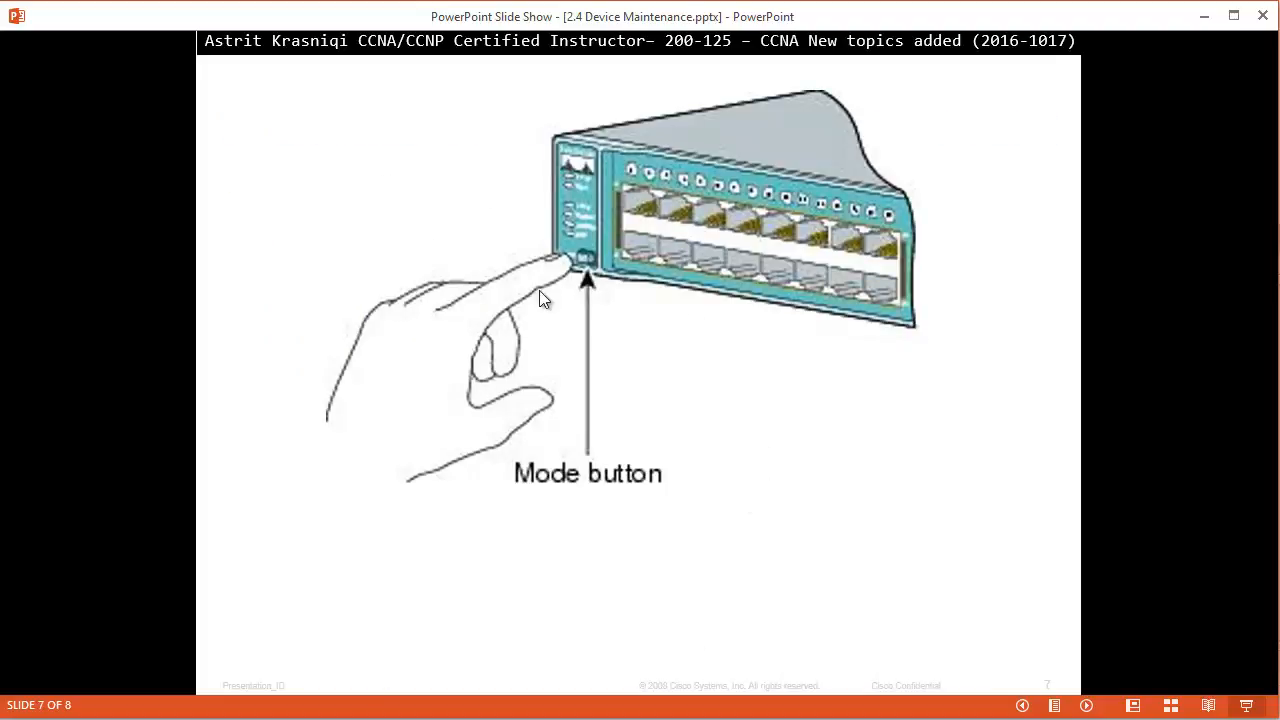
pyautogui.moveTo(527, 370)
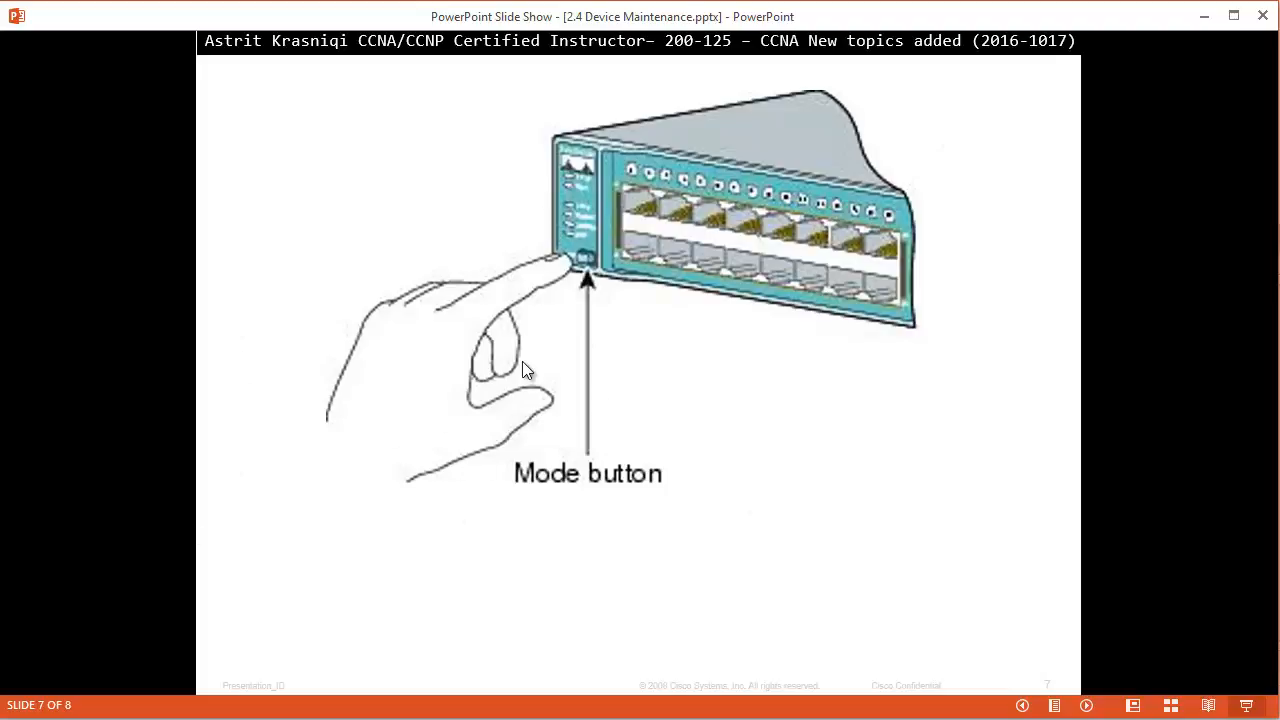
pyautogui.moveTo(722, 252)
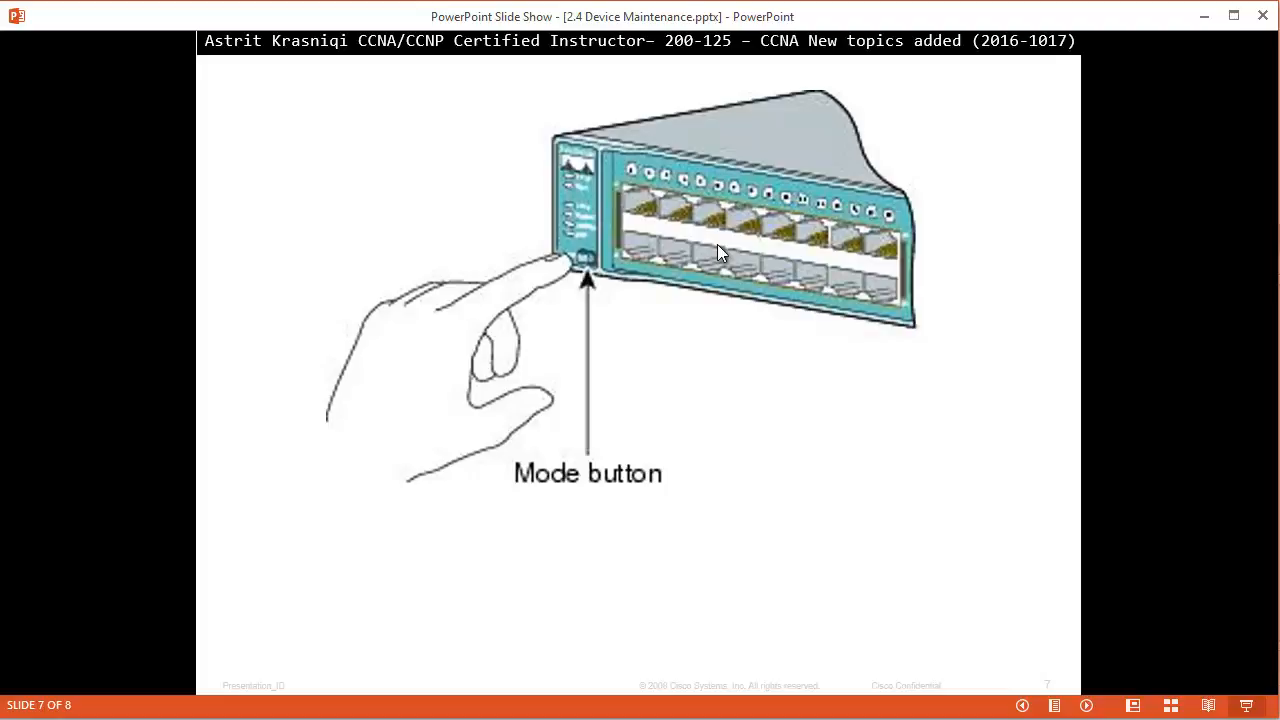
pyautogui.moveTo(710, 166)
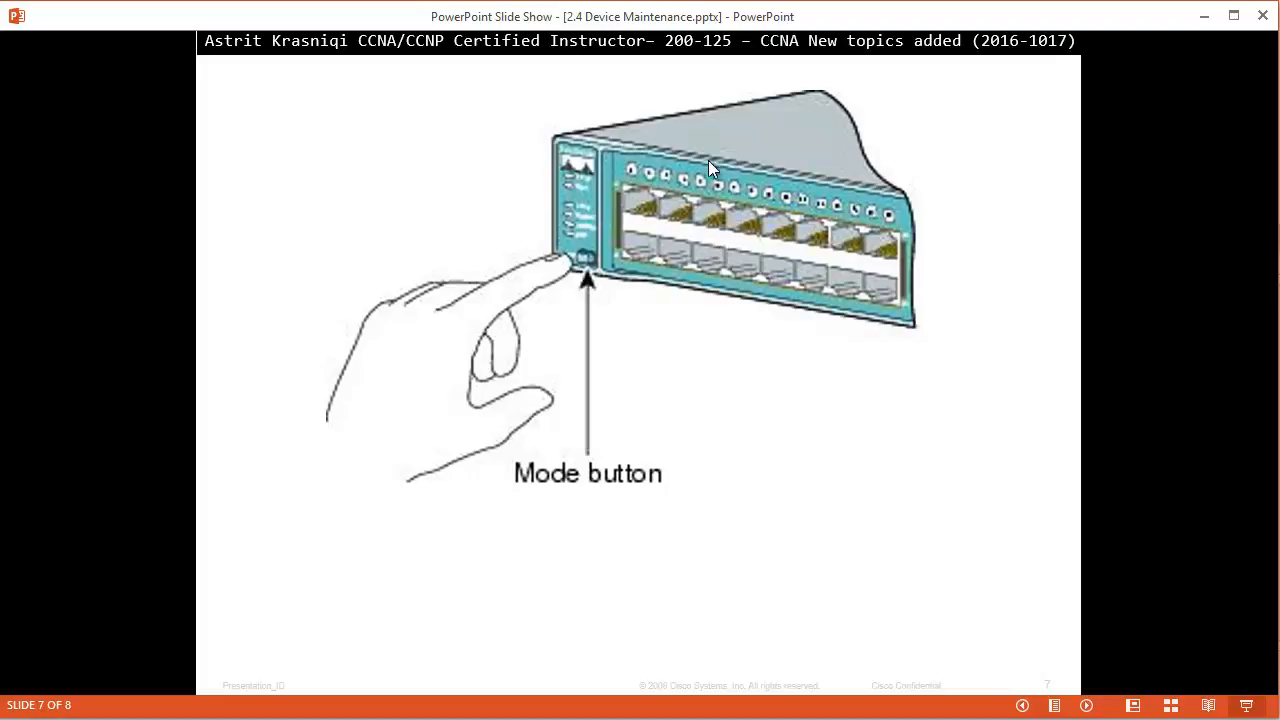
pyautogui.moveTo(575, 275)
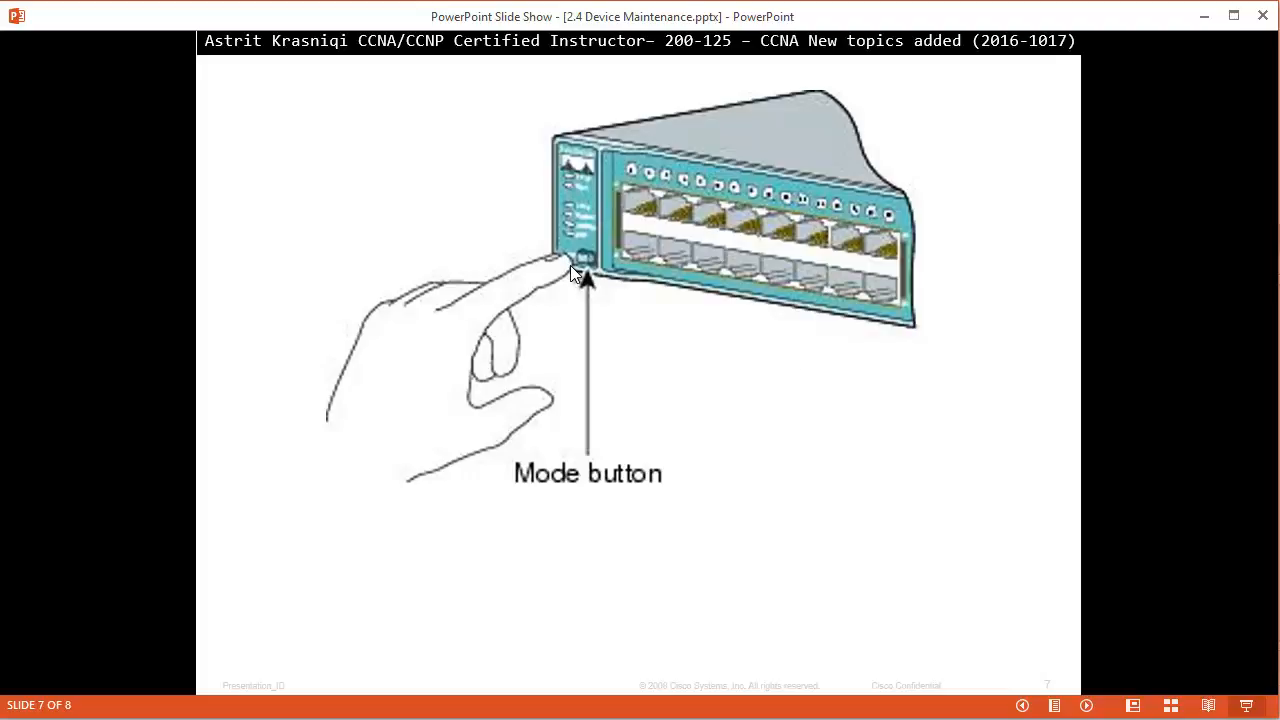
pyautogui.moveTo(315, 474)
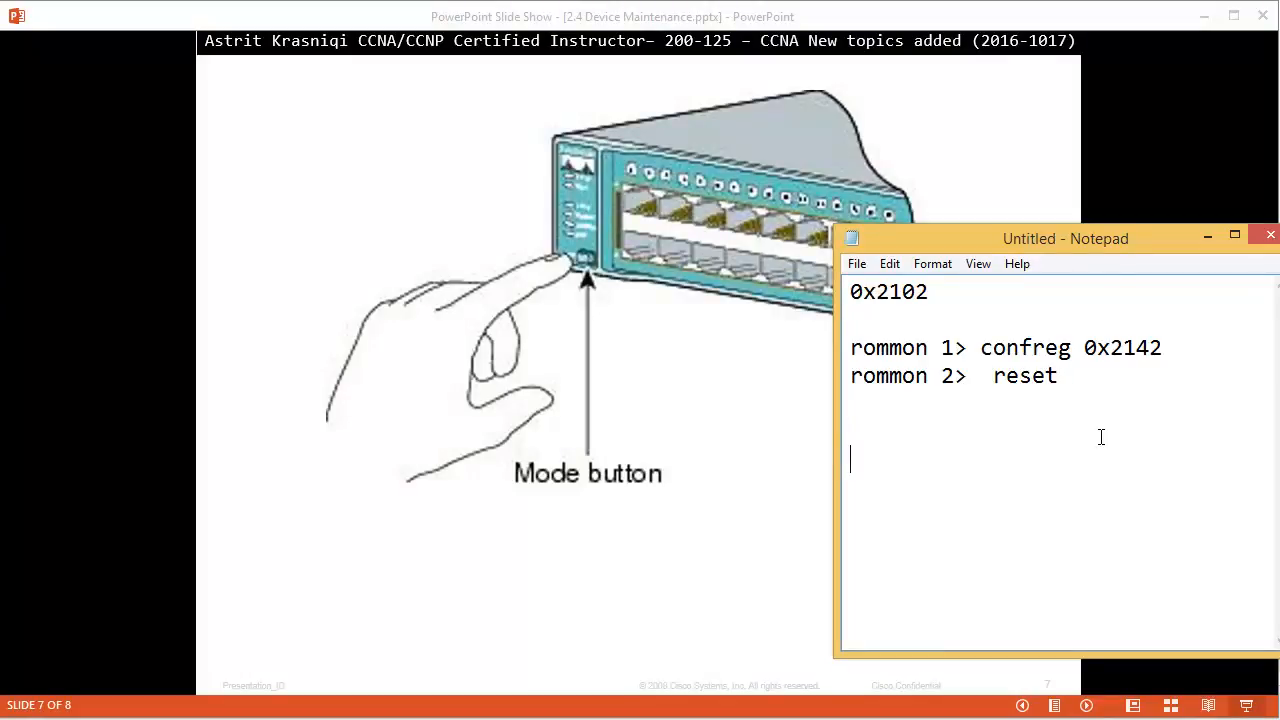
# List flash_init twice and 'dir flash:' beneath the ROMMON lines.
pyautogui.write('flas')
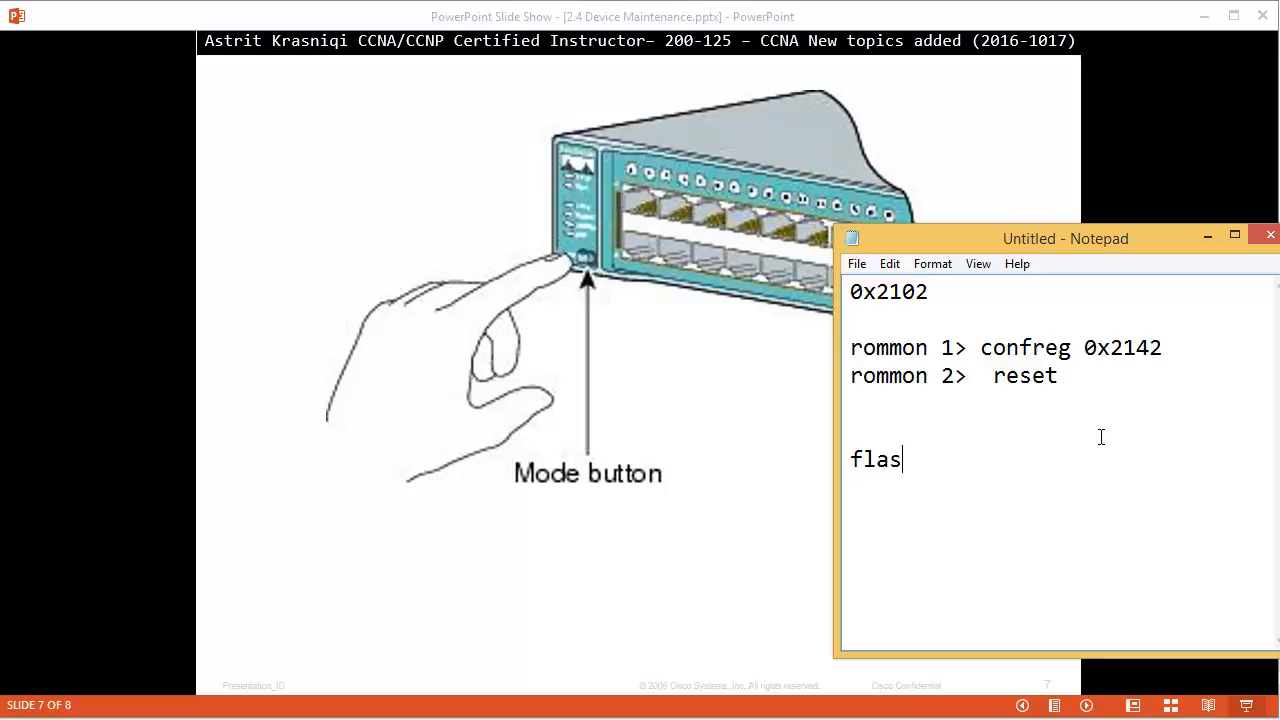
pyautogui.write('h_init')
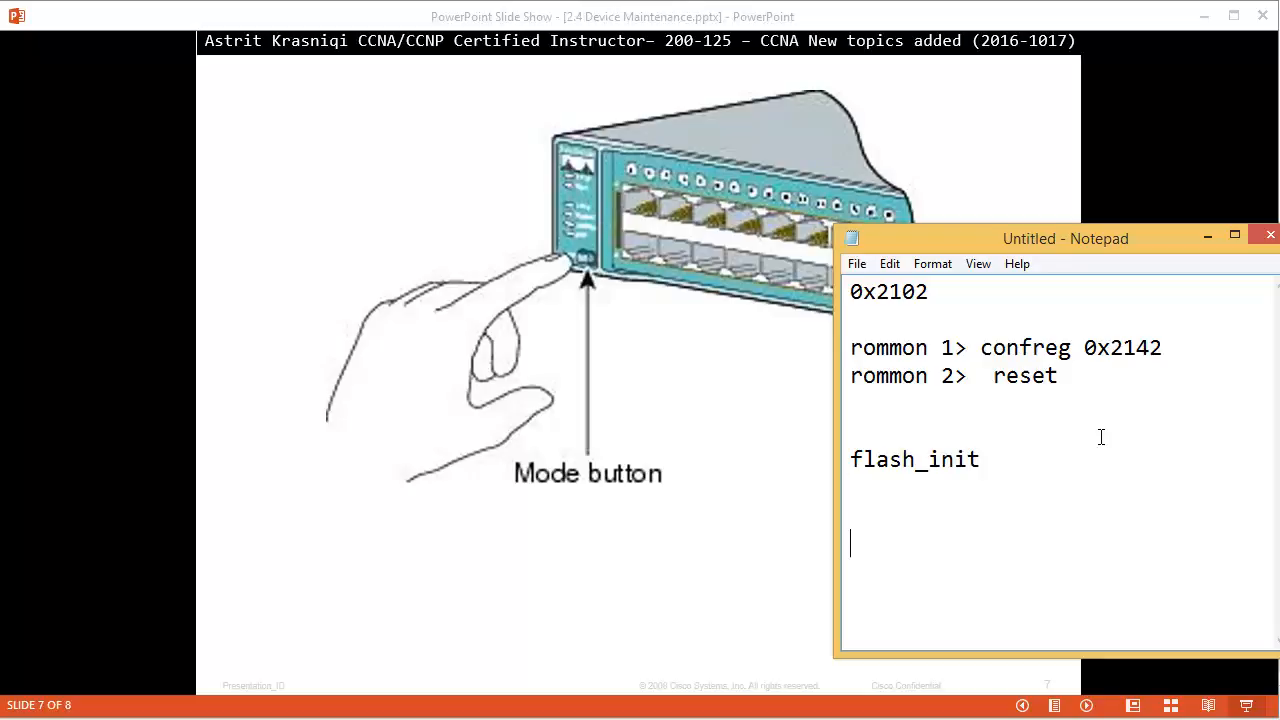
pyautogui.doubleClick(913, 459)
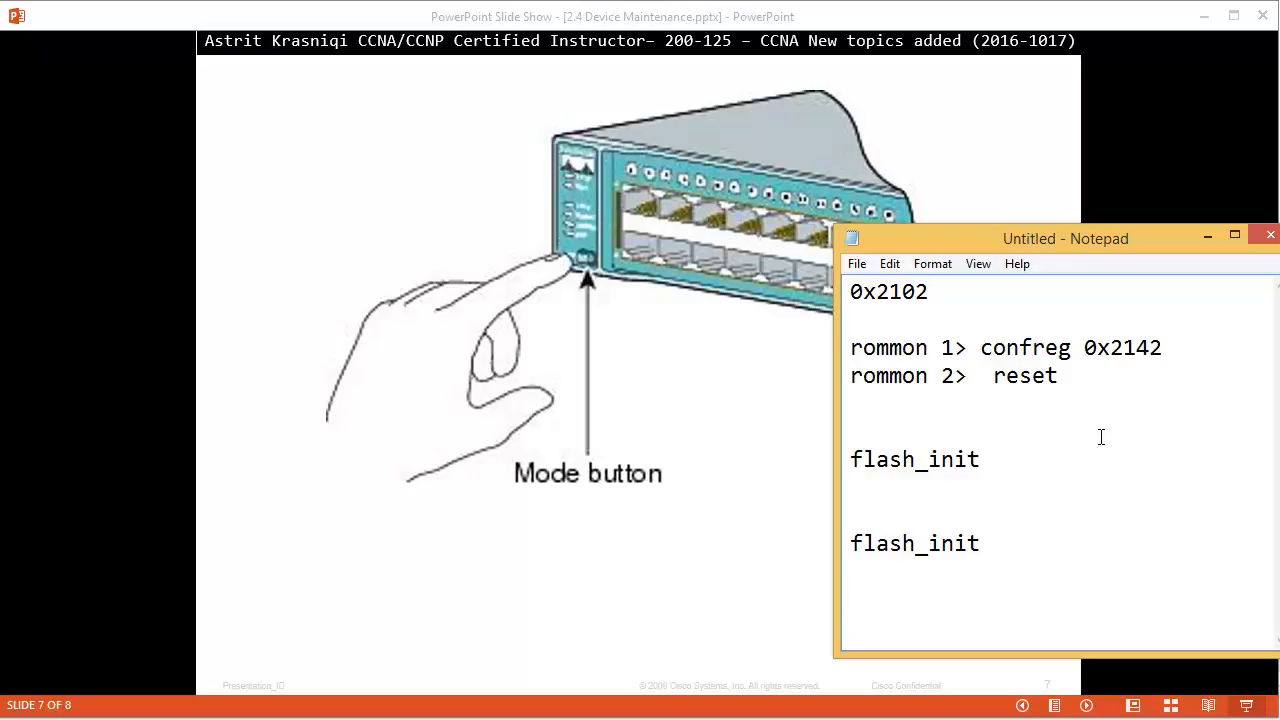
pyautogui.write('dir')
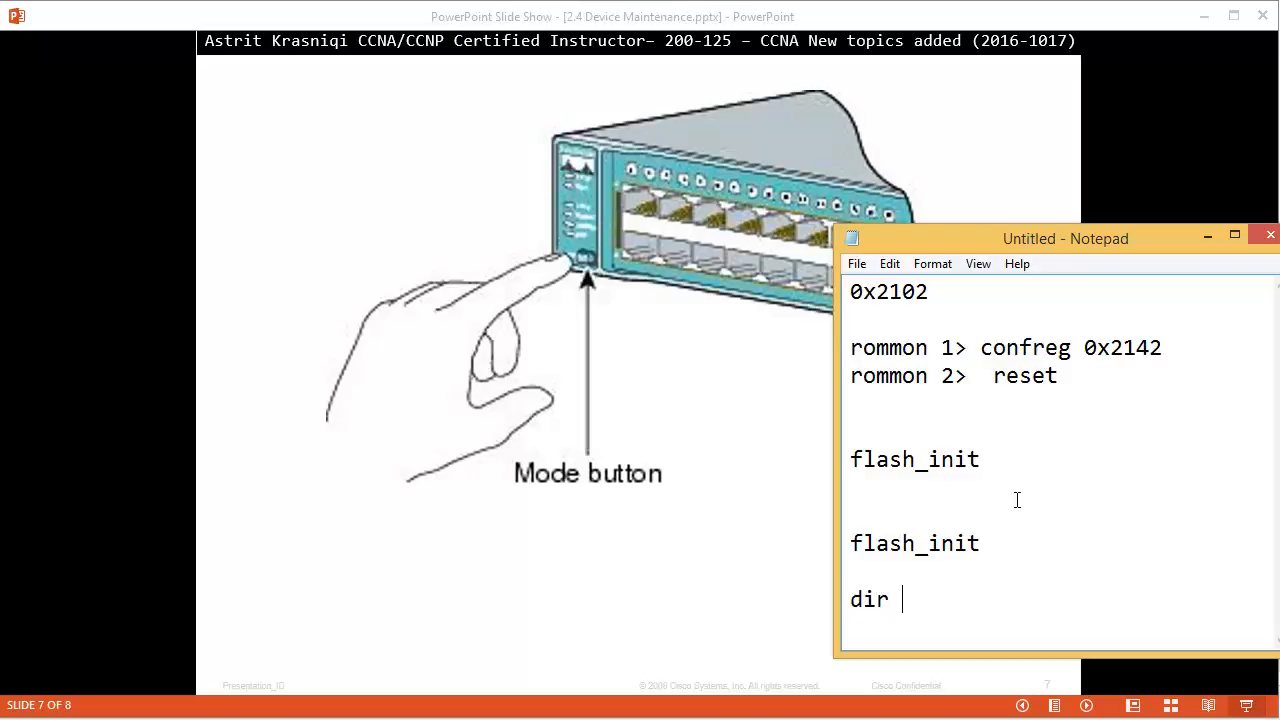
pyautogui.write('flash')
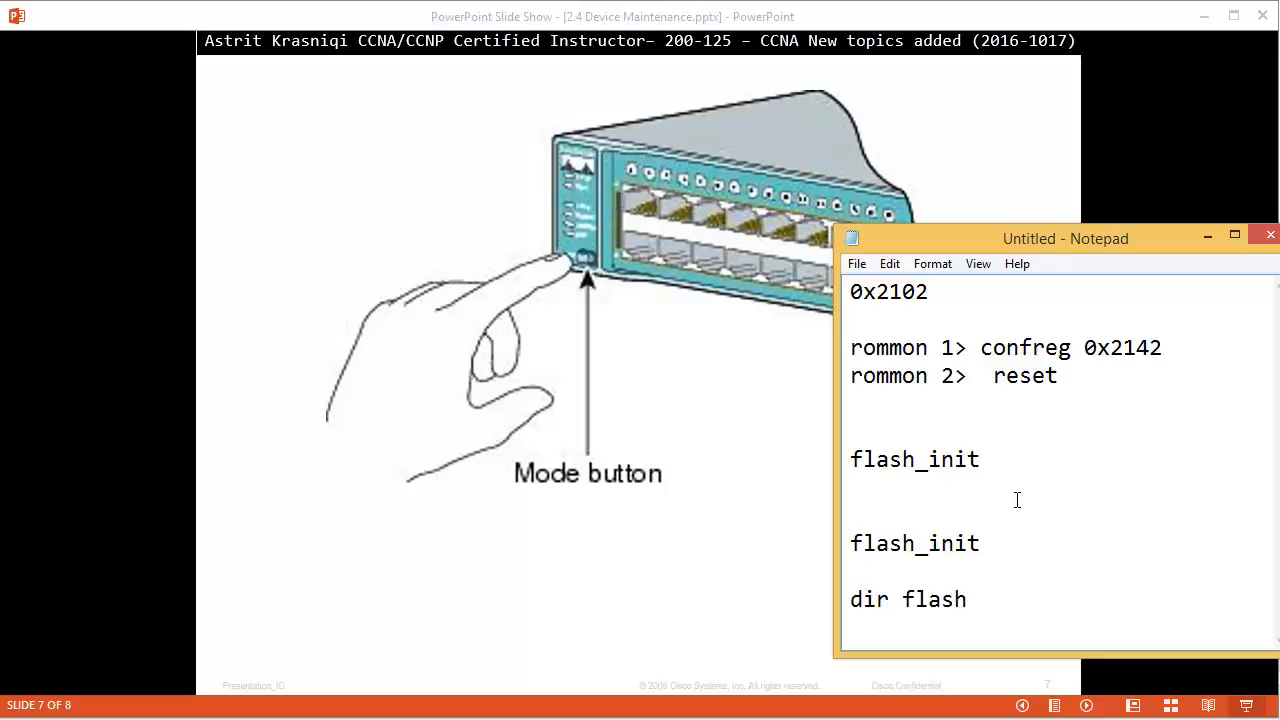
pyautogui.write(':')
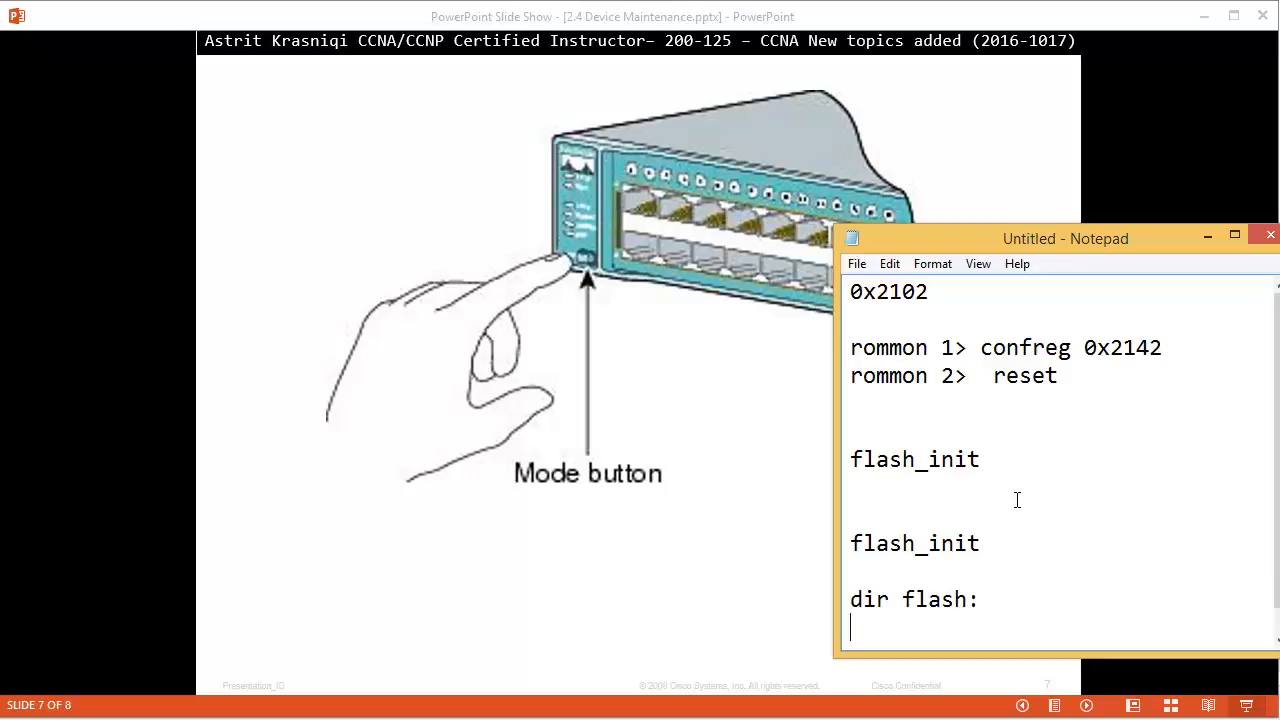
pyautogui.moveTo(1024, 224)
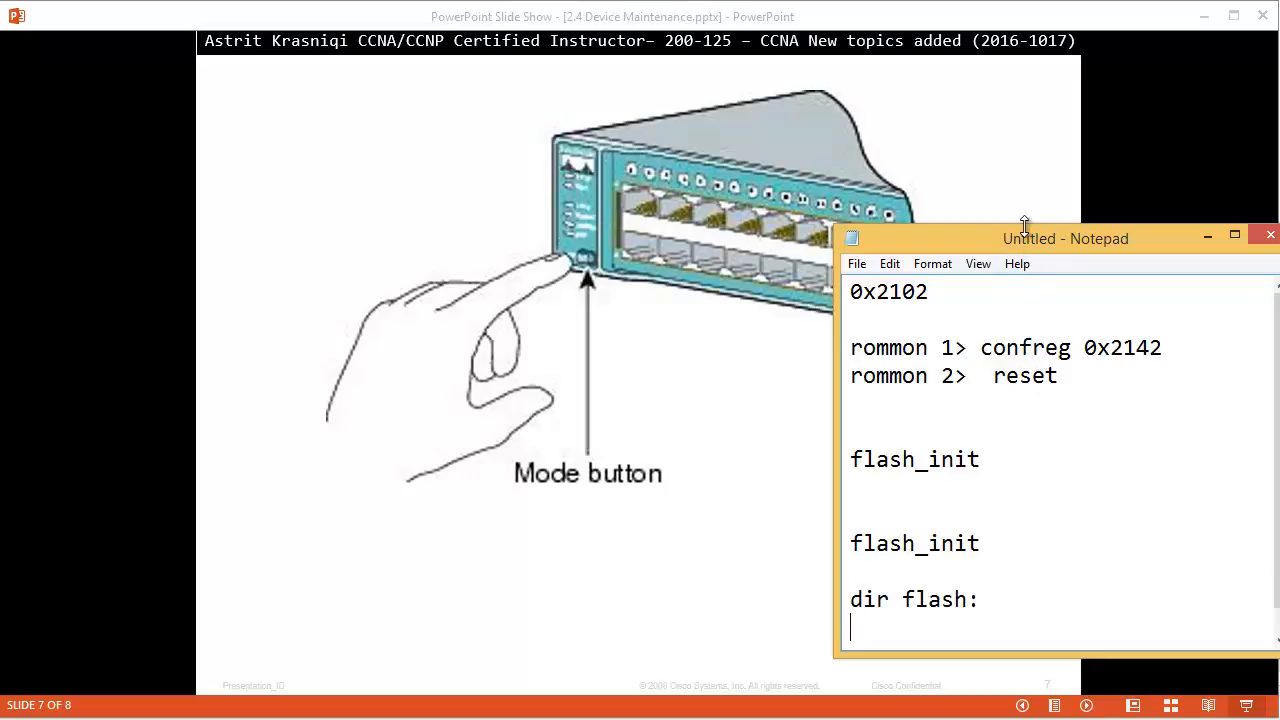
# Raise the Notepad window and add an indented 'config.text' line under 'dir flash:'.
pyautogui.moveTo(1065, 238); pyautogui.dragTo(1065, 66)
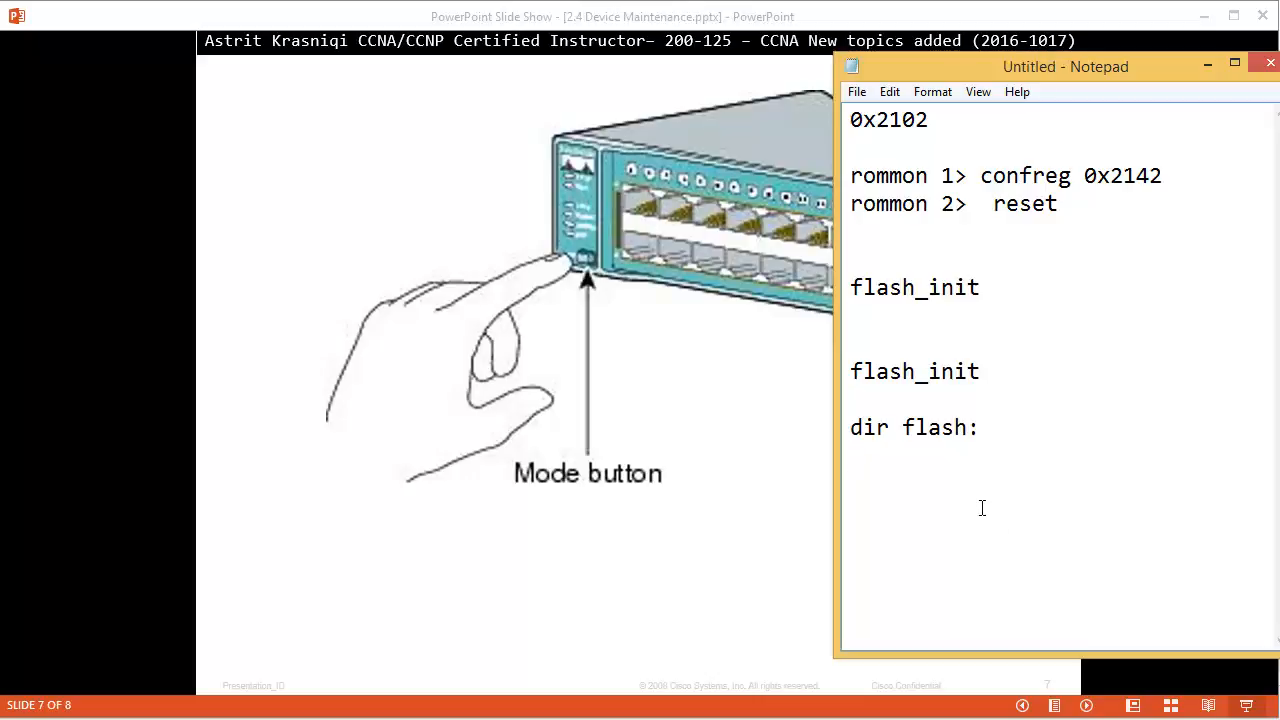
pyautogui.click(852, 483)
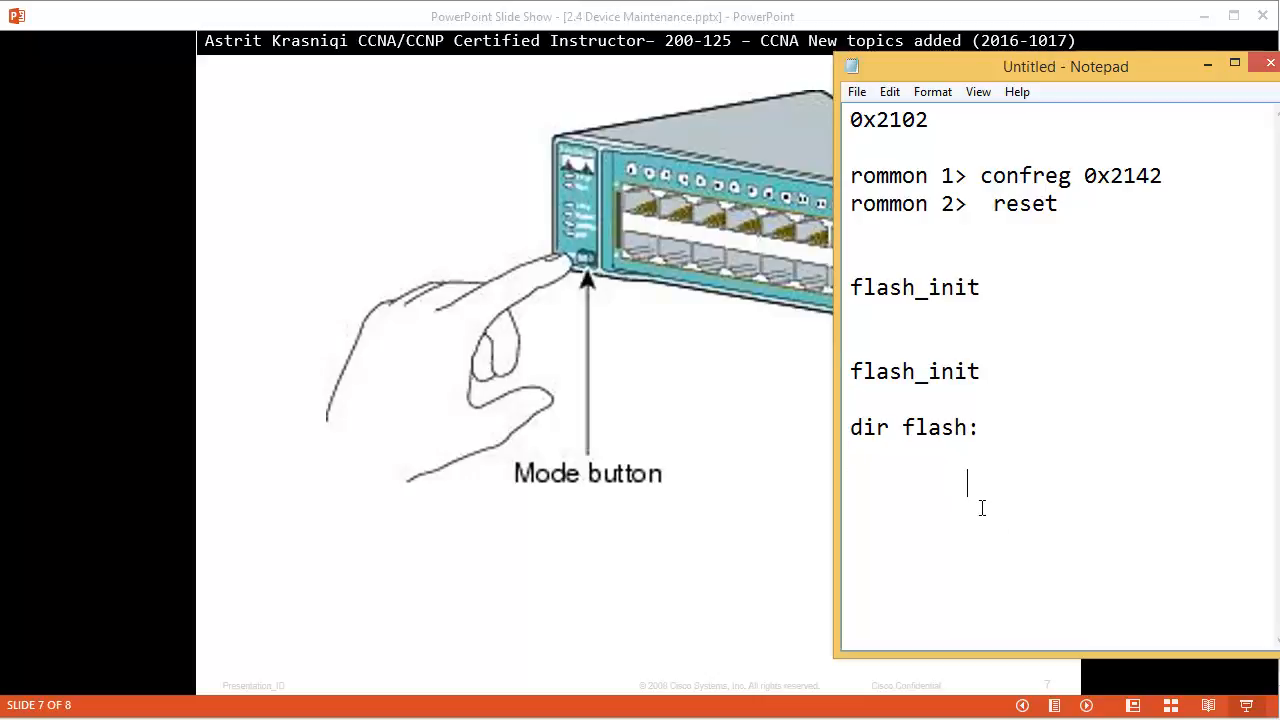
pyautogui.write('config.t')
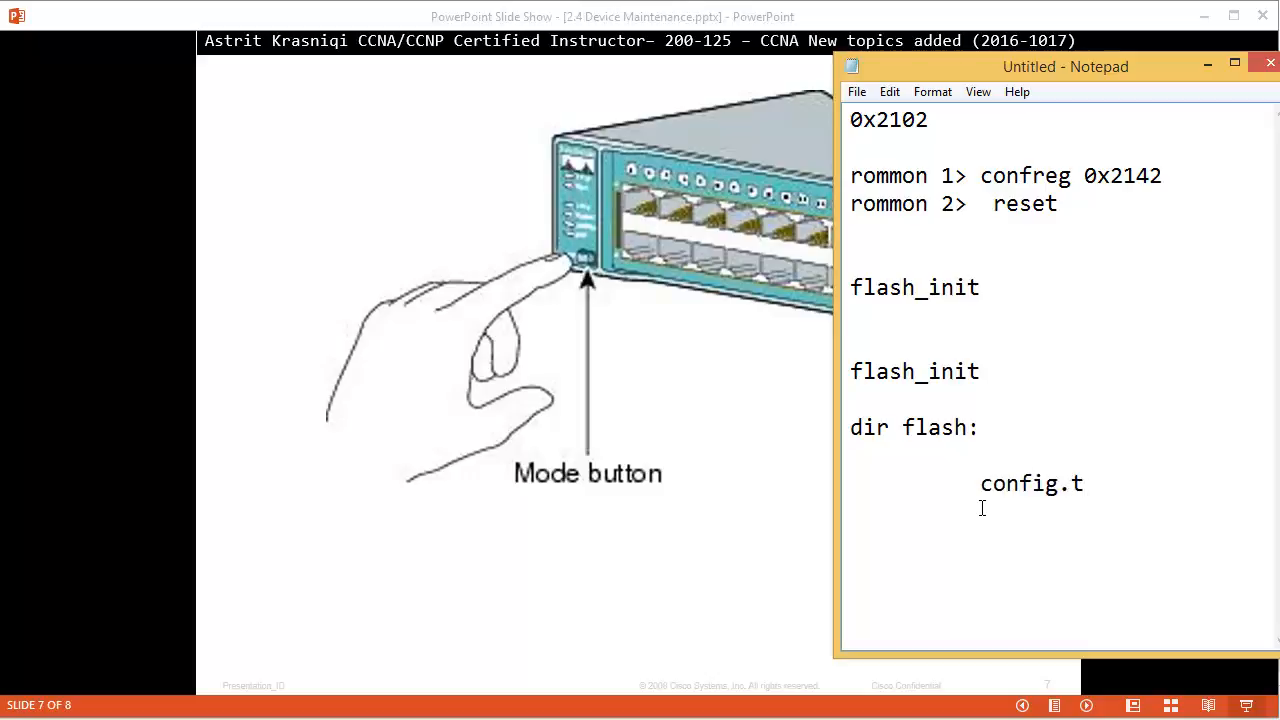
pyautogui.write('ext')
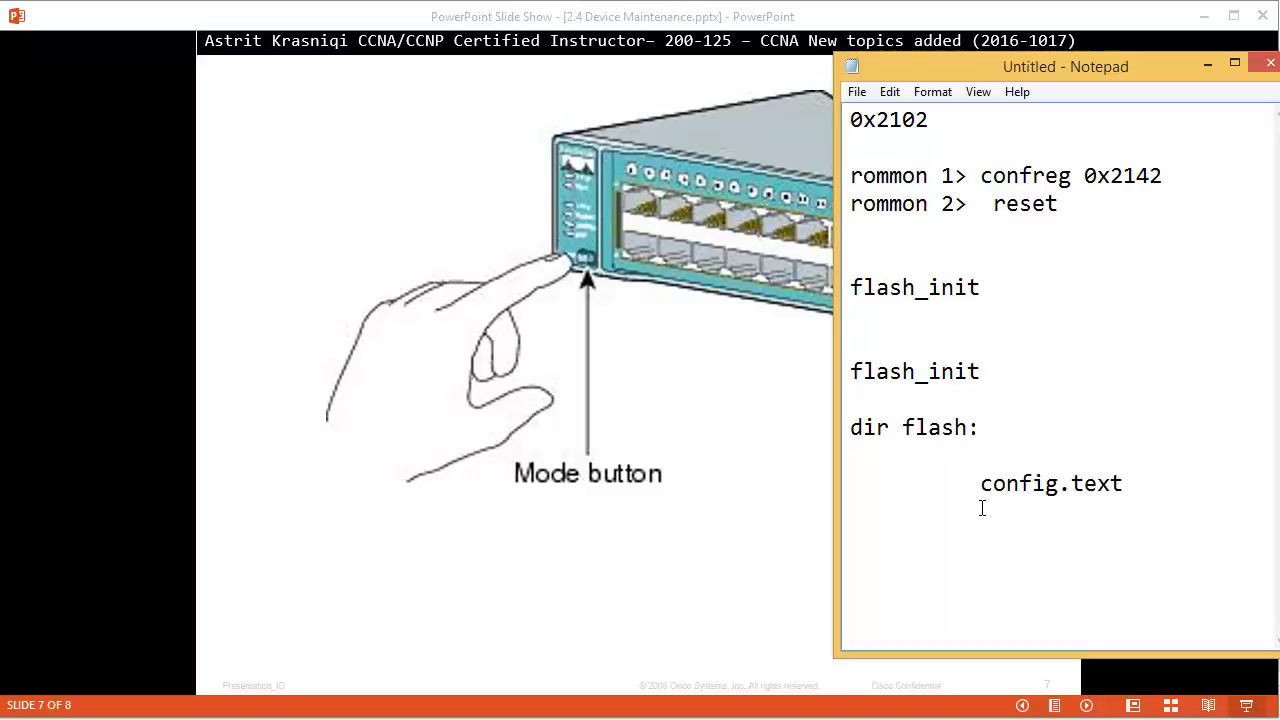
pyautogui.doubleClick(1070, 483)
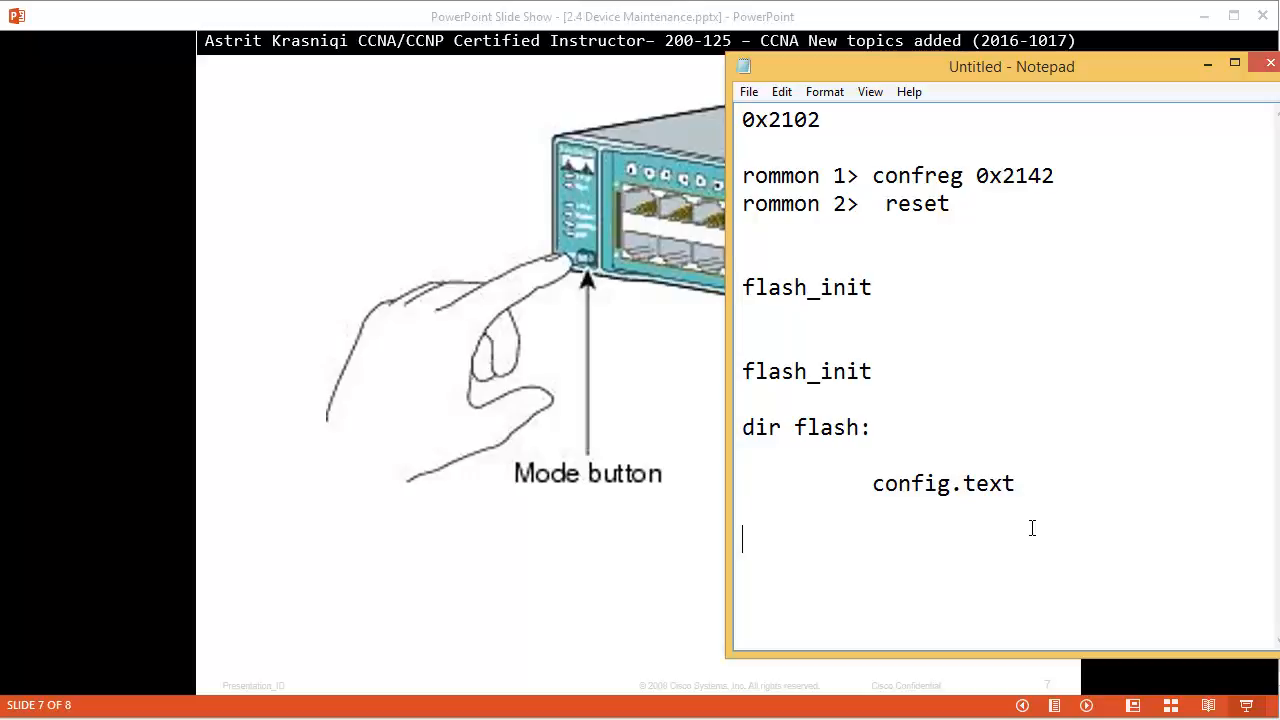
# Add the line 'rename flash:config.text flash:config.old', followed by reset.
pyautogui.write('rename')
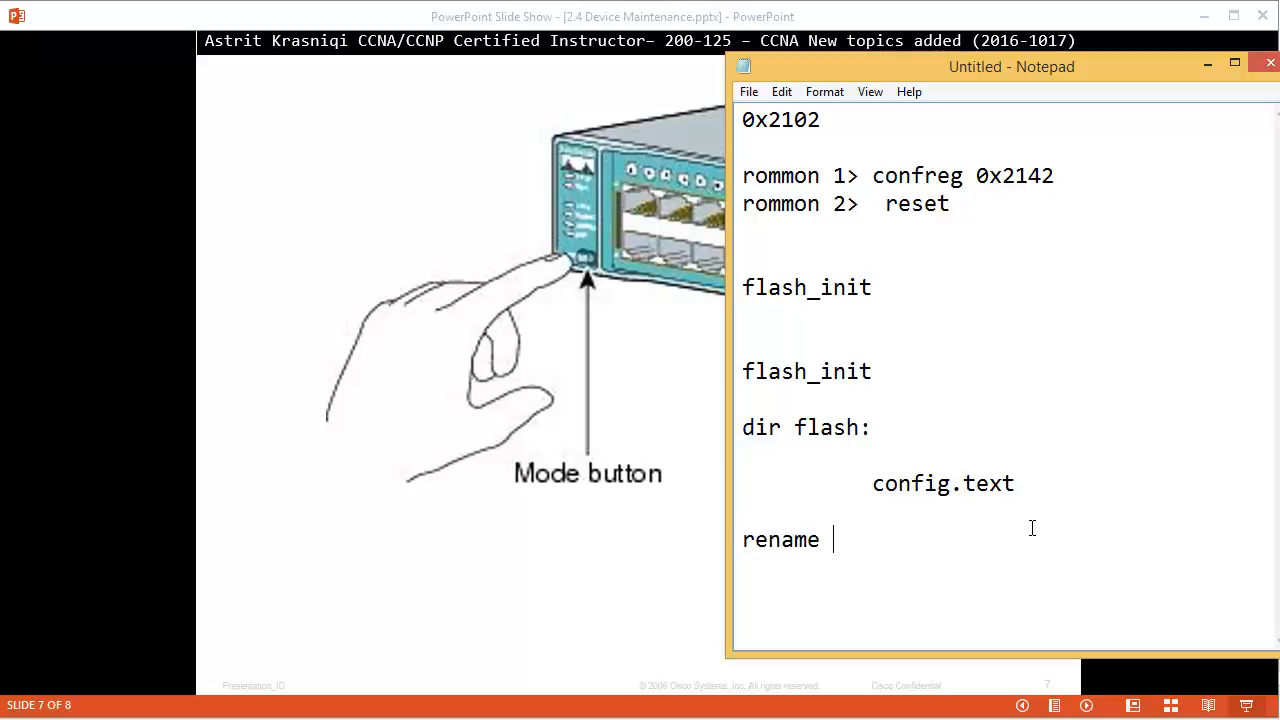
pyautogui.write('flash')
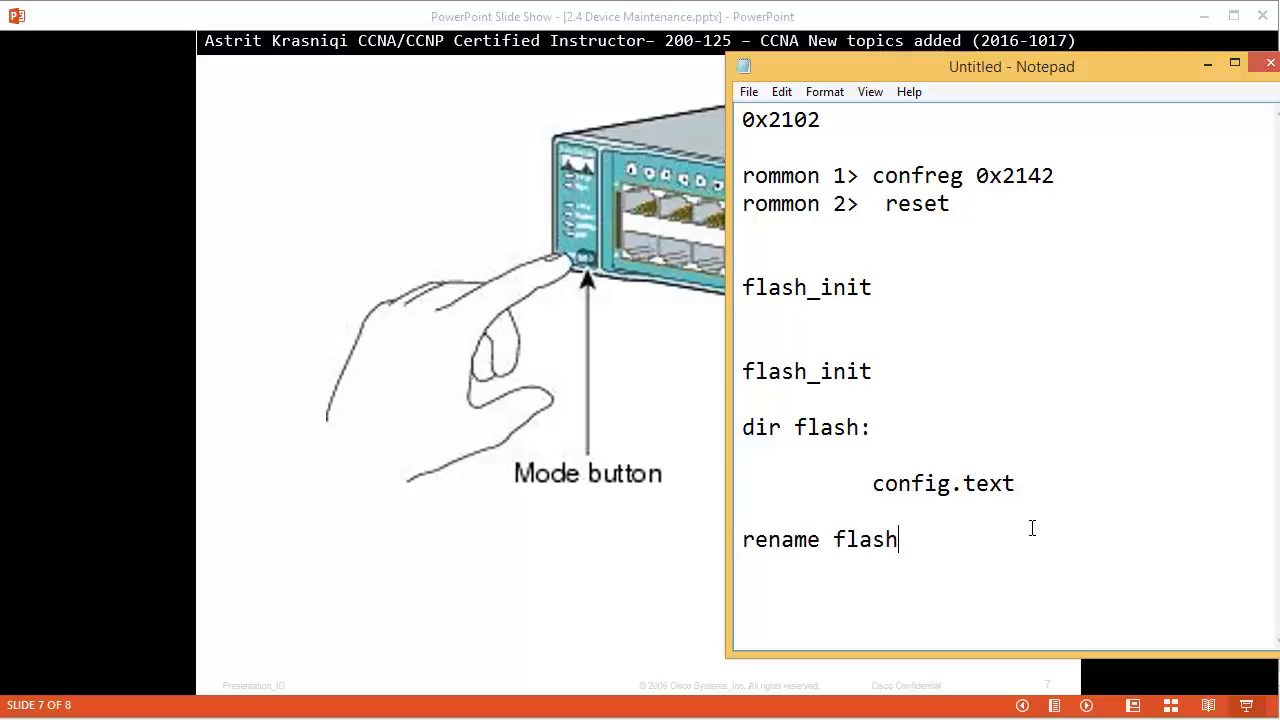
pyautogui.write(':config.tex')
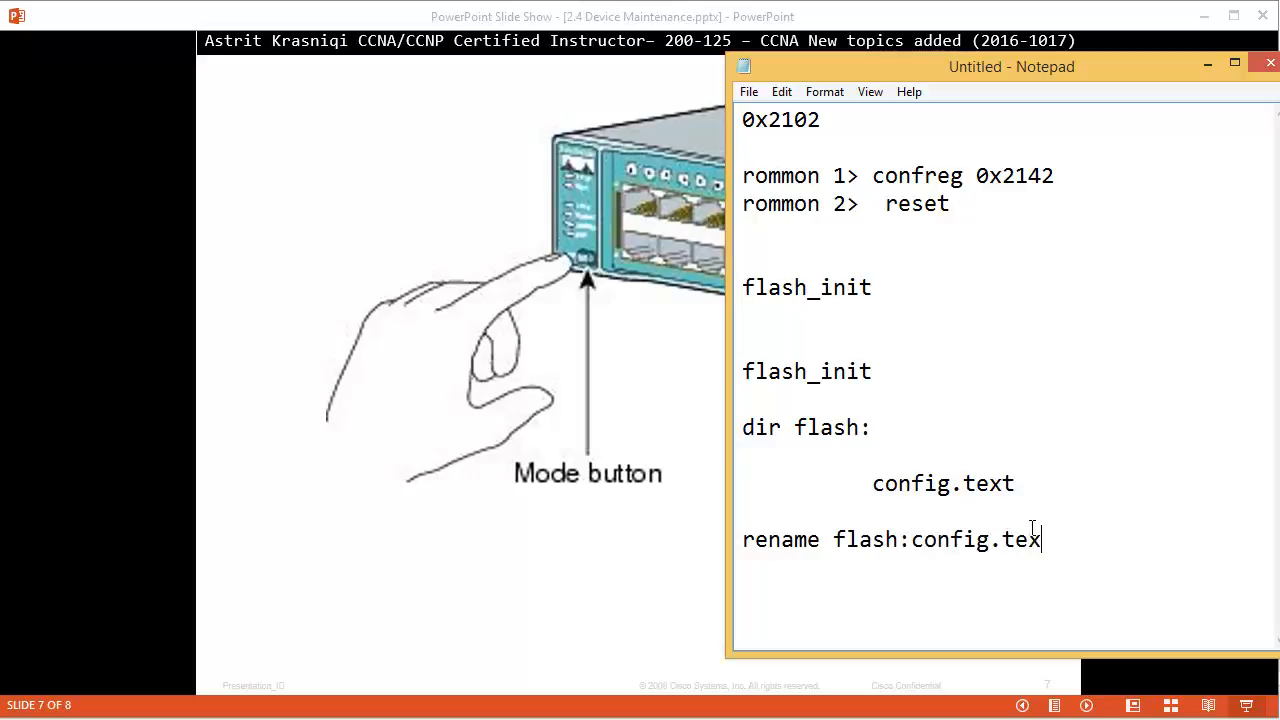
pyautogui.write('flash')
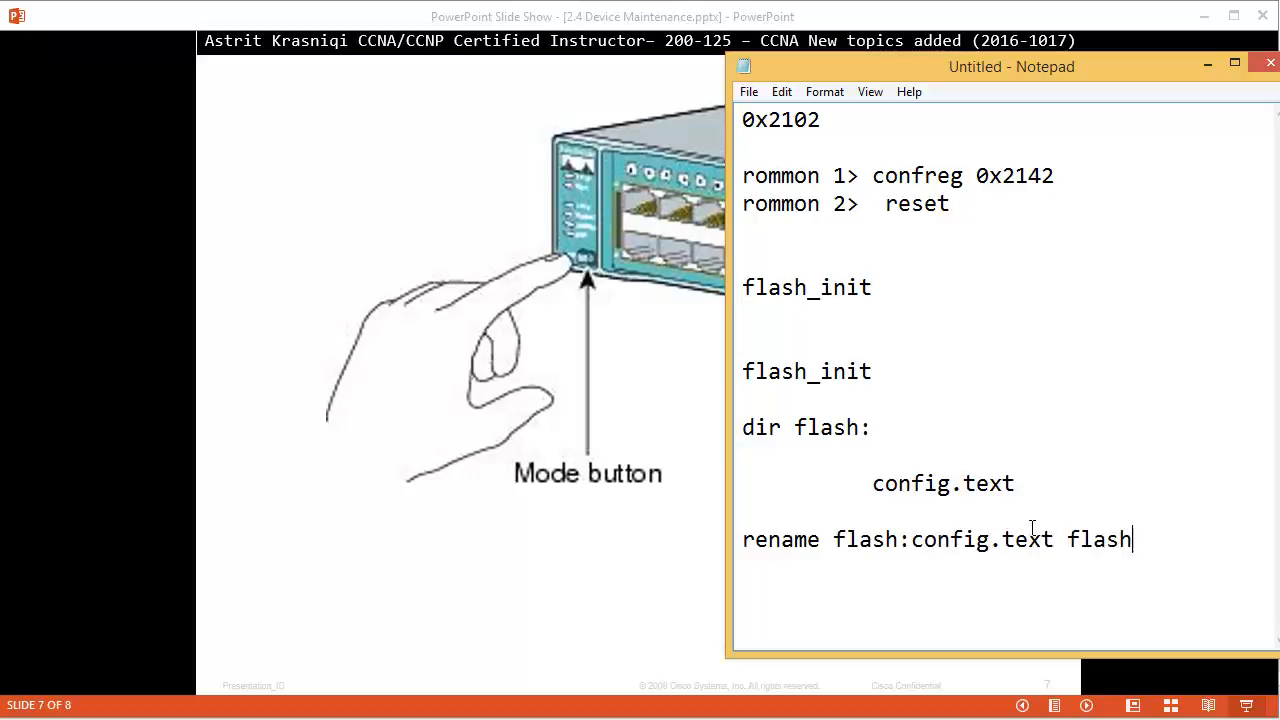
pyautogui.write(':config.old')
pyautogui.write('reset')
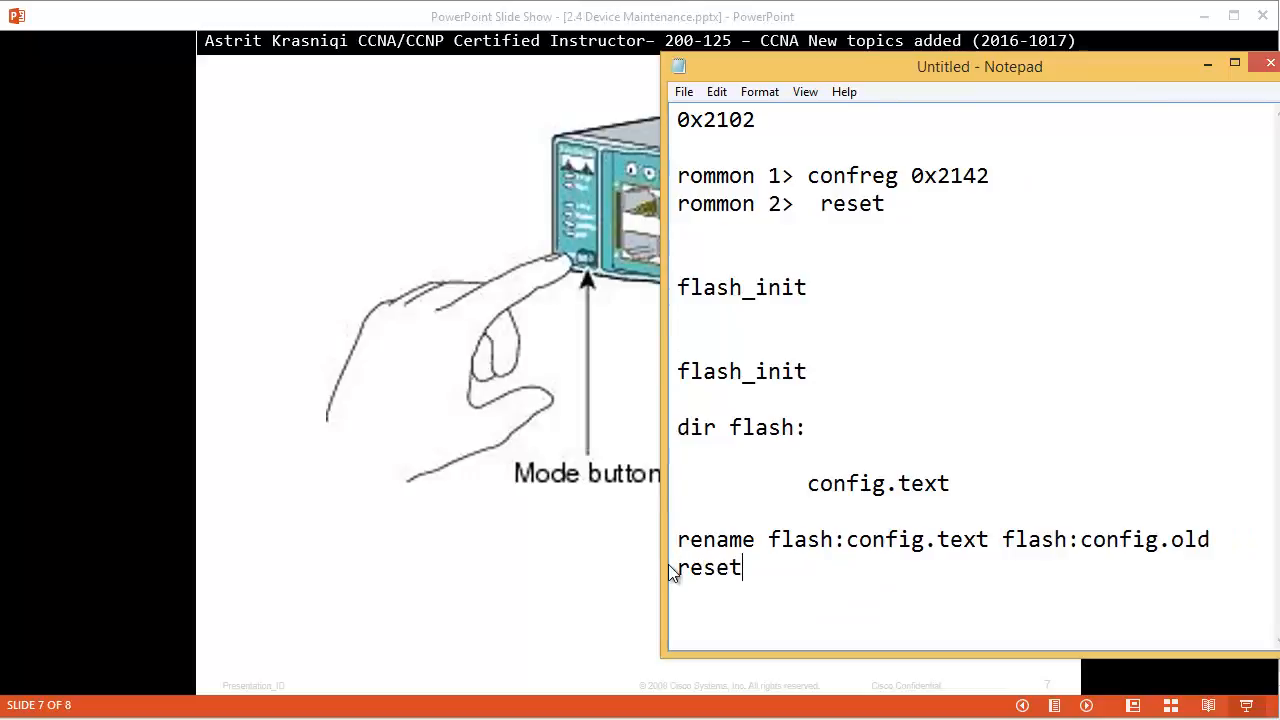
pyautogui.moveTo(920, 582)
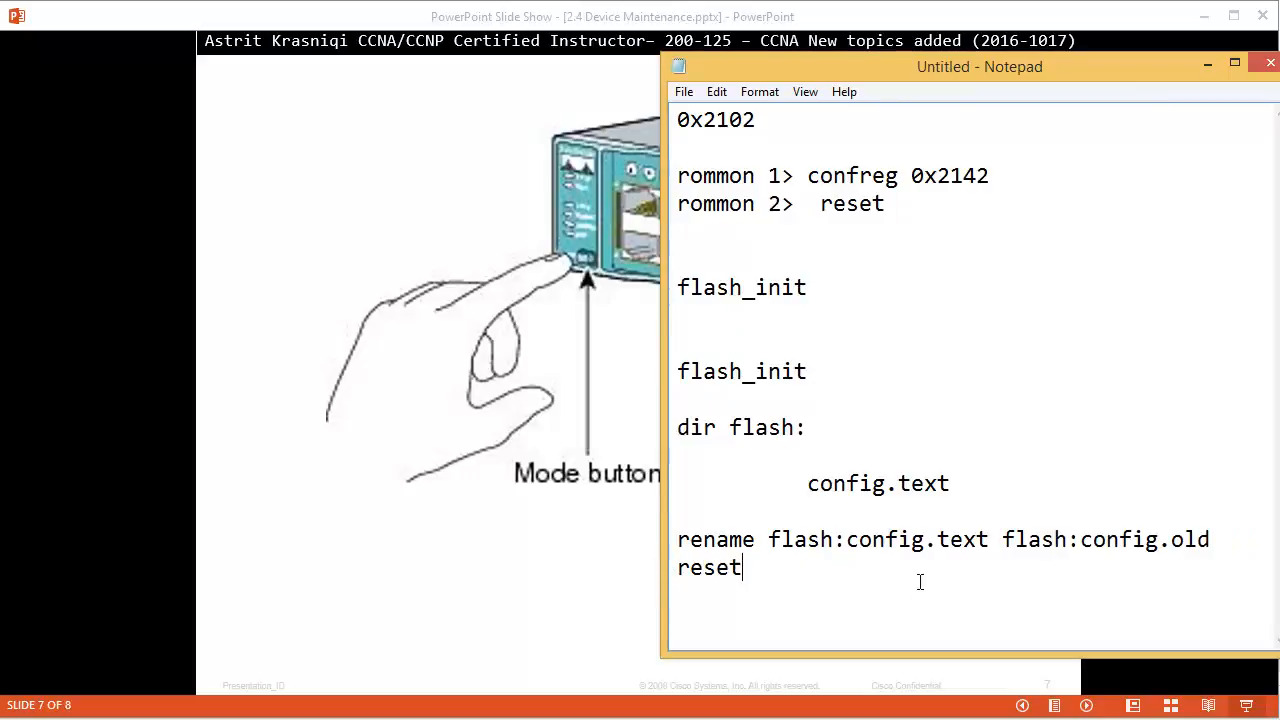
pyautogui.doubleClick(920, 539)
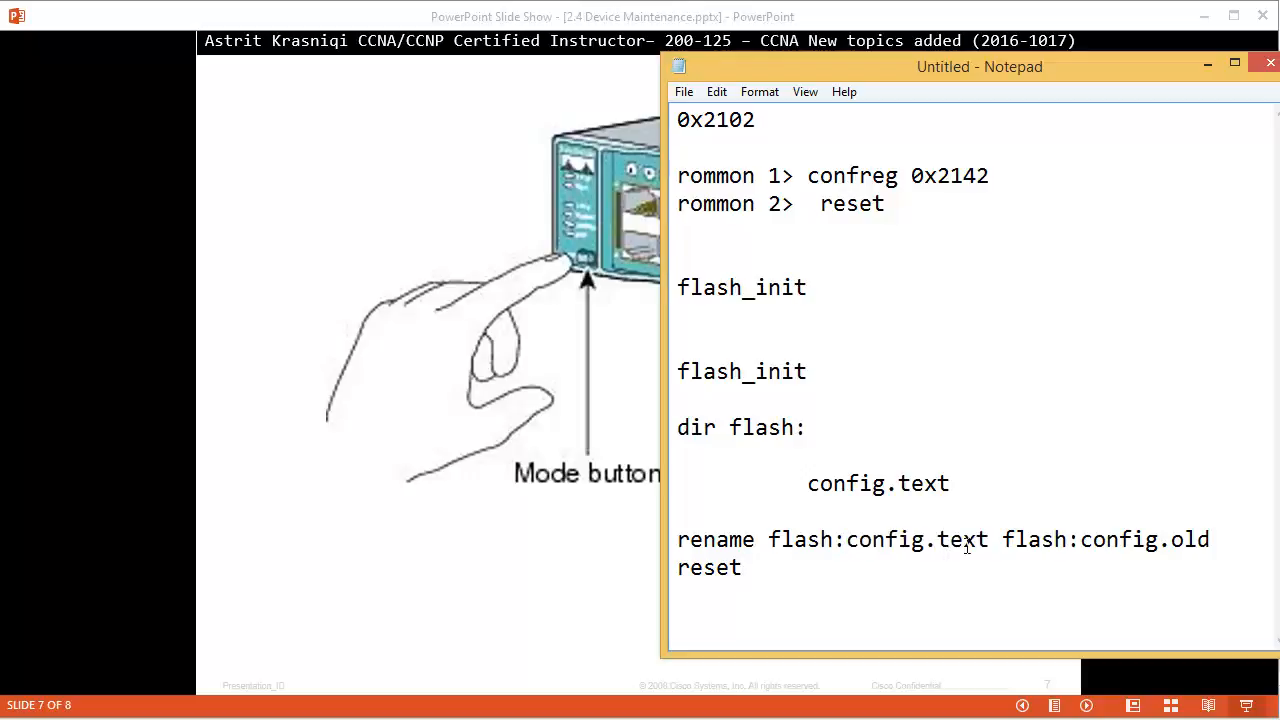
pyautogui.doubleClick(916, 539)
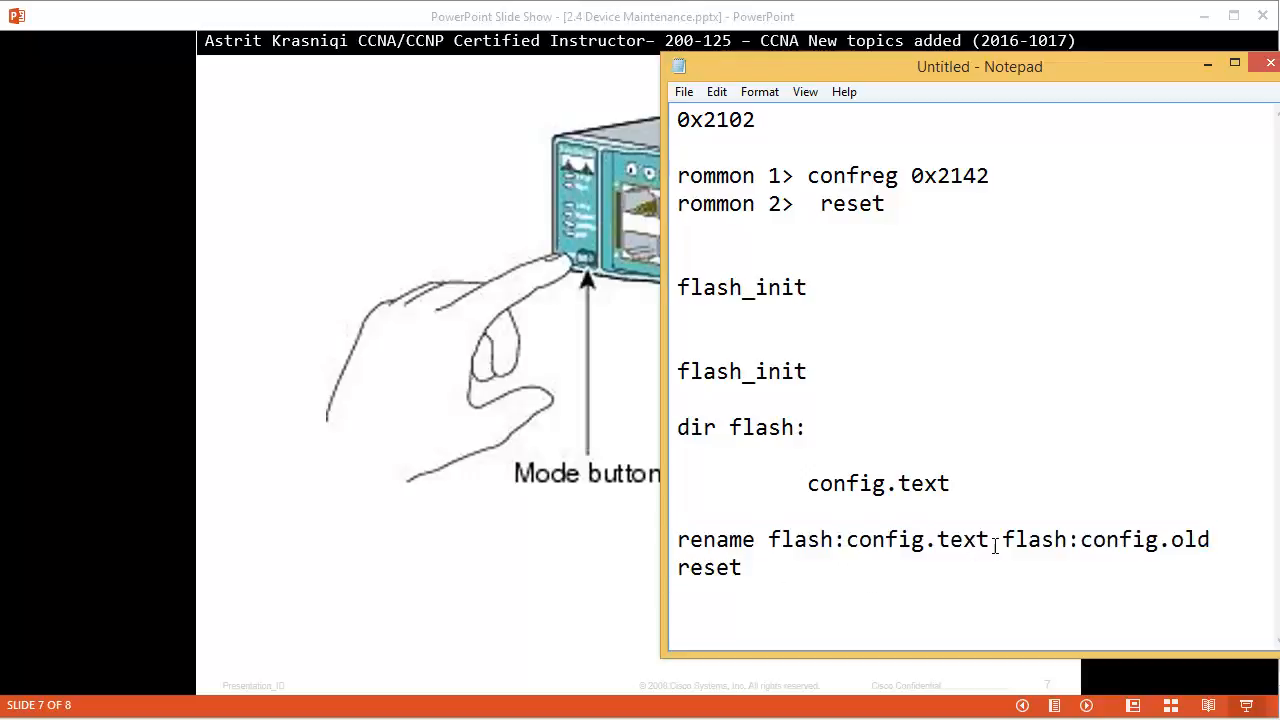
pyautogui.doubleClick(910, 539)
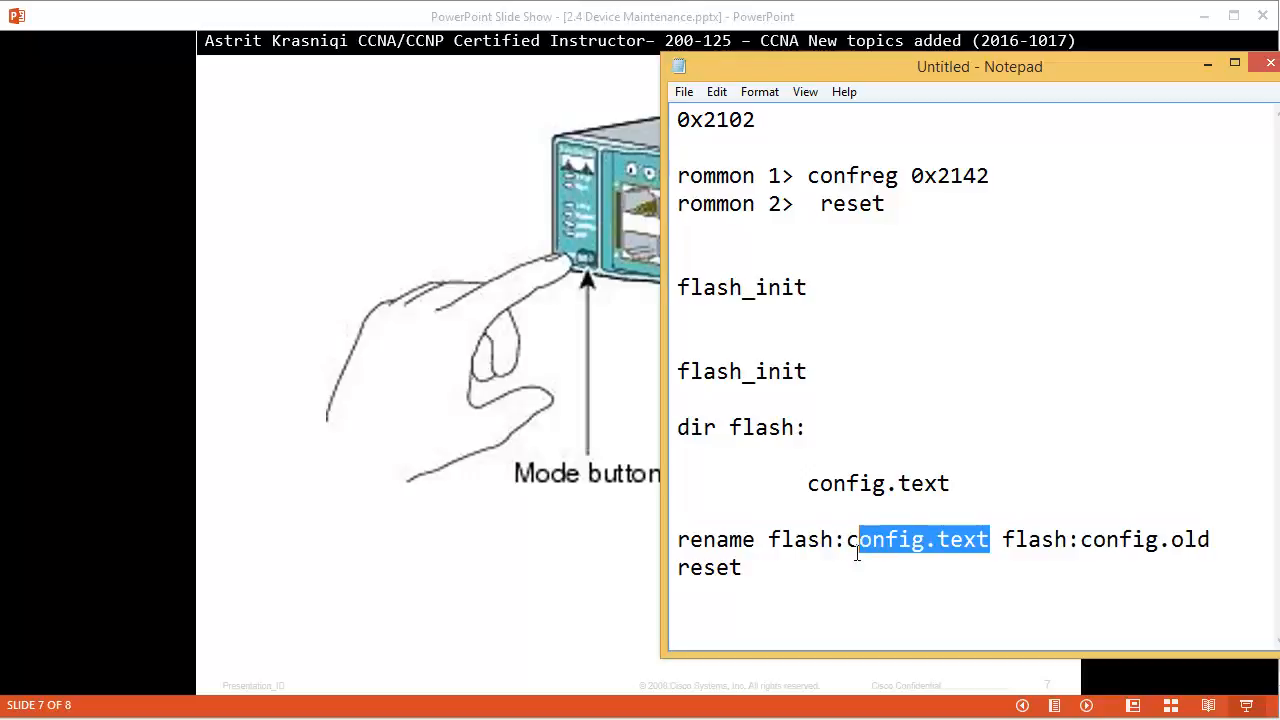
pyautogui.moveTo(860, 539); pyautogui.dragTo(742, 567)
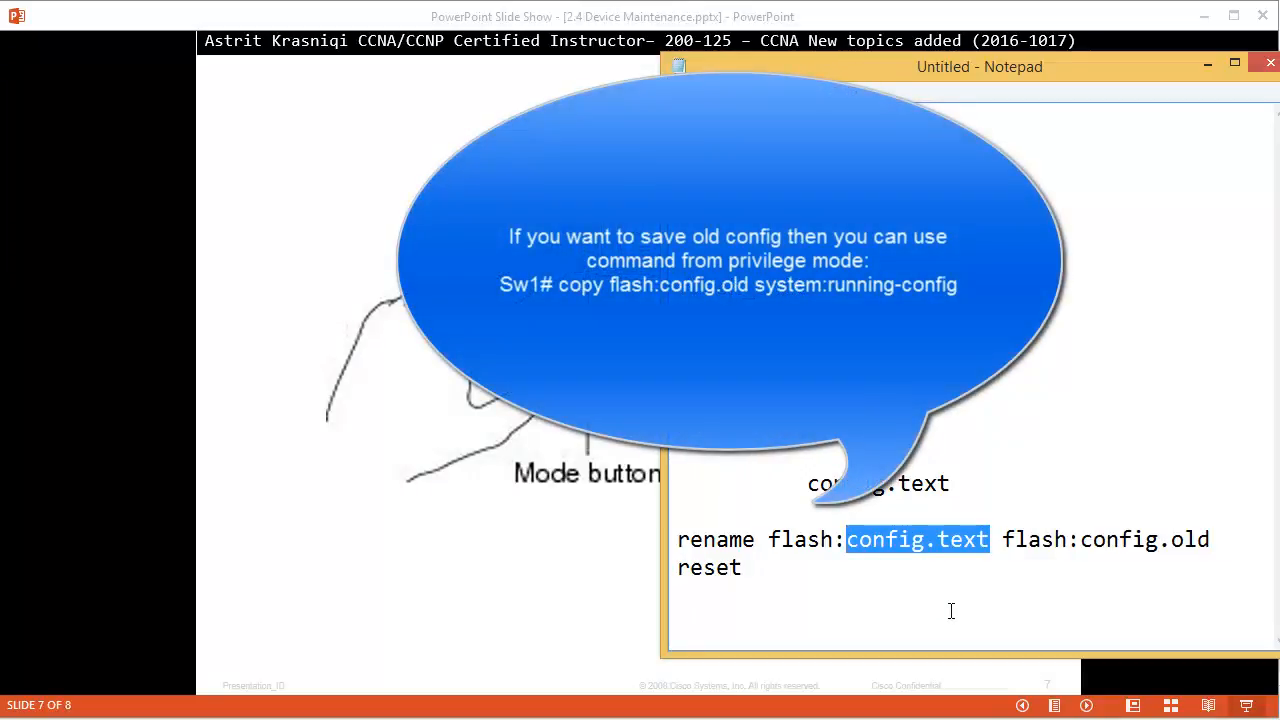
pyautogui.click(767, 607)
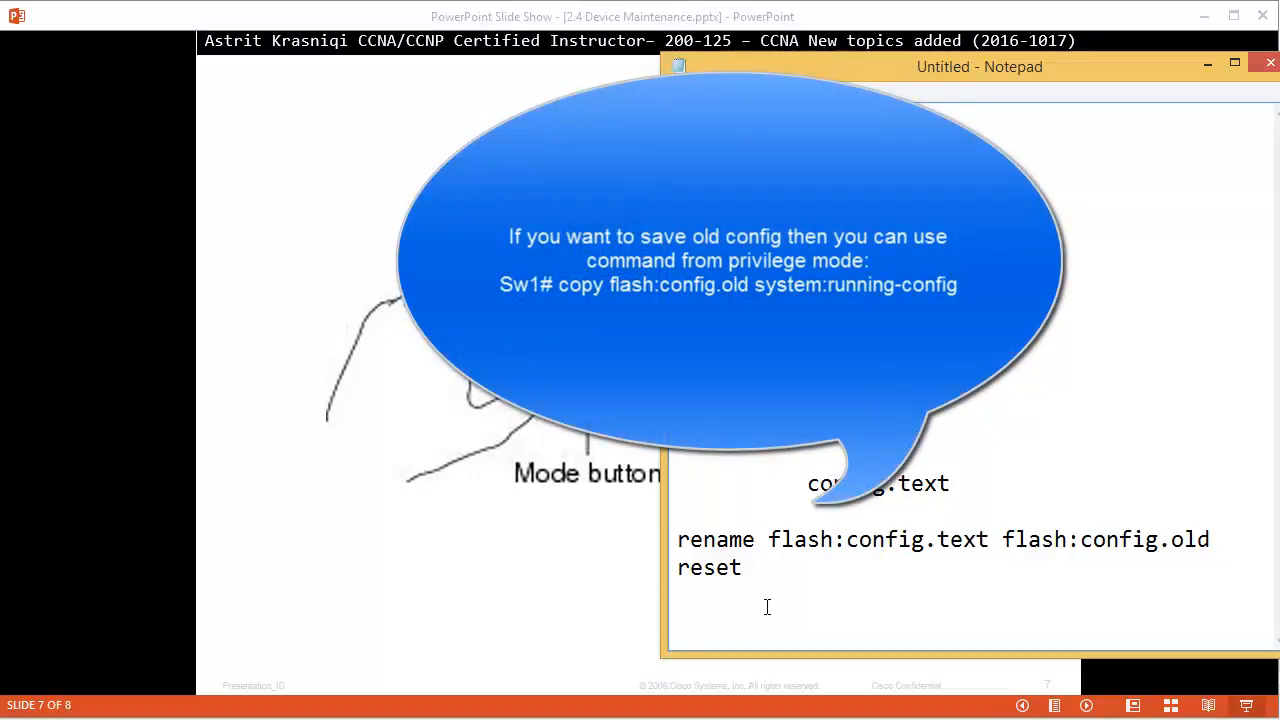